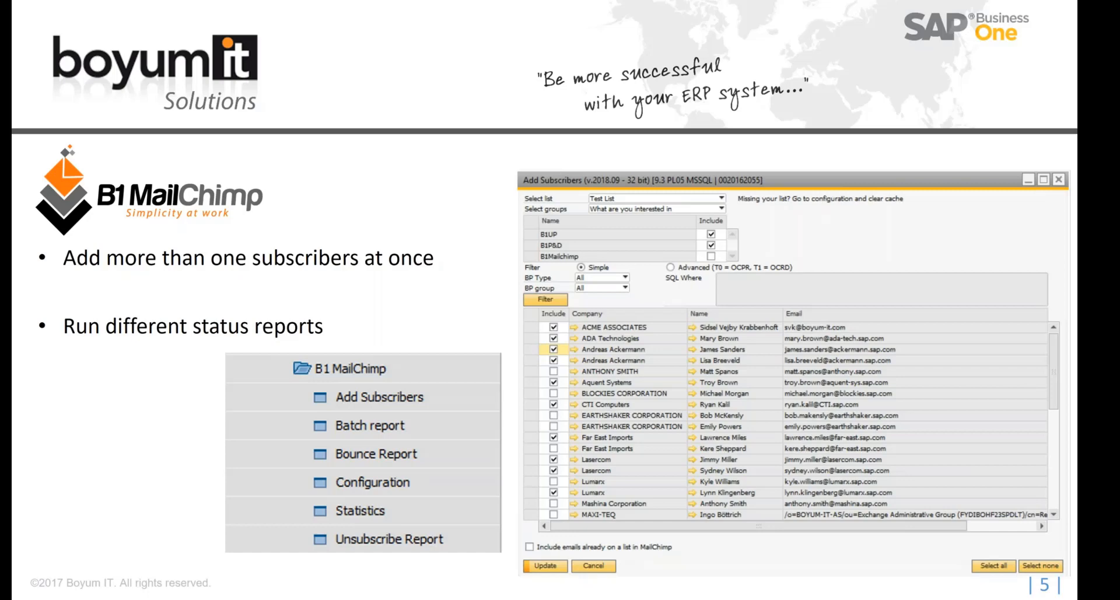
- Advance past the B1 MailChimp features slide toward the SAP Business One sales dashboard
{"action": "key", "text": "Right"}
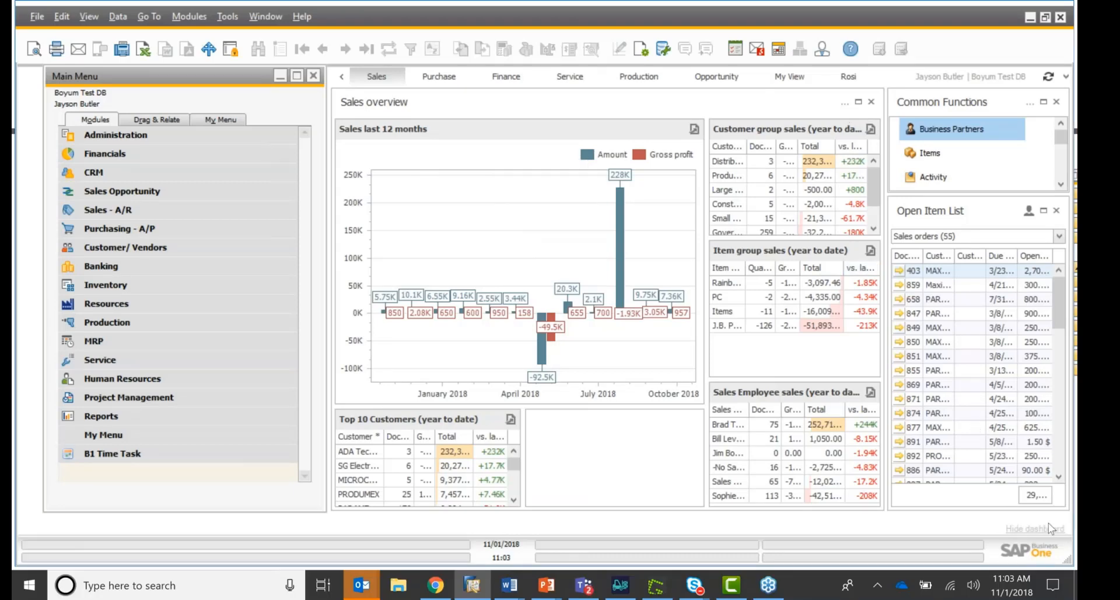
- Hide the sales dashboard and open Add-On Manager under Administration > Add-Ons
{"action": "left_click", "coordinate": [1034, 528]}
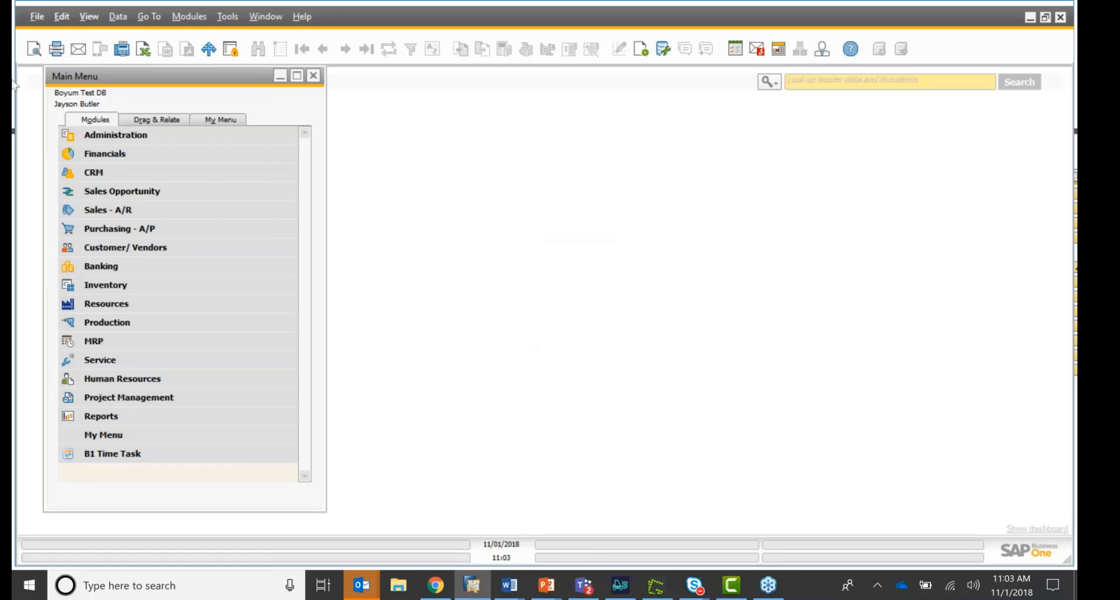
{"action": "left_click", "coordinate": [116, 135]}
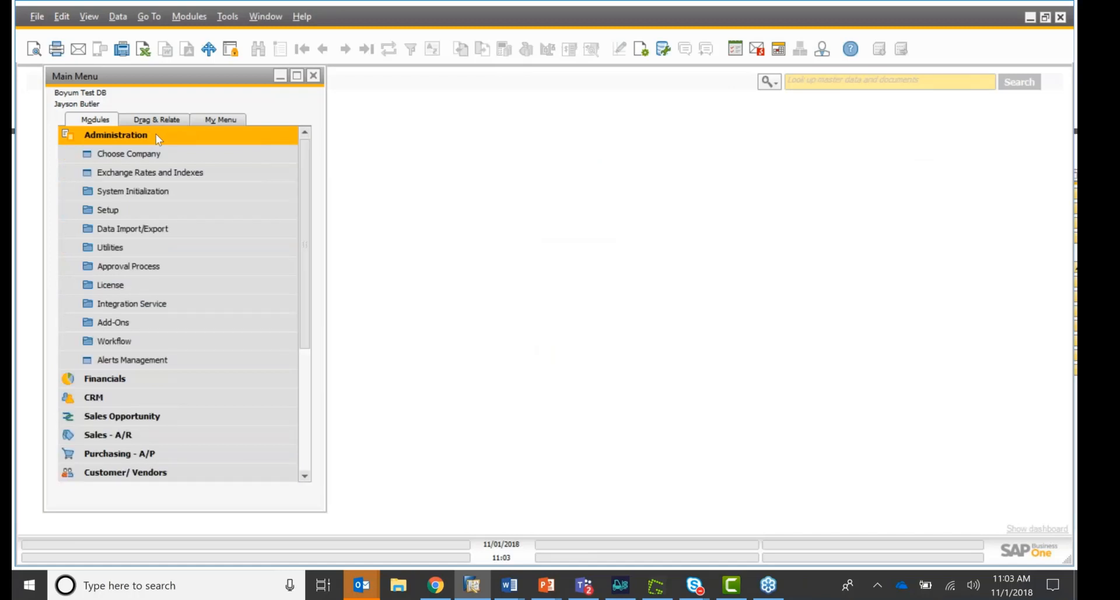
{"action": "left_click", "coordinate": [113, 322]}
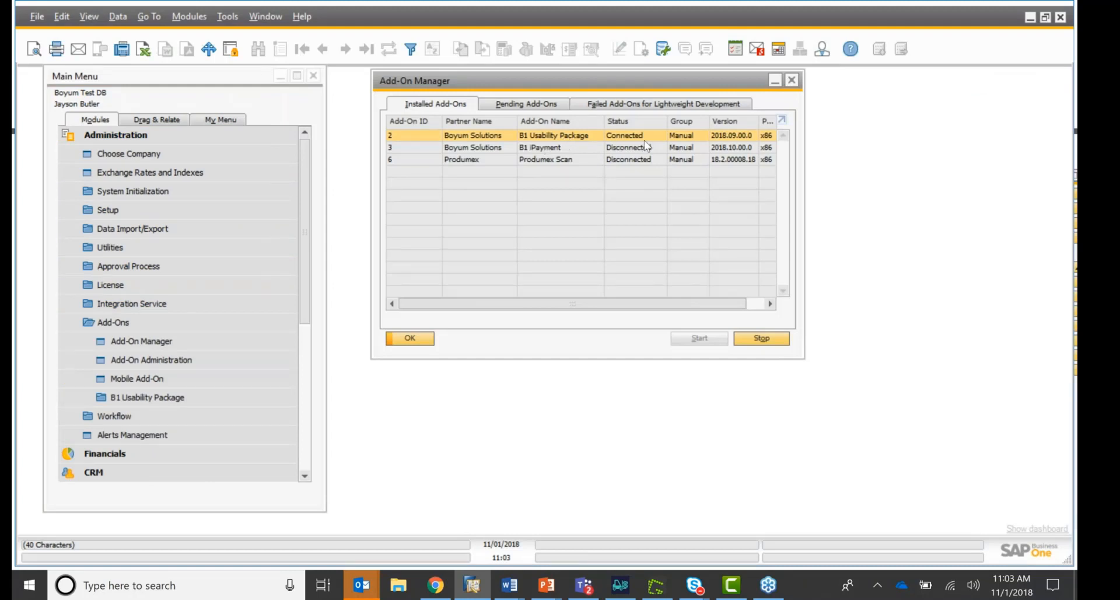
{"action": "mouse_move", "coordinate": [650, 146]}
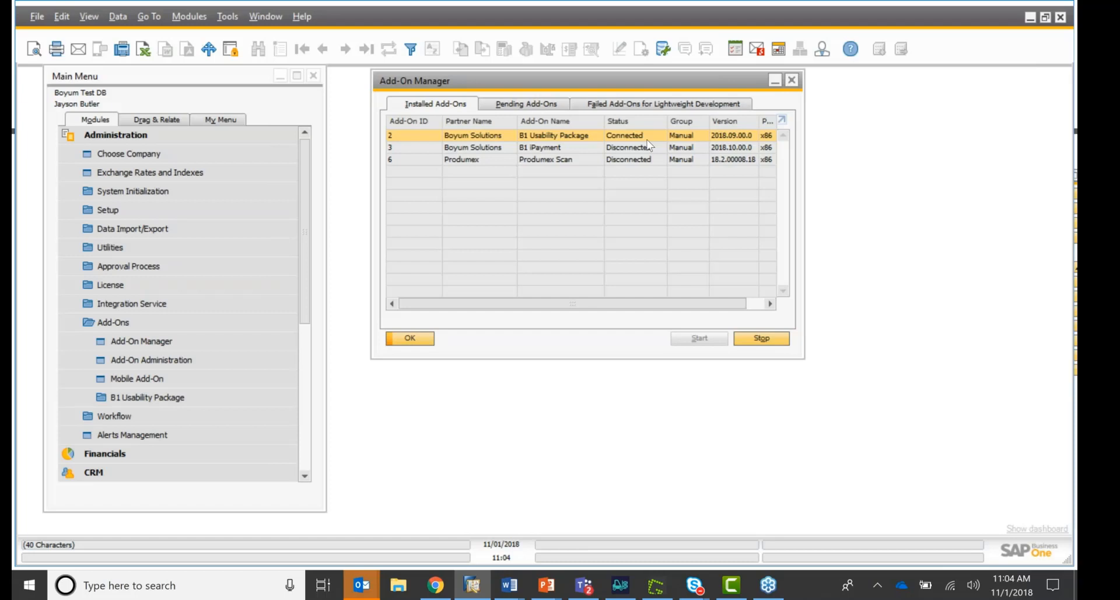
{"action": "mouse_move", "coordinate": [502, 220]}
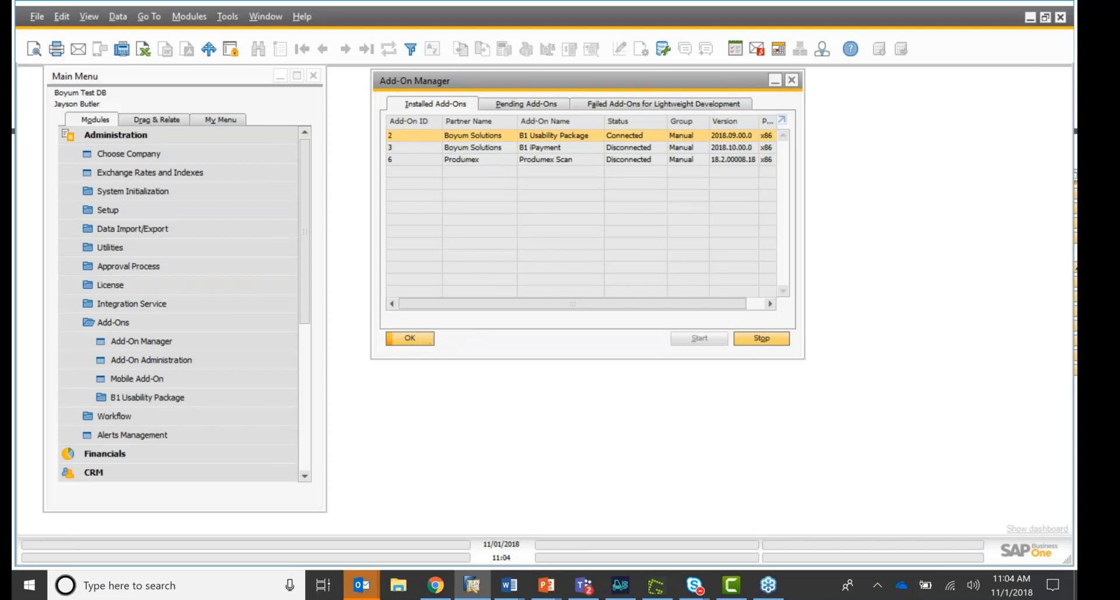
- Close Add-On Manager and open Module configuration > B1 MailChimp > Configuration with its API key
{"action": "left_click", "coordinate": [410, 337]}
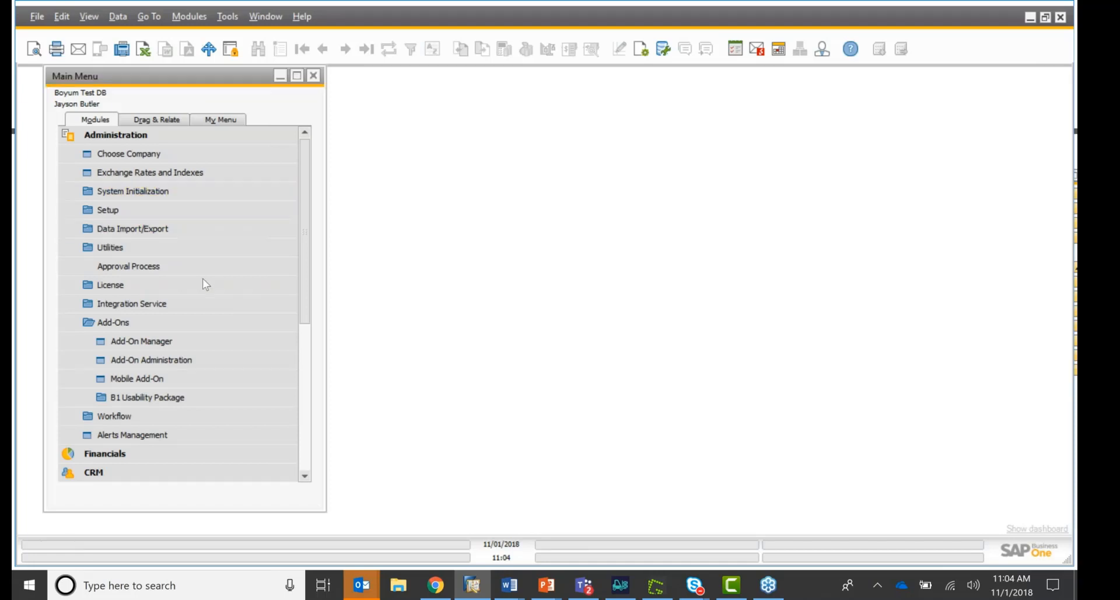
{"action": "left_click", "coordinate": [147, 396]}
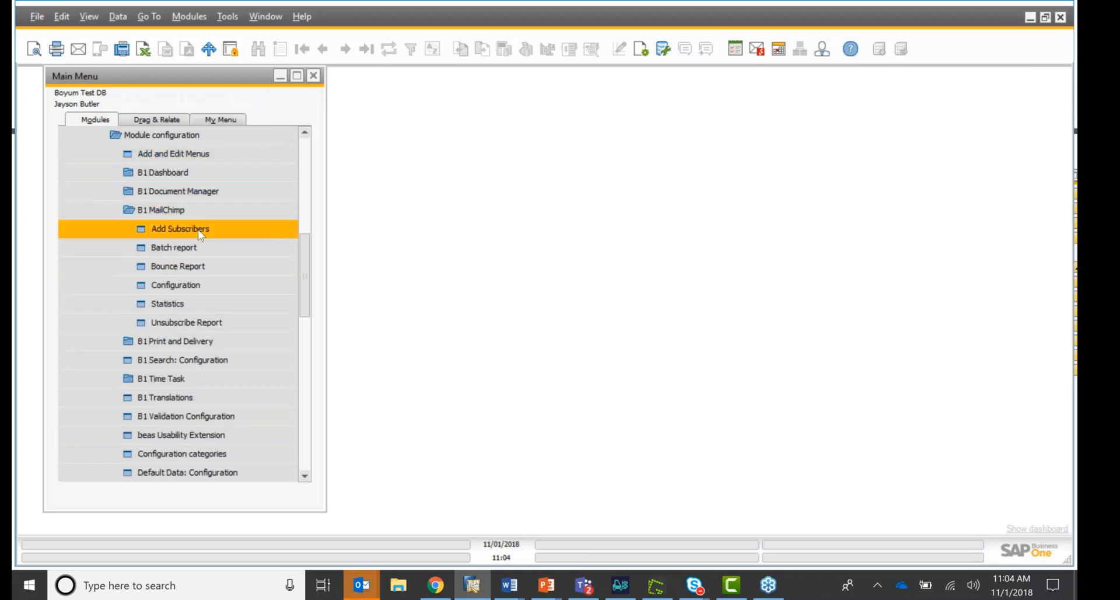
{"action": "left_click", "coordinate": [175, 284]}
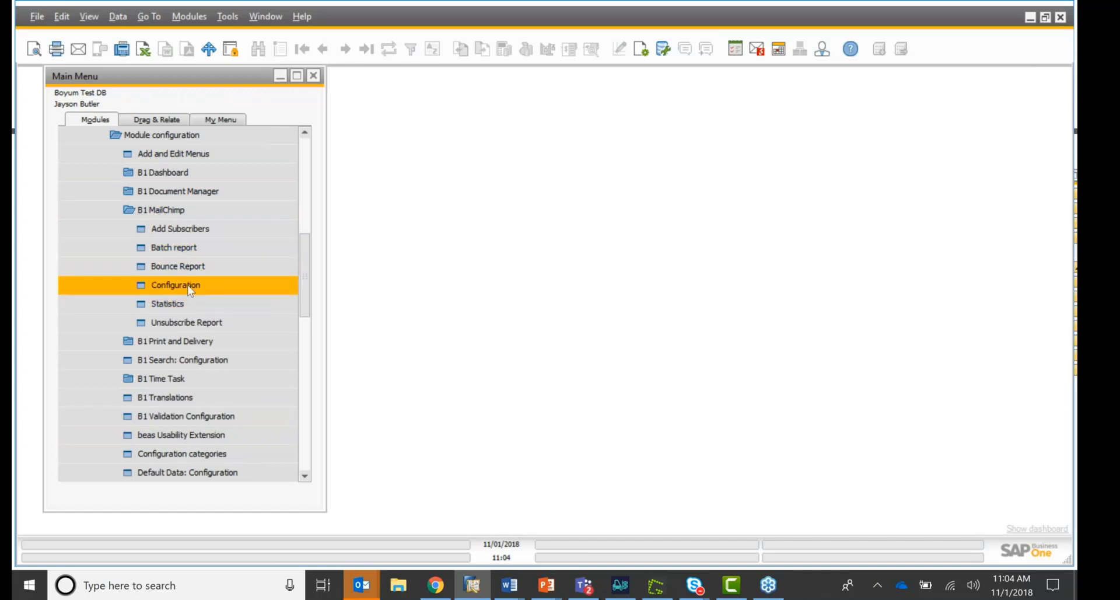
{"action": "double_click", "coordinate": [177, 284]}
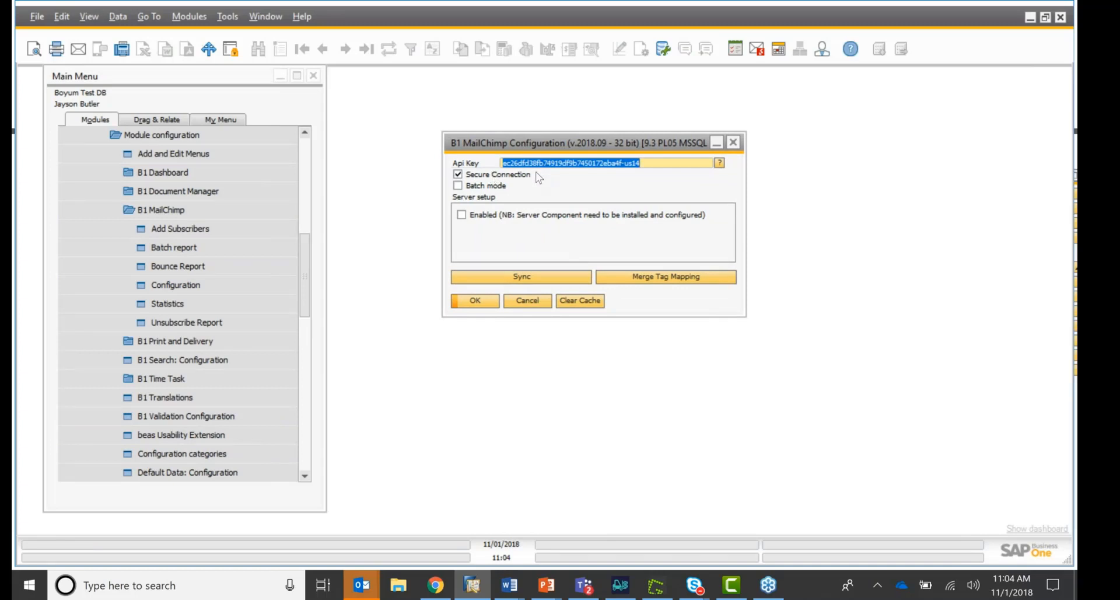
{"action": "mouse_move", "coordinate": [435, 584]}
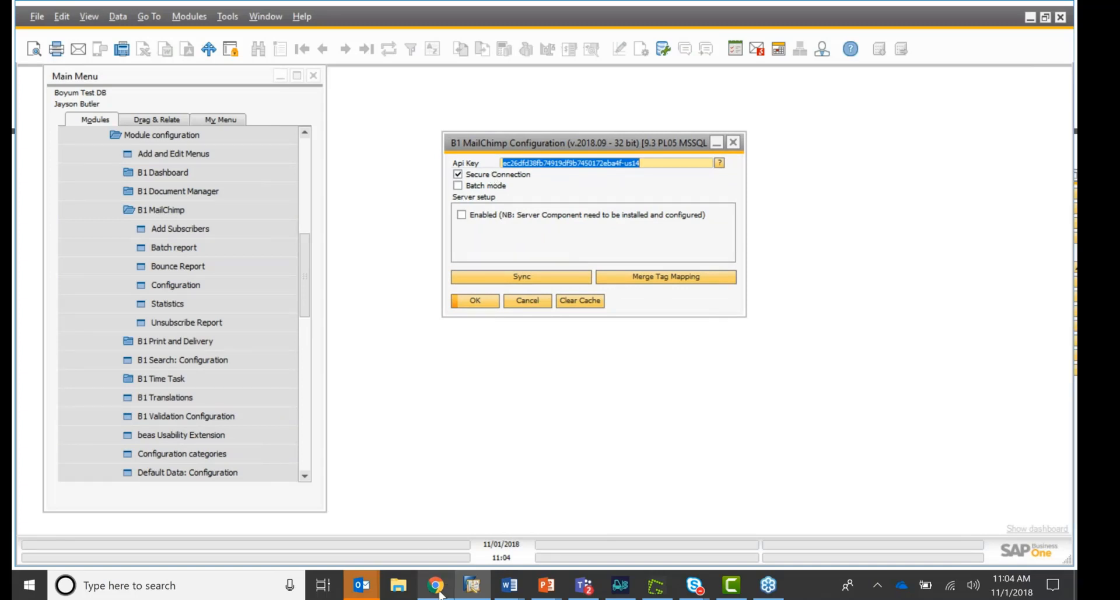
- Switch to Mailchimp in Chrome and navigate account menu > Profile > Extras > API keys
{"action": "left_click", "coordinate": [435, 585]}
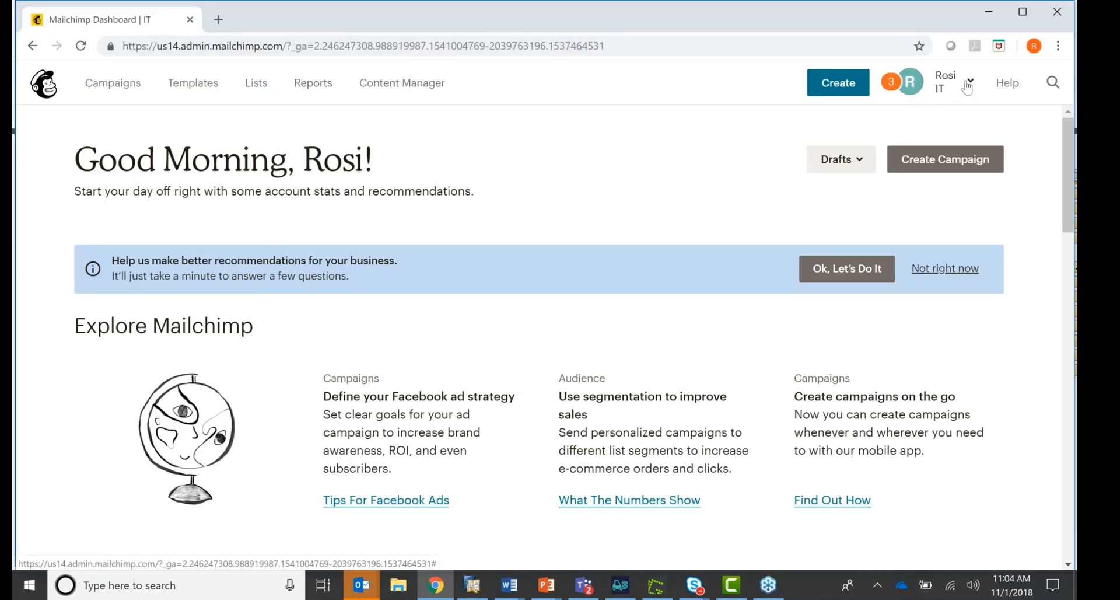
{"action": "left_click", "coordinate": [969, 82]}
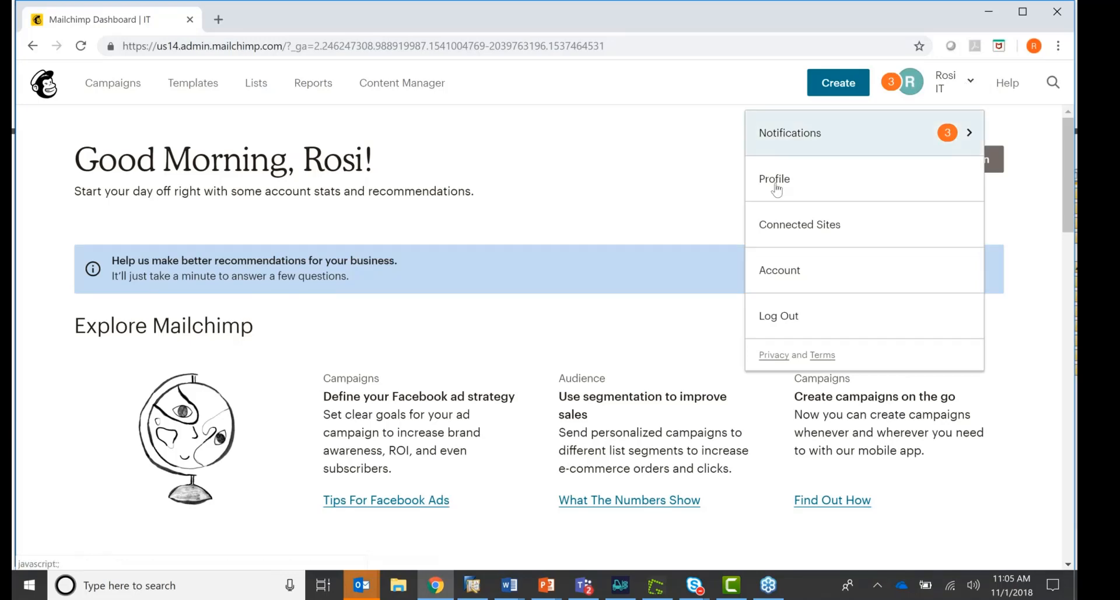
{"action": "left_click", "coordinate": [774, 179]}
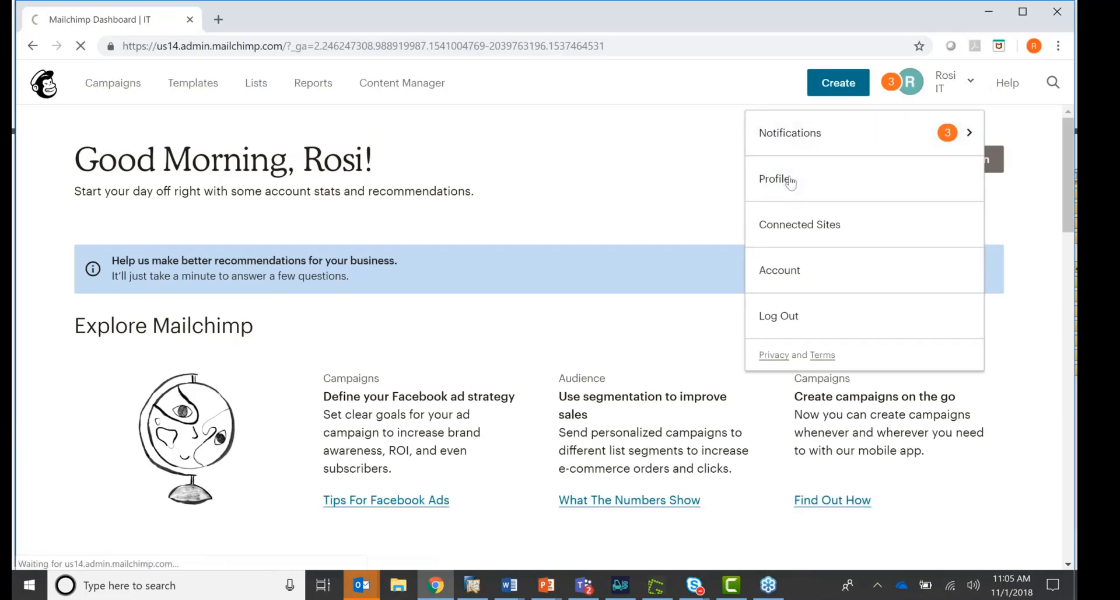
{"action": "left_click", "coordinate": [772, 178]}
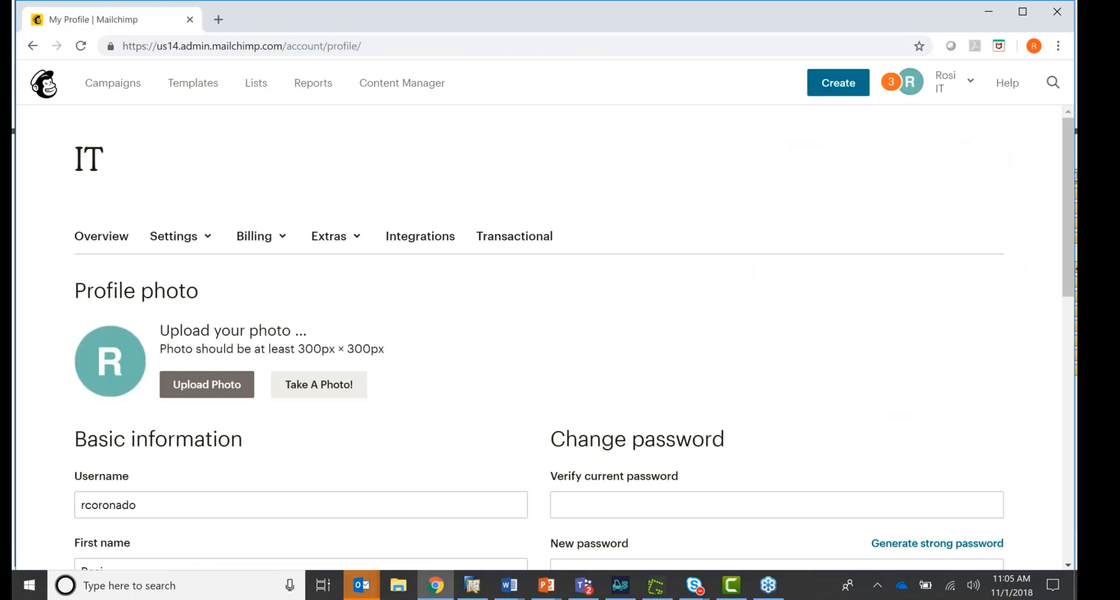
{"action": "mouse_move", "coordinate": [329, 235]}
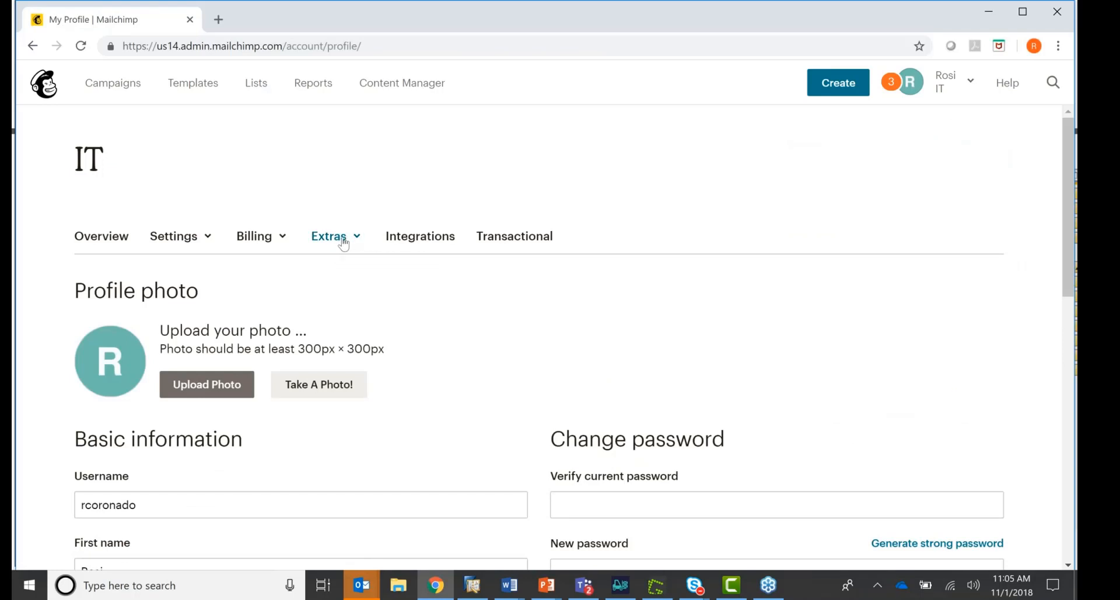
{"action": "left_click", "coordinate": [329, 236]}
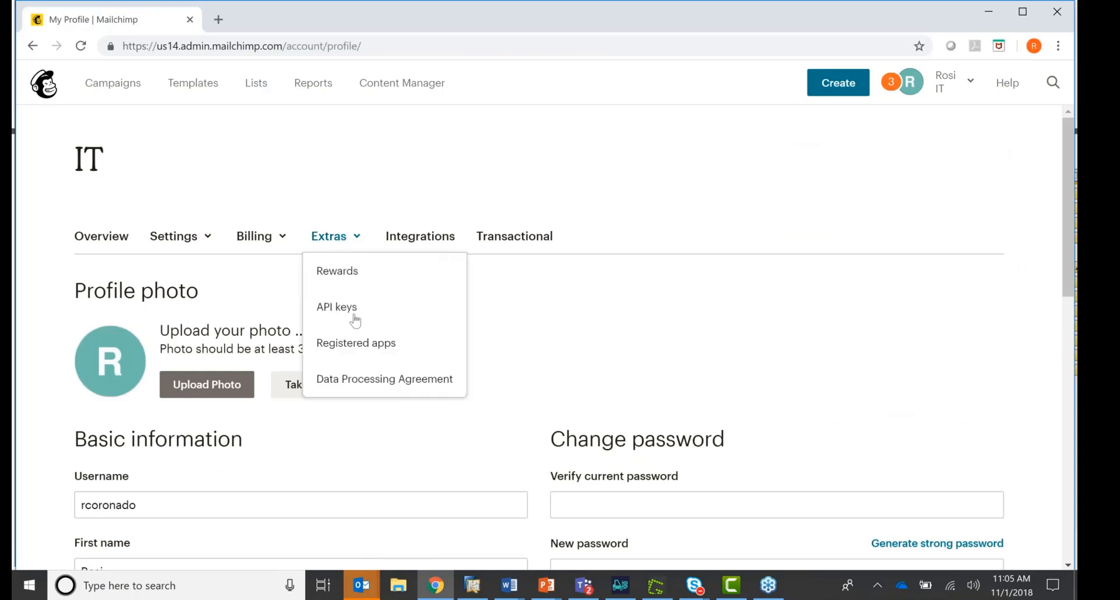
{"action": "mouse_move", "coordinate": [336, 307]}
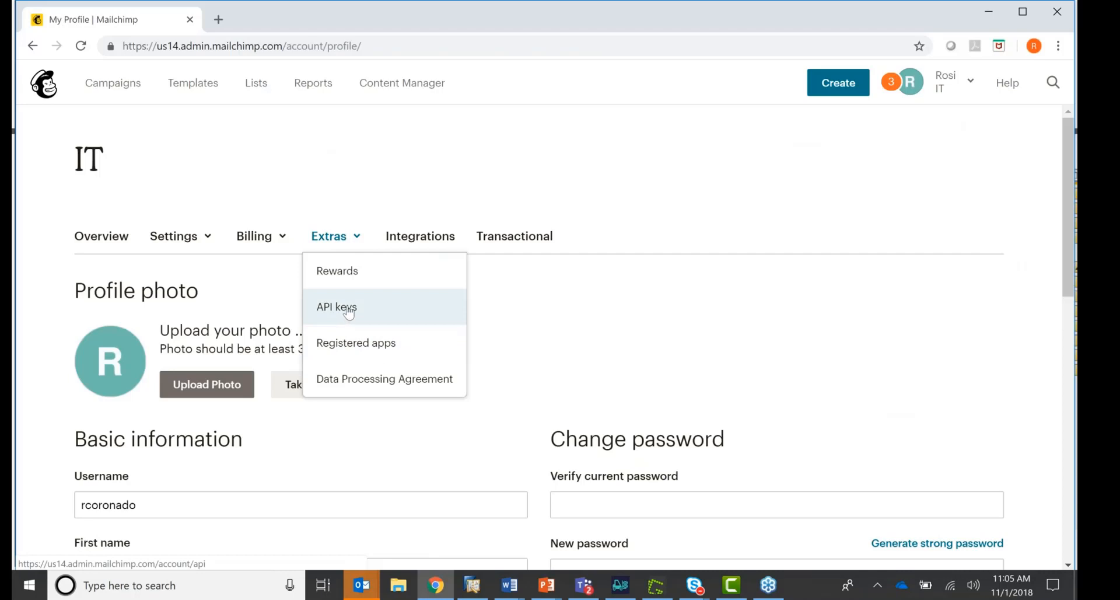
{"action": "left_click", "coordinate": [336, 307]}
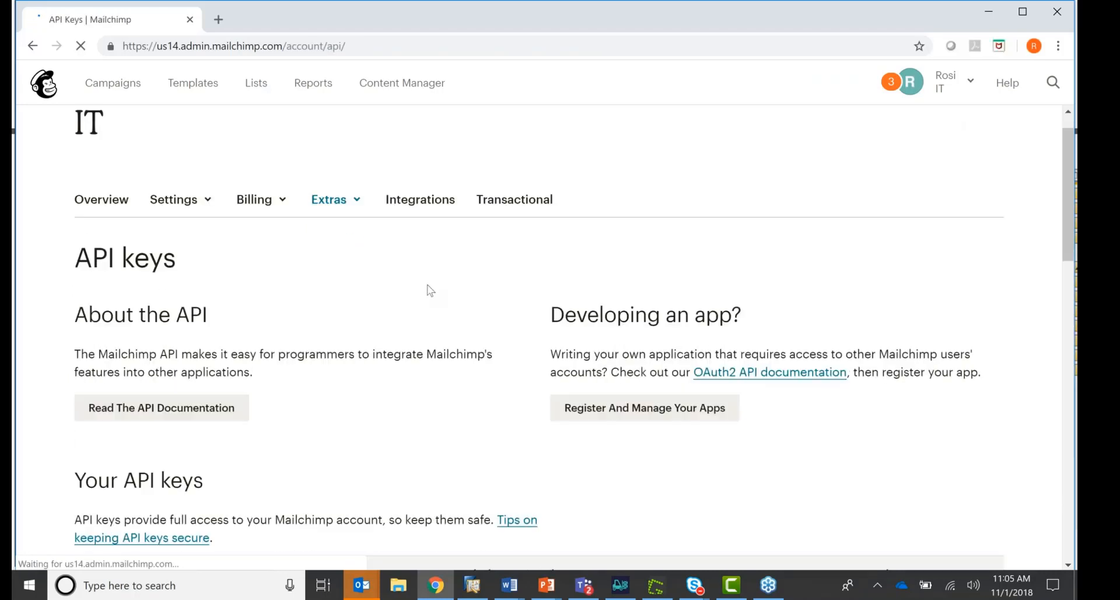
- Scroll the API key list to check the active key, then return to SAP Business One
{"action": "scroll", "scroll_direction": "down", "scroll_amount": 3}
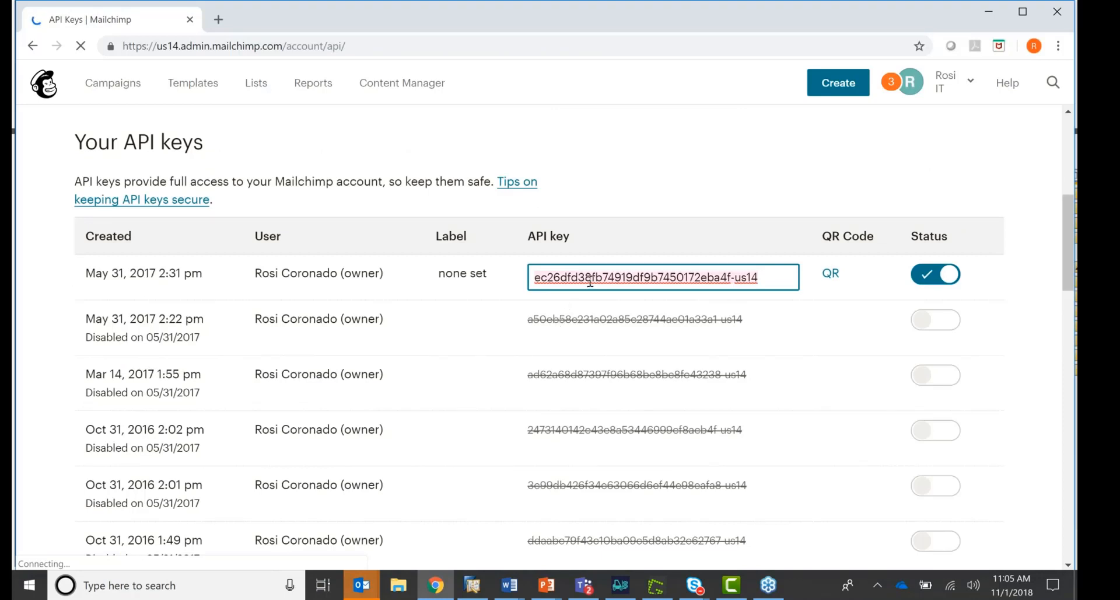
{"action": "scroll", "scroll_direction": "down", "scroll_amount": 3}
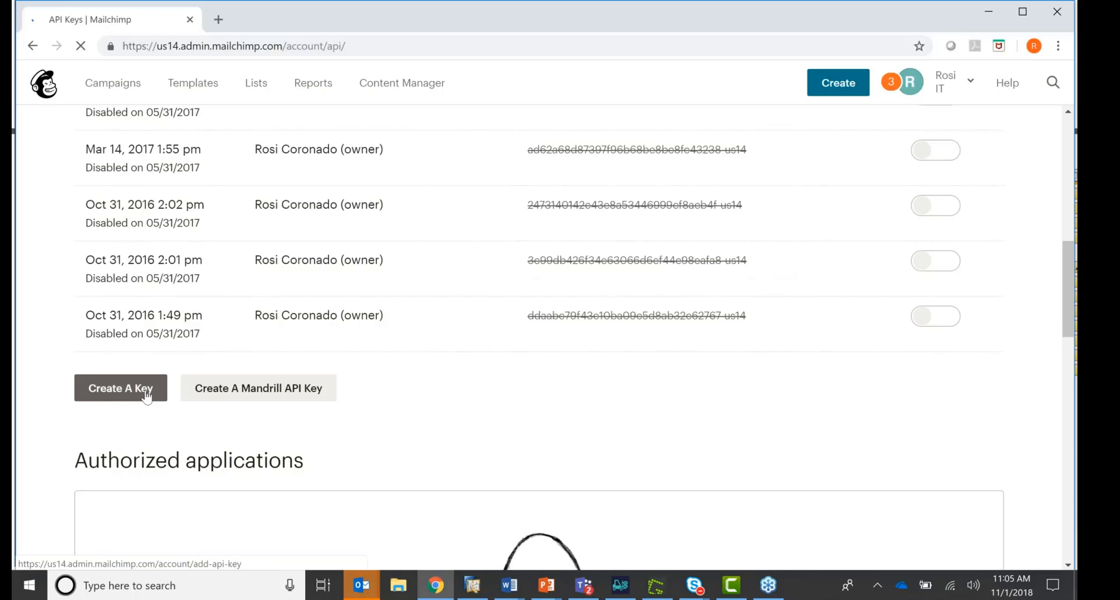
{"action": "left_click", "coordinate": [121, 387]}
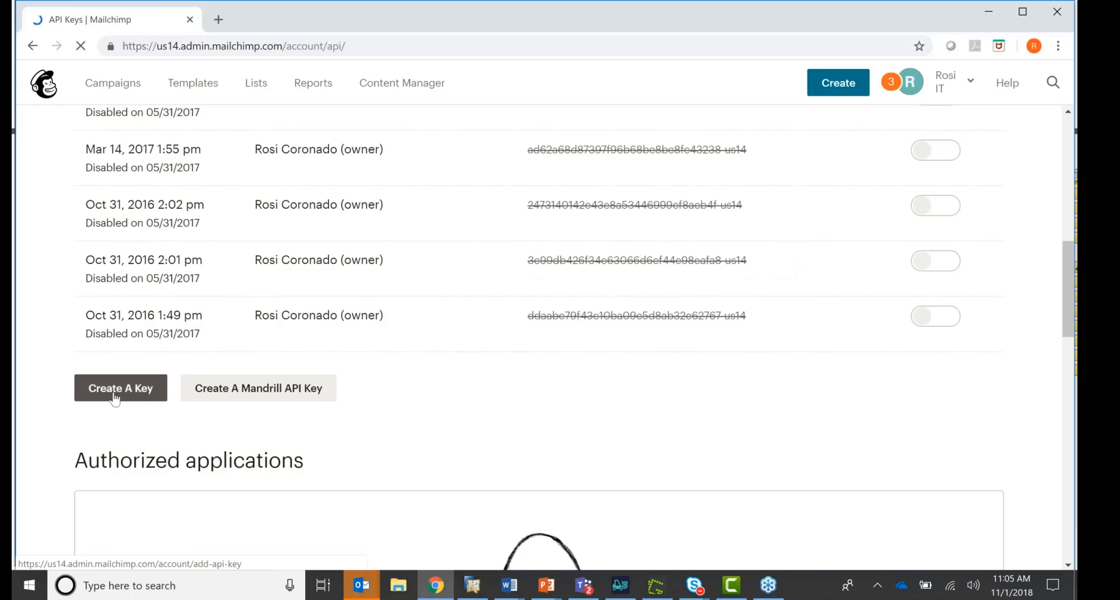
{"action": "left_click", "coordinate": [120, 387]}
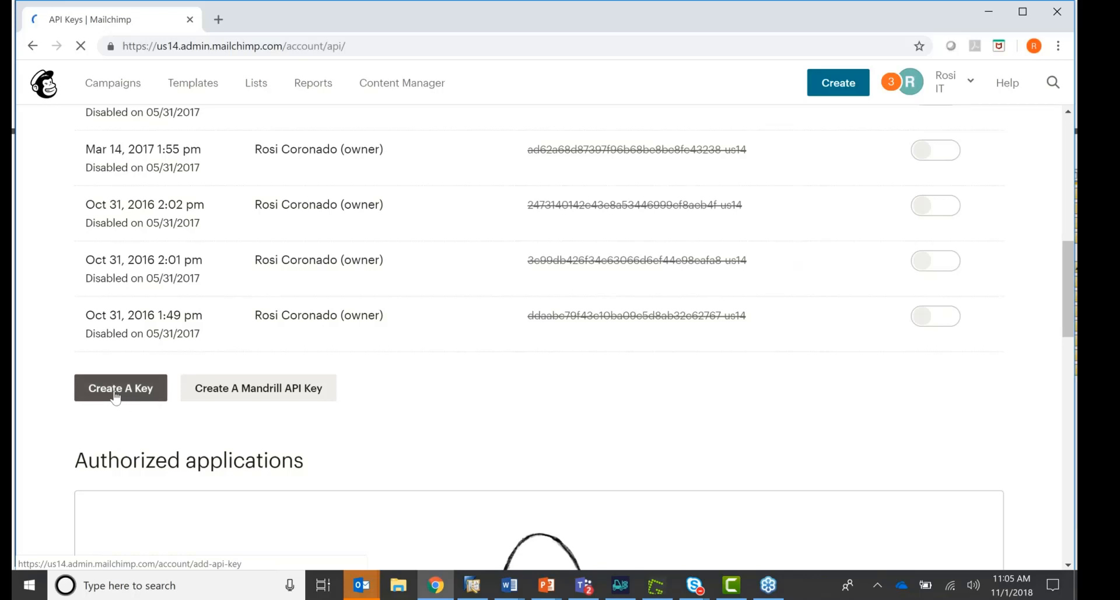
{"action": "left_click", "coordinate": [471, 585]}
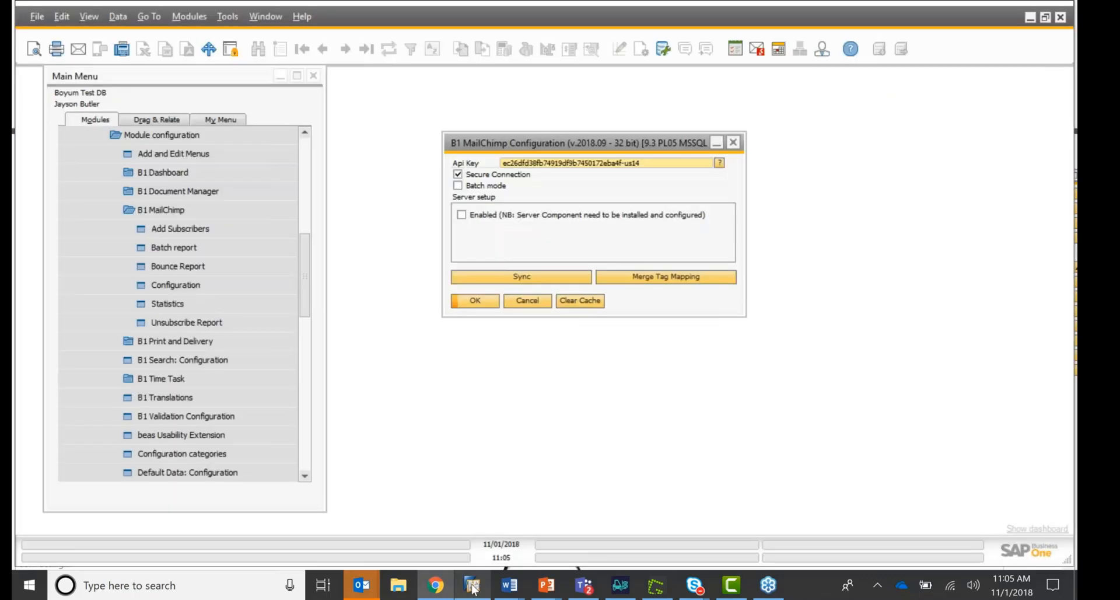
{"action": "triple_click", "coordinate": [565, 163]}
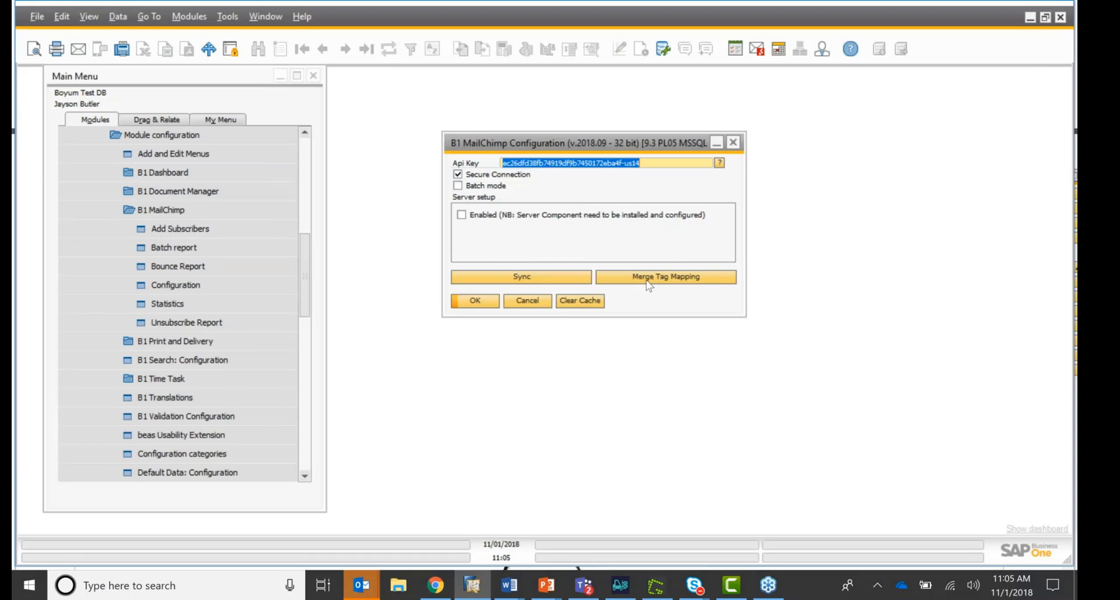
{"action": "left_click", "coordinate": [665, 276]}
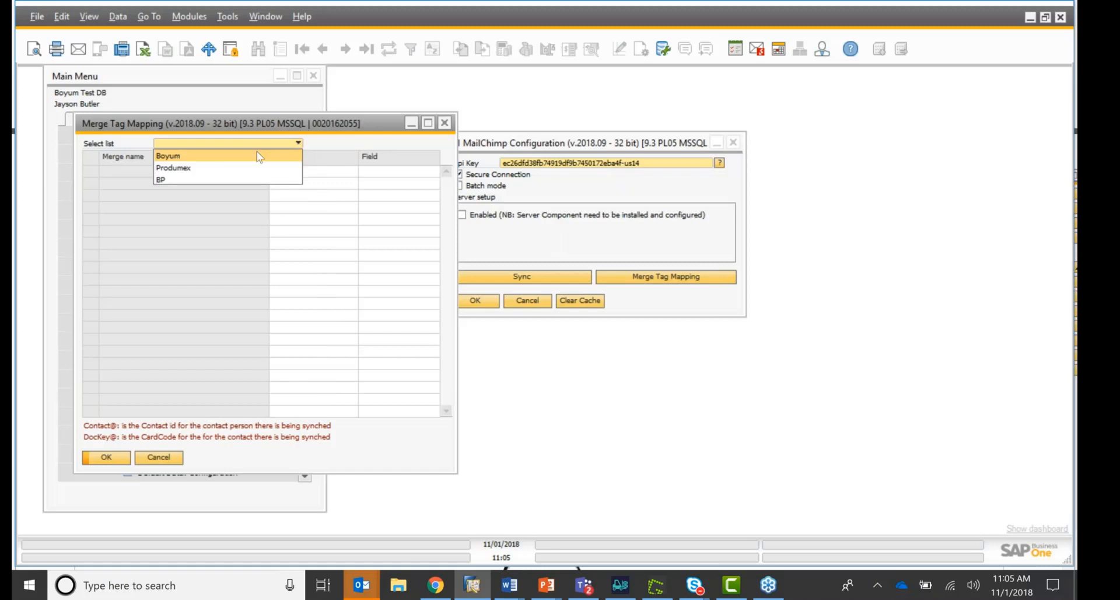
{"action": "left_click", "coordinate": [168, 155]}
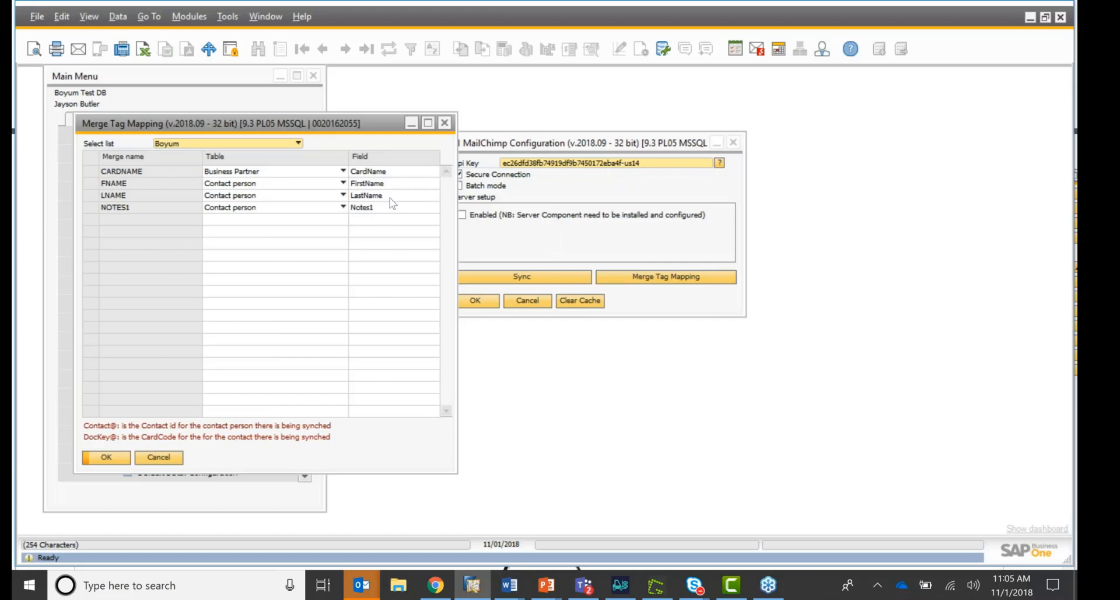
{"action": "mouse_move", "coordinate": [397, 183]}
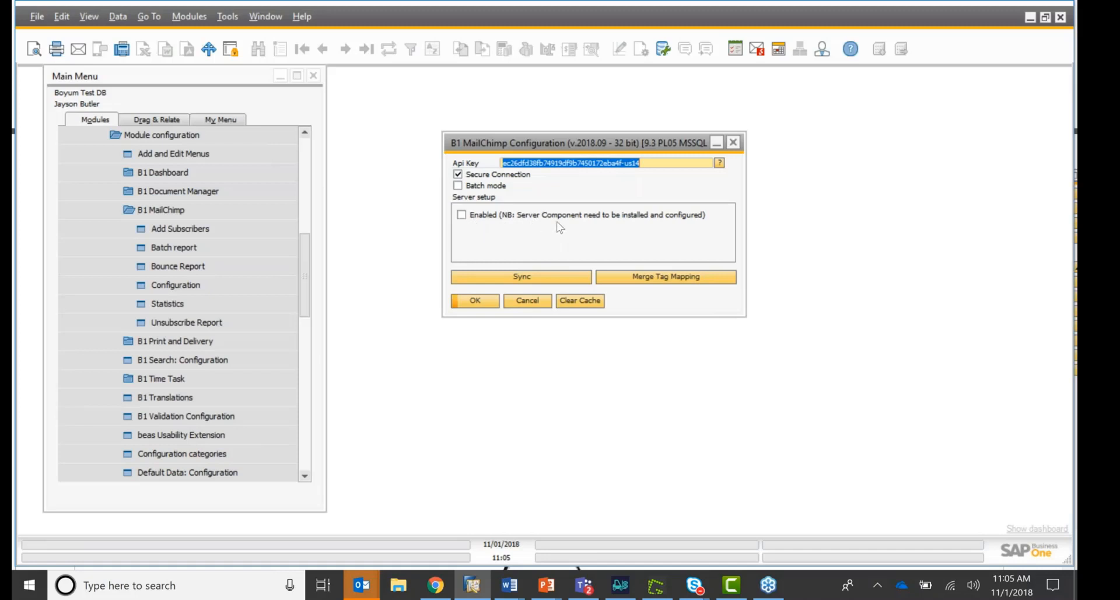
{"action": "mouse_move", "coordinate": [574, 228]}
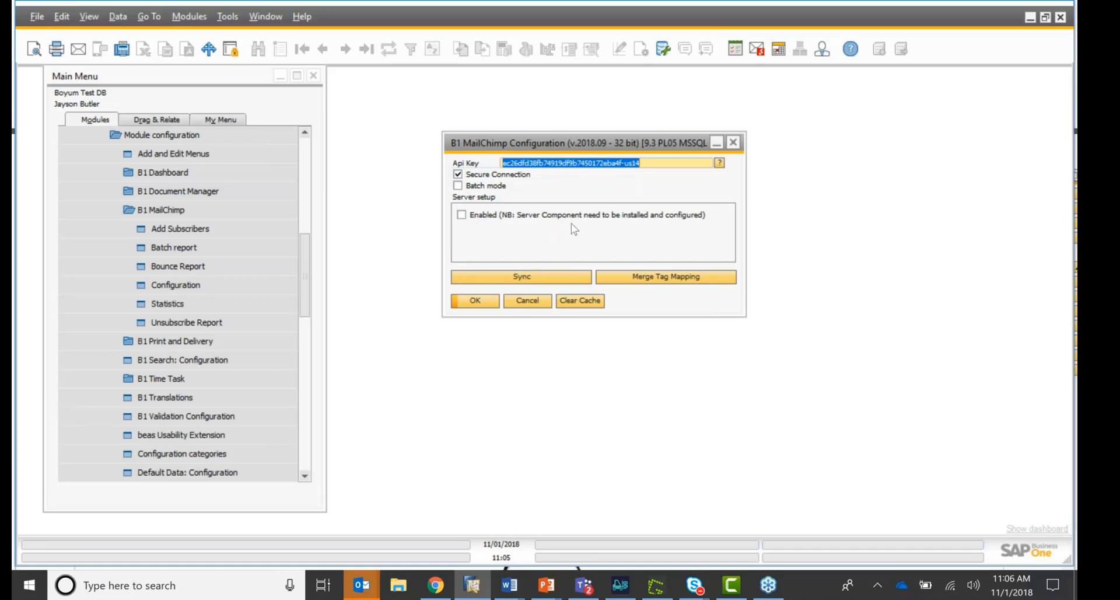
{"action": "mouse_move", "coordinate": [579, 228]}
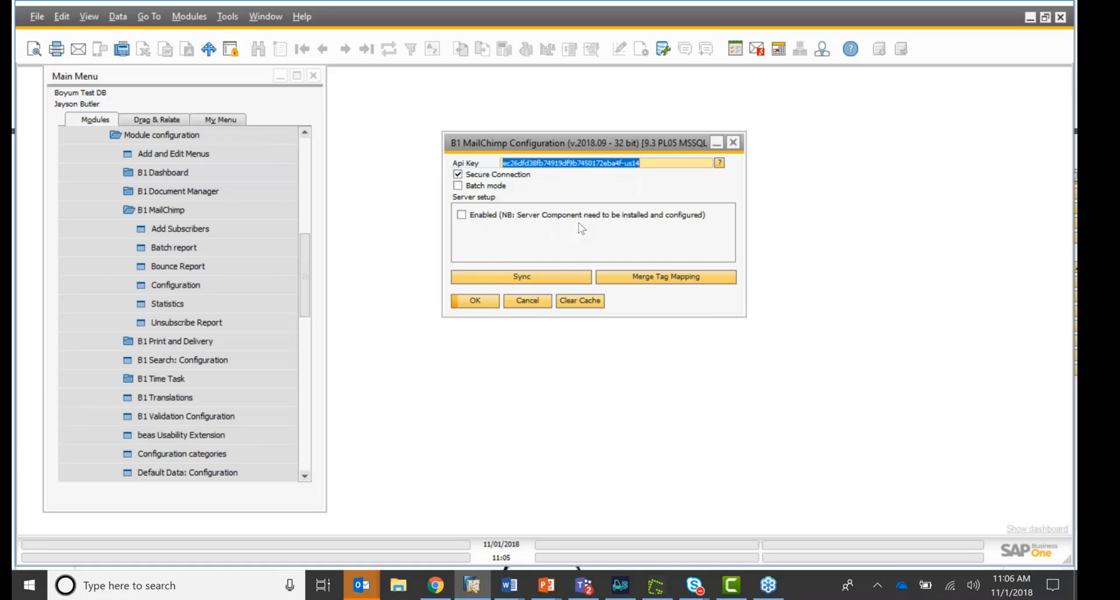
{"action": "mouse_move", "coordinate": [478, 196]}
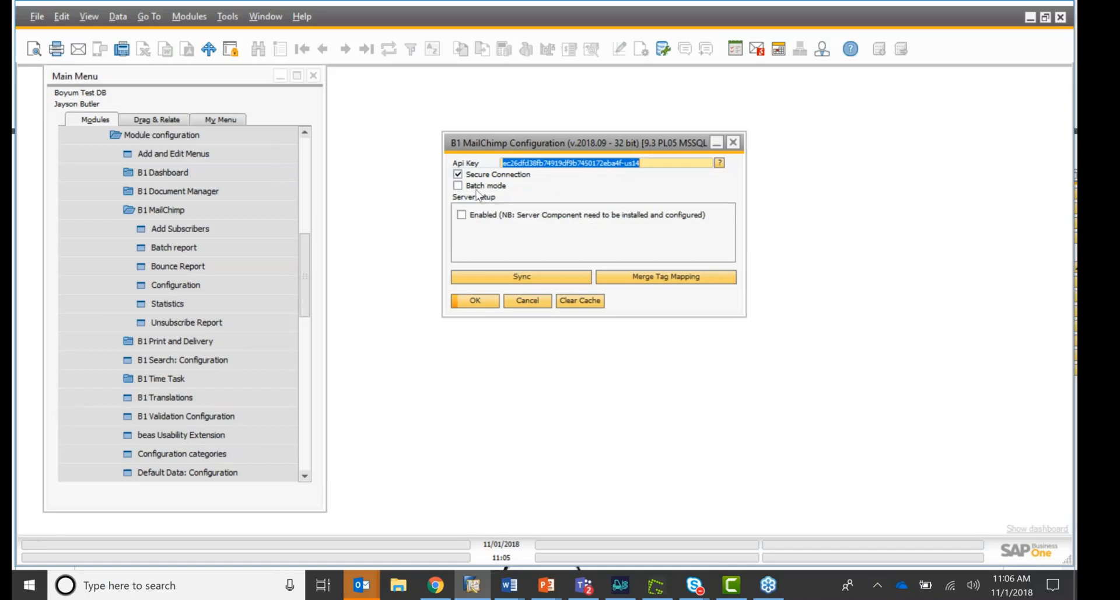
{"action": "mouse_move", "coordinate": [525, 199]}
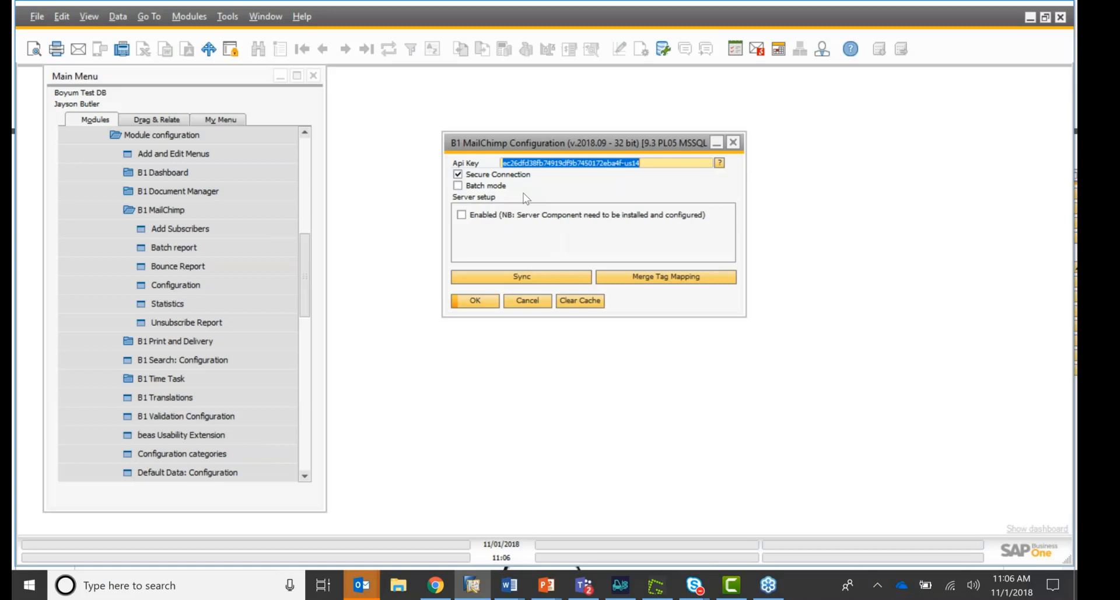
{"action": "mouse_move", "coordinate": [782, 268]}
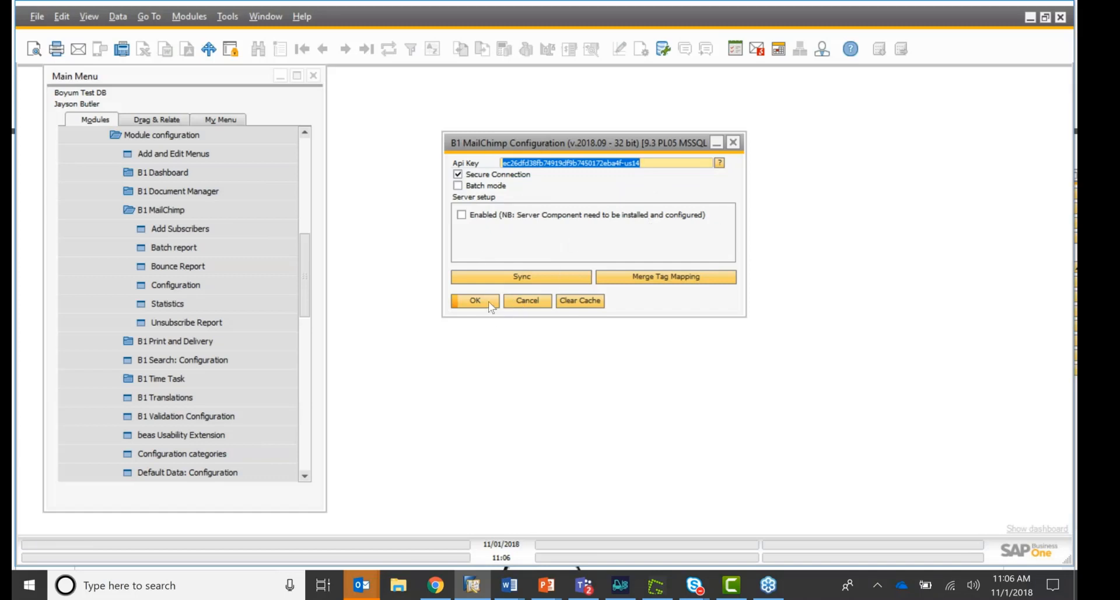
- Confirm the configuration window and open B1 MailChimp > Add Subscribers
{"action": "left_click", "coordinate": [475, 300]}
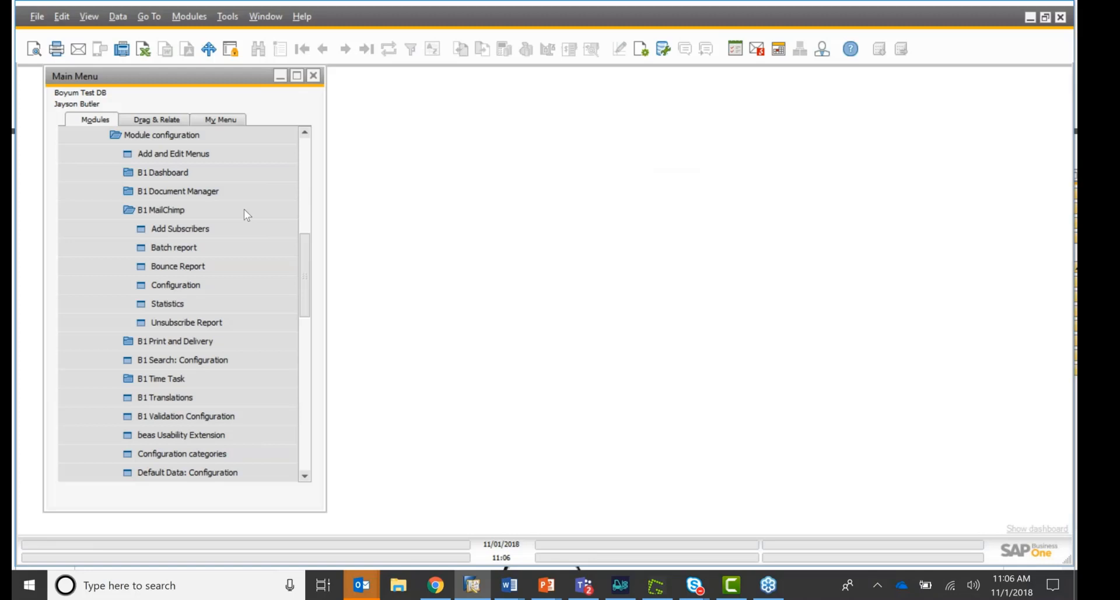
{"action": "left_click", "coordinate": [179, 229]}
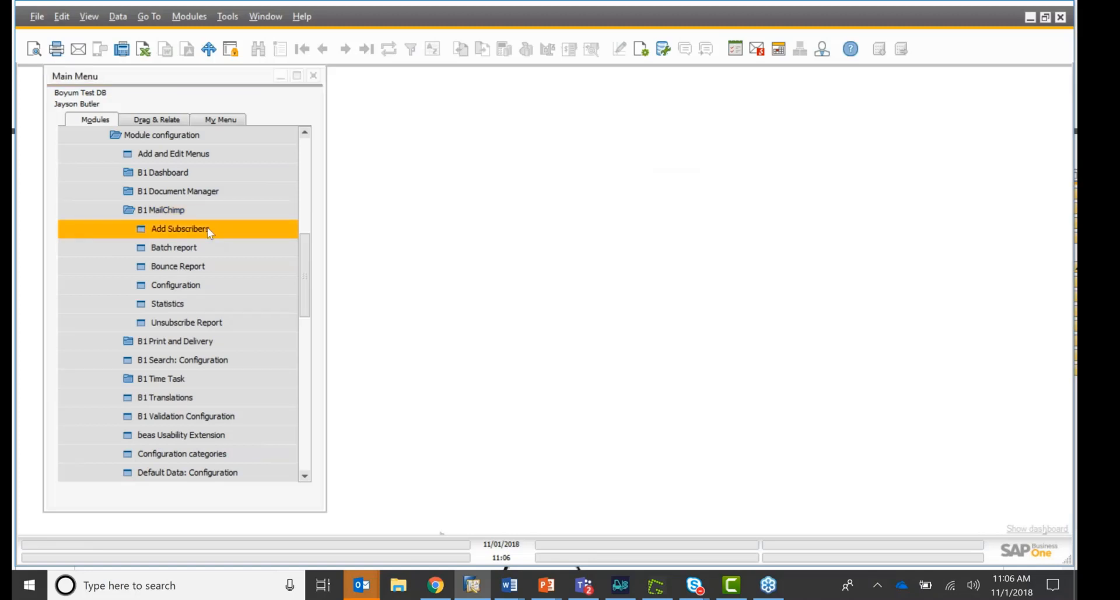
{"action": "double_click", "coordinate": [180, 229]}
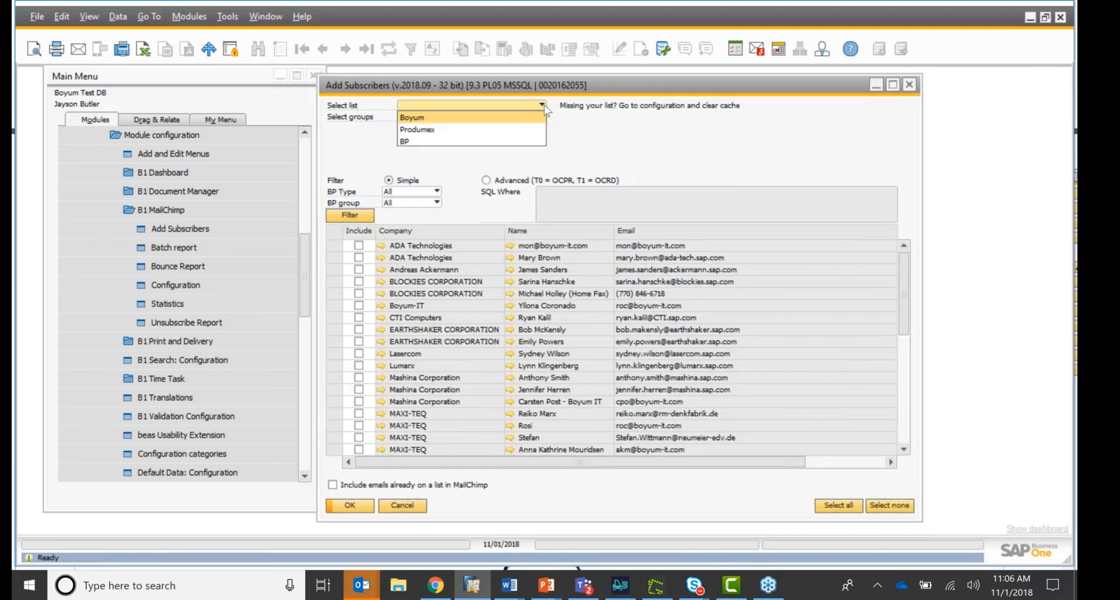
{"action": "mouse_move", "coordinate": [435, 129]}
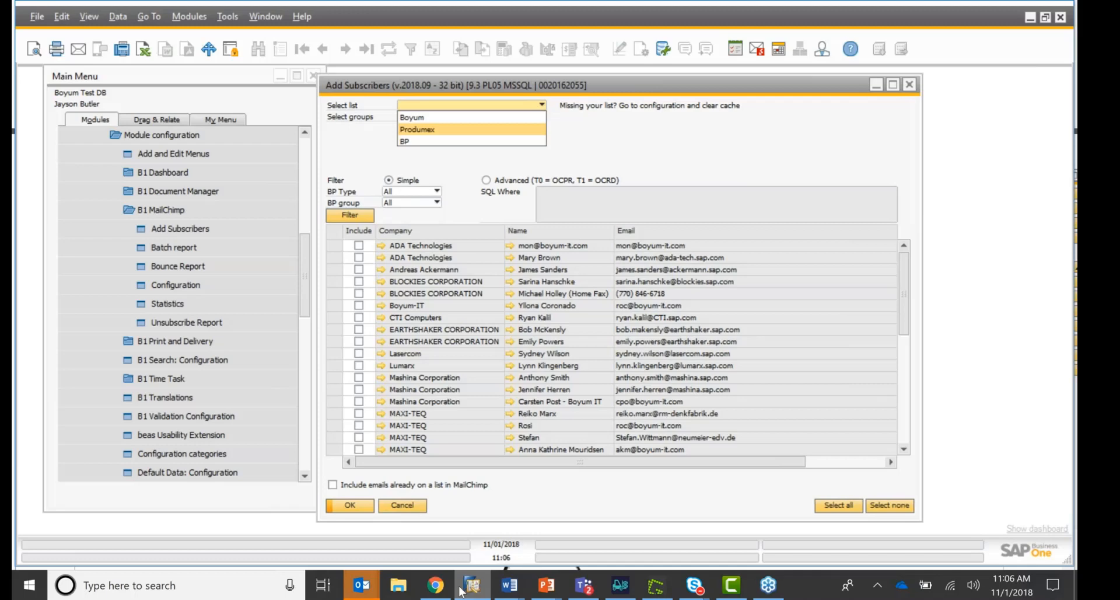
- In Mailchimp open Lists, then the Boyum list, and scroll through its 8 subscribers
{"action": "left_click", "coordinate": [436, 585]}
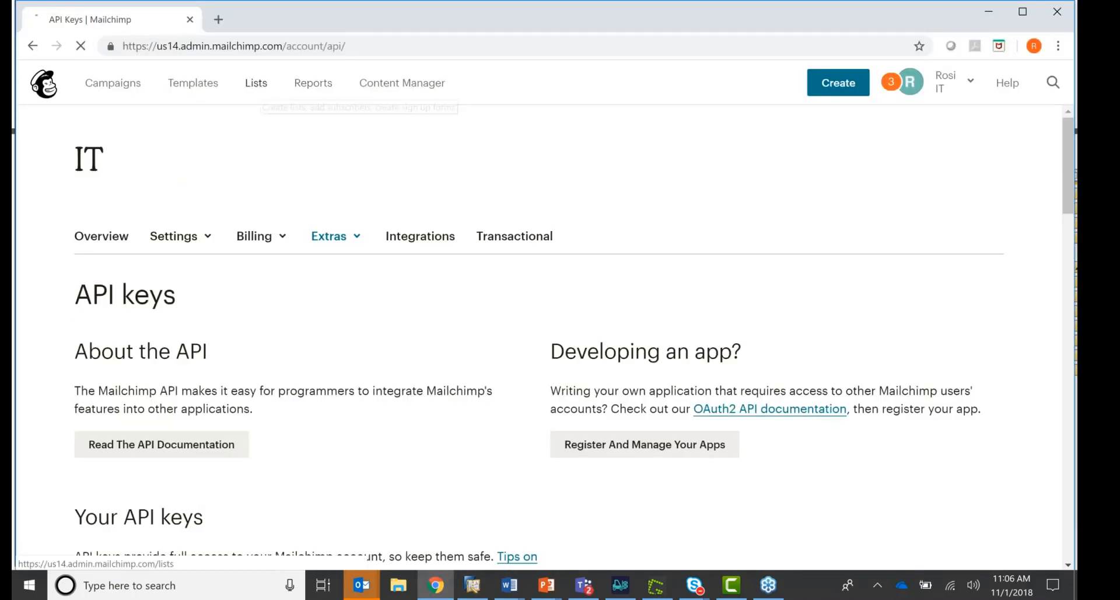
{"action": "left_click", "coordinate": [255, 83]}
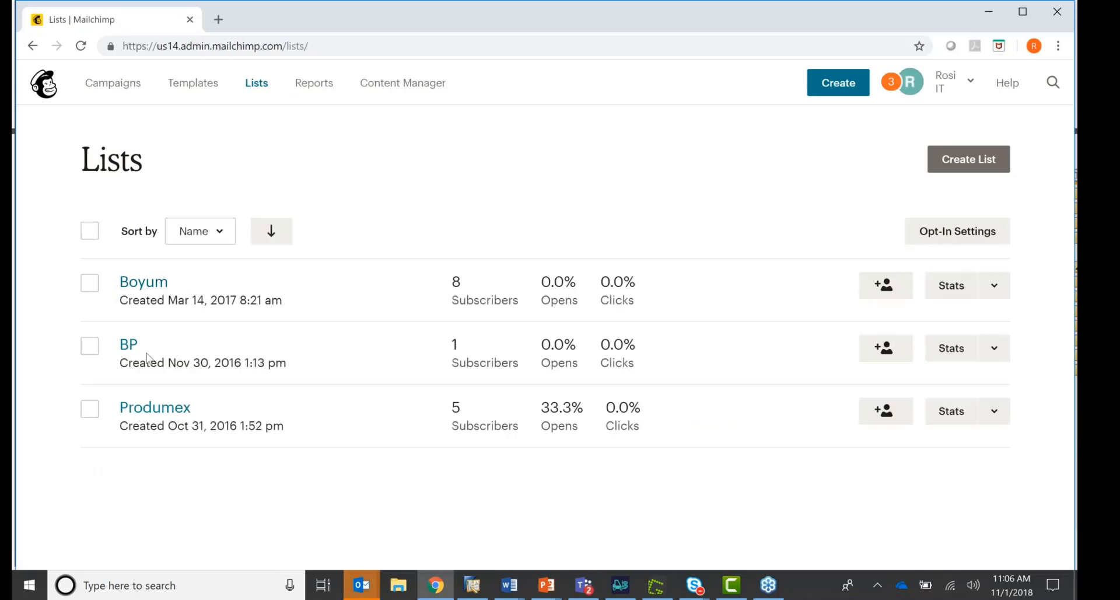
{"action": "mouse_move", "coordinate": [216, 425]}
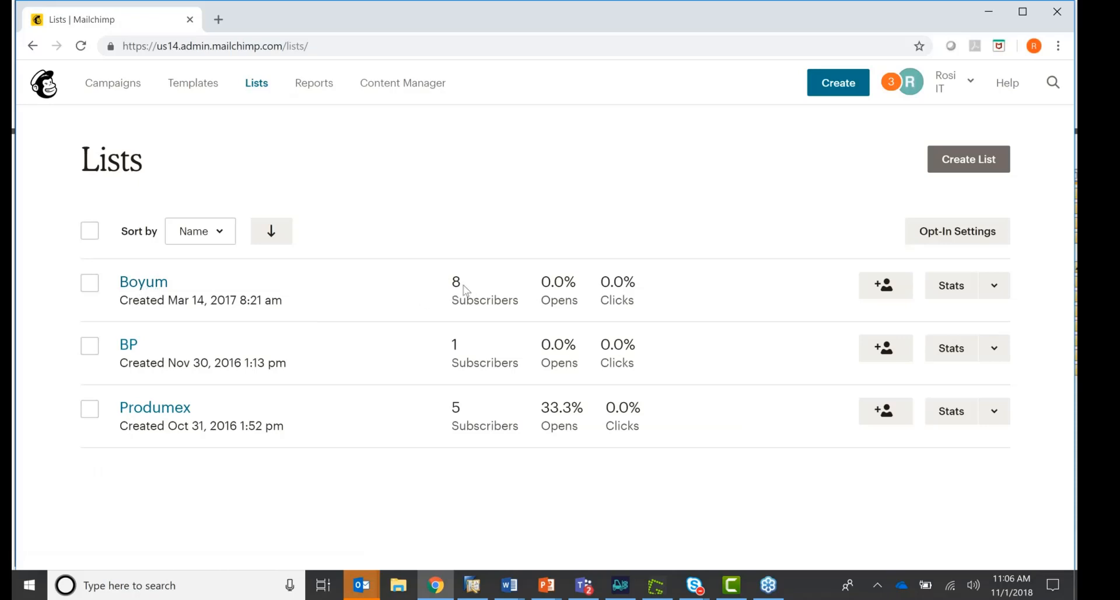
{"action": "mouse_move", "coordinate": [462, 356]}
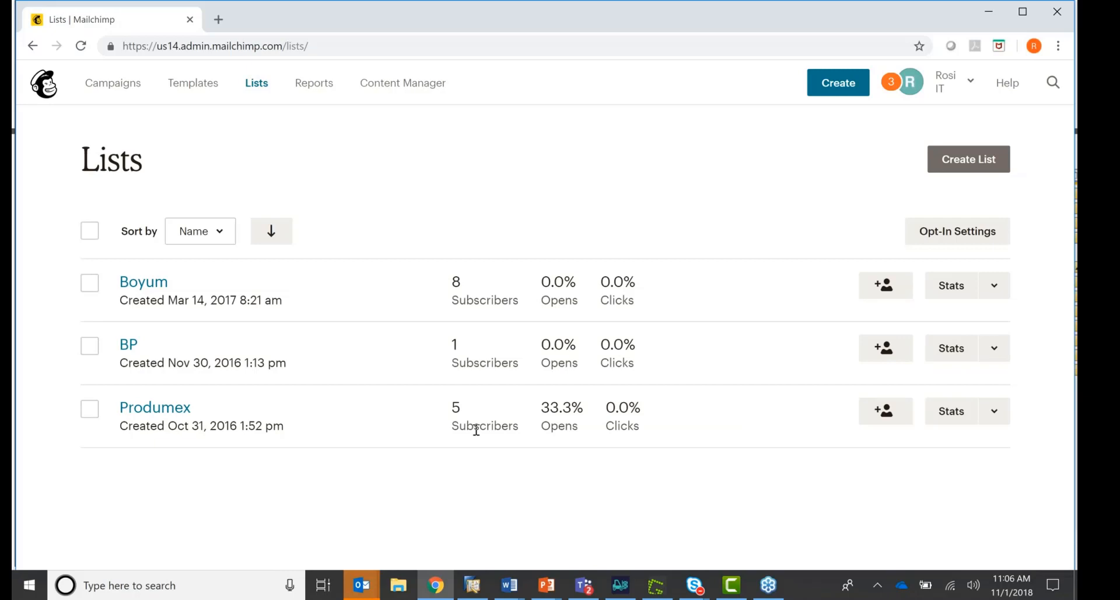
{"action": "mouse_move", "coordinate": [466, 418]}
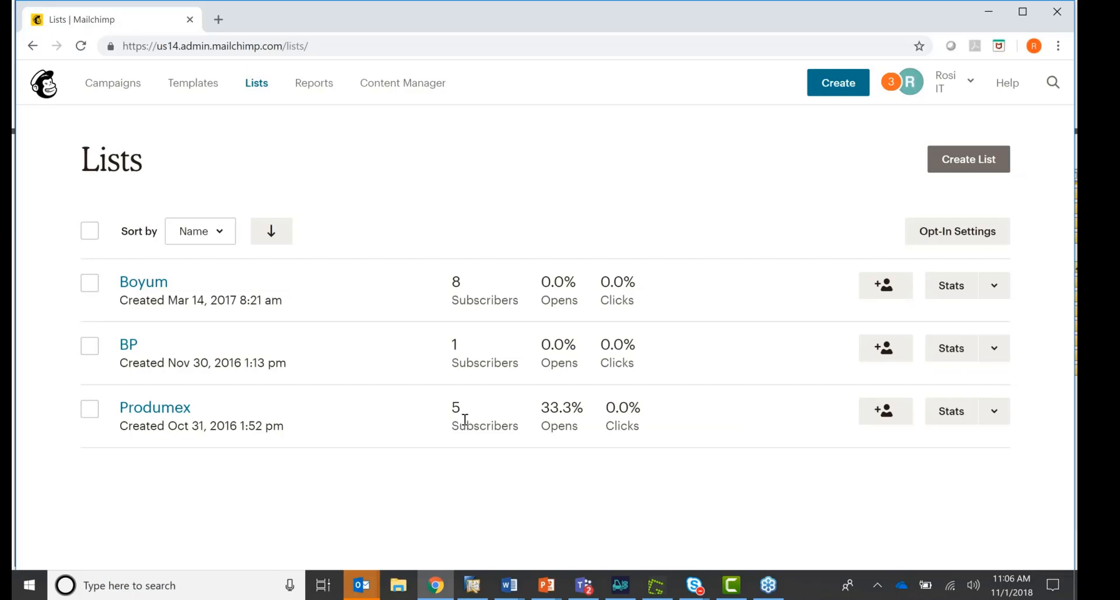
{"action": "left_click", "coordinate": [143, 281]}
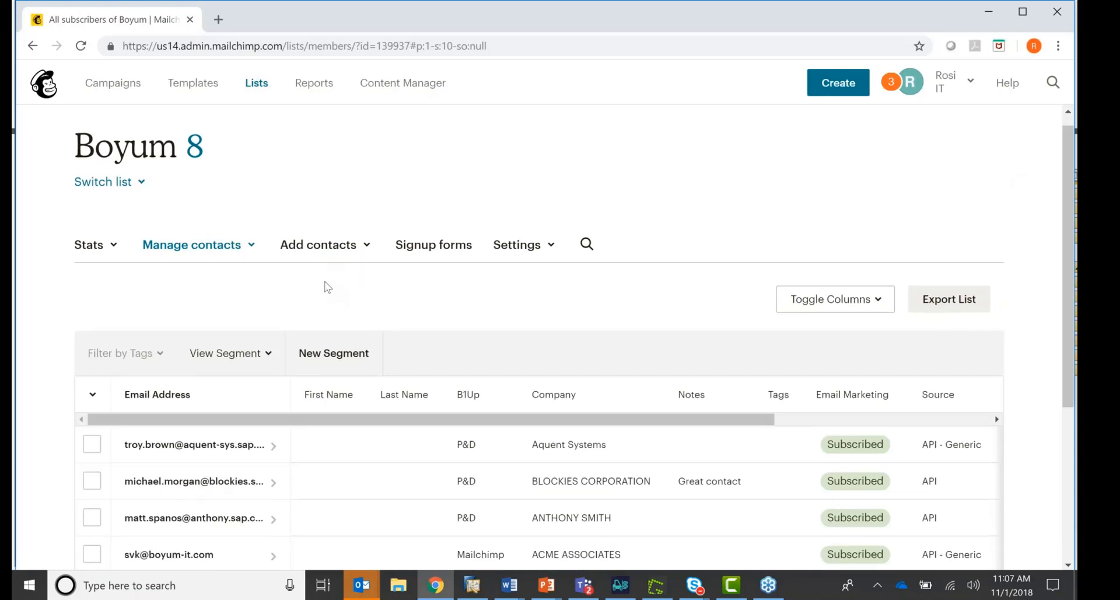
{"action": "scroll", "scroll_direction": "down", "scroll_amount": 3}
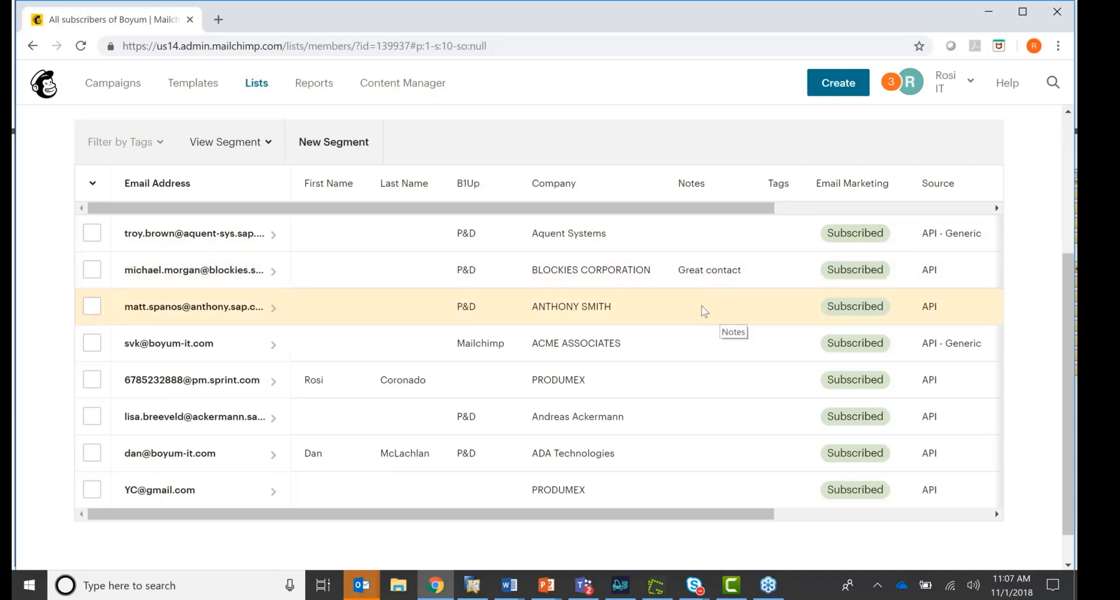
{"action": "scroll", "scroll_direction": "up", "scroll_amount": 3}
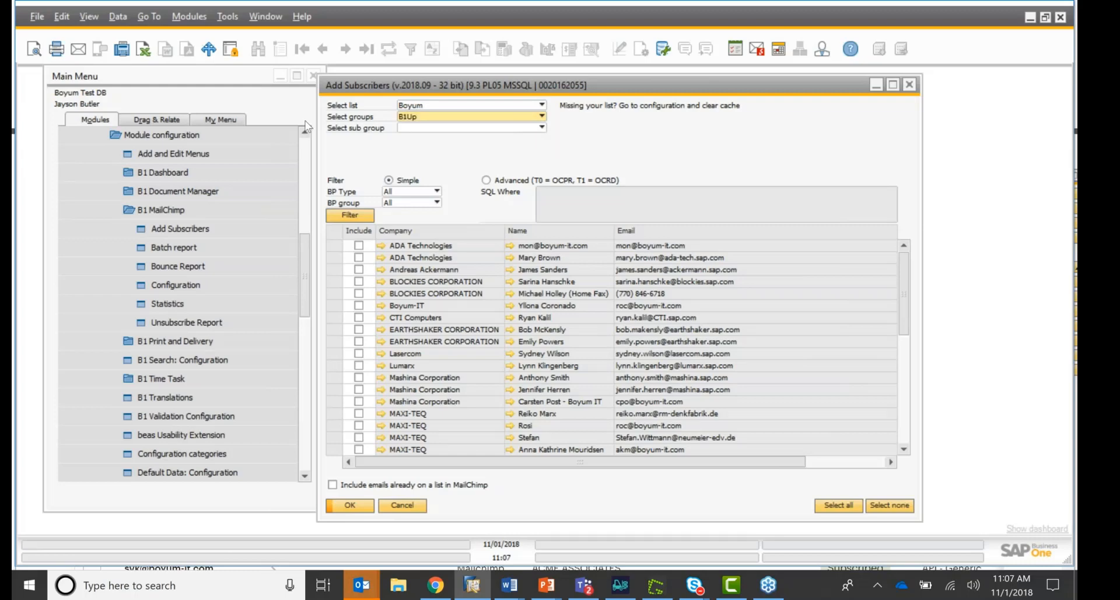
{"action": "mouse_move", "coordinate": [370, 112]}
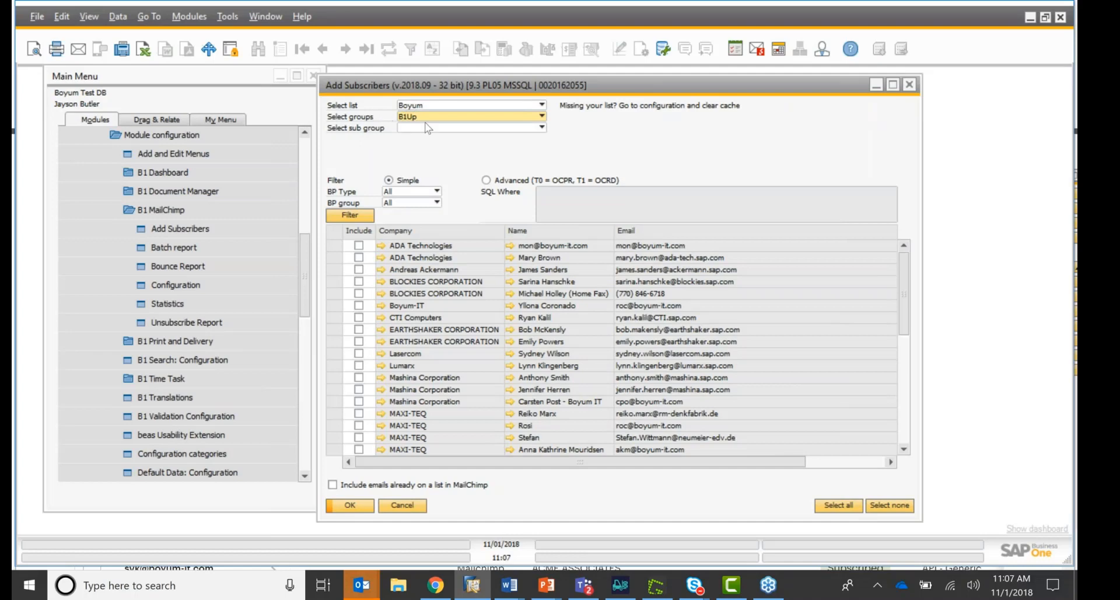
- Choose sub group P&D, include the EARTHSHAKER, Lasercom and Lumarx contacts and run Update to Boyum
{"action": "left_click", "coordinate": [542, 127]}
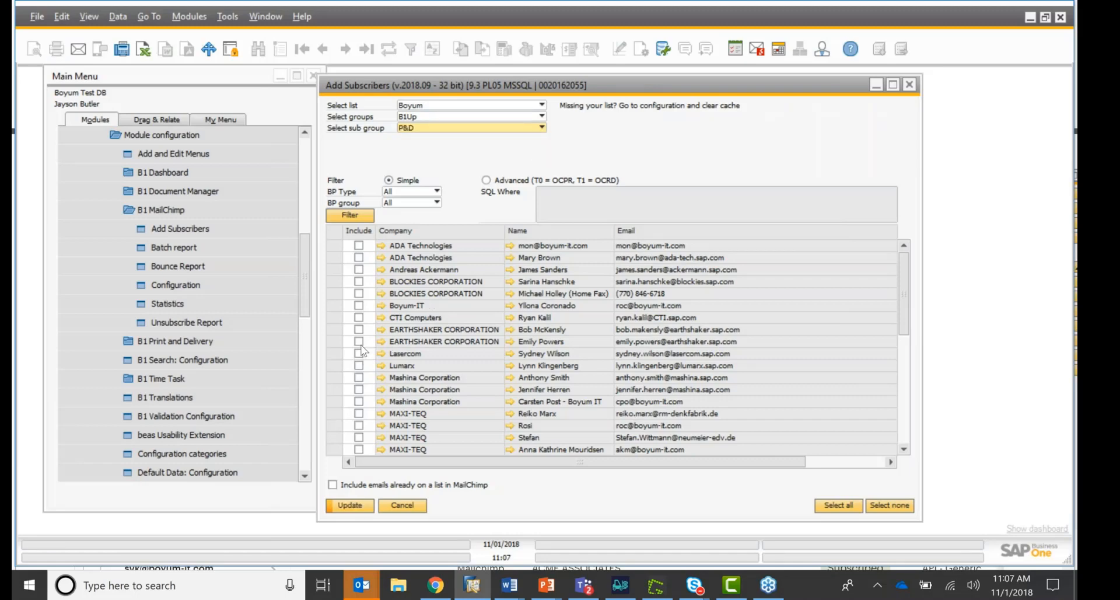
{"action": "left_click", "coordinate": [358, 329]}
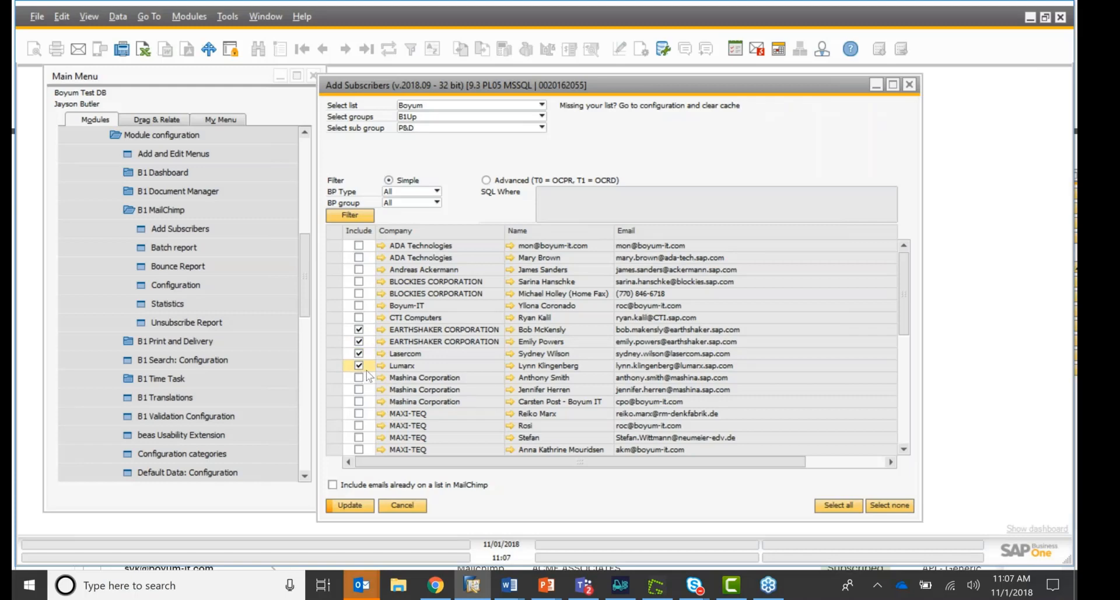
{"action": "left_click", "coordinate": [348, 505]}
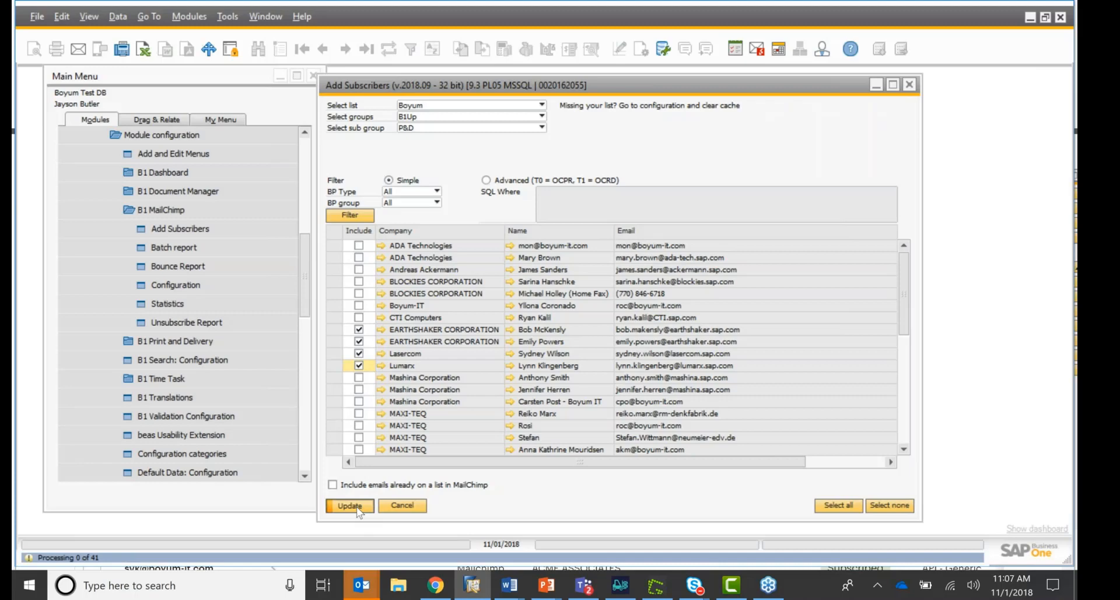
{"action": "left_click", "coordinate": [349, 506]}
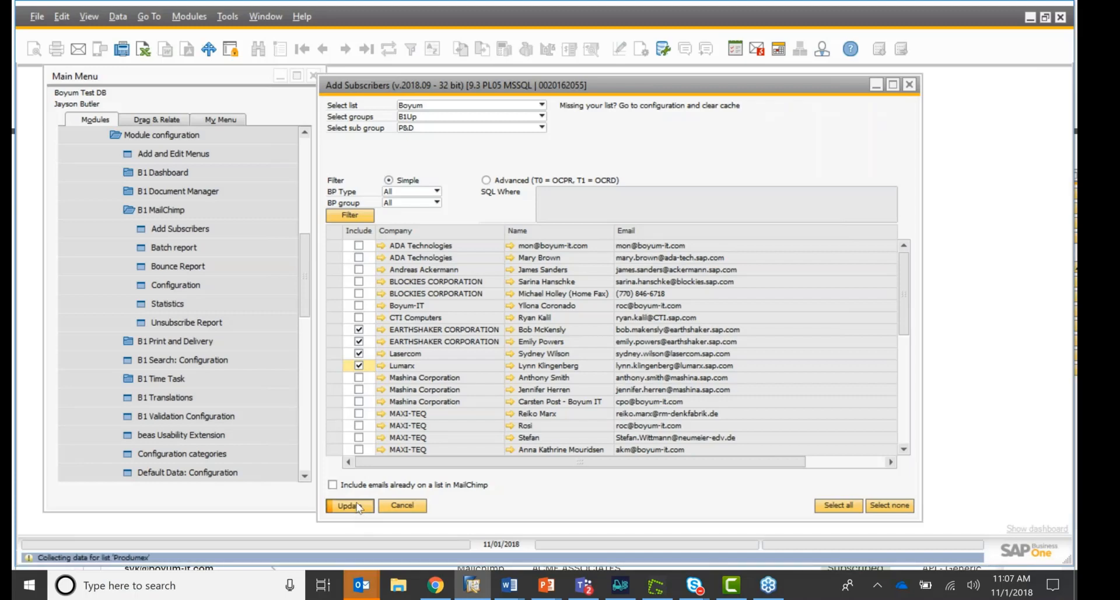
{"action": "left_click", "coordinate": [348, 505]}
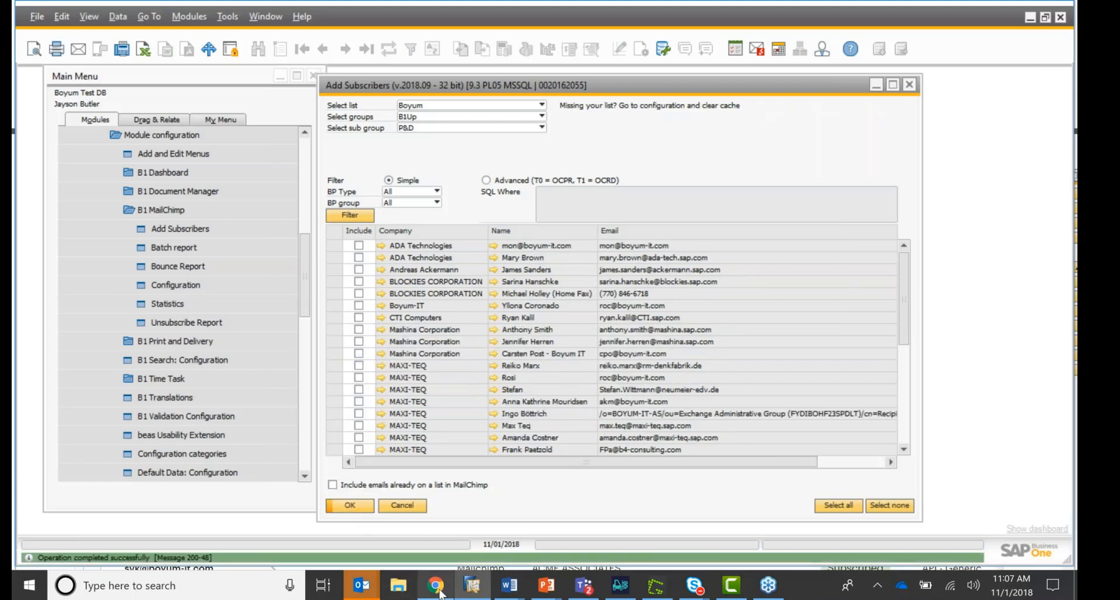
- Return to Mailchimp's Lists overview showing Boyum at 12 subscribers
{"action": "left_click", "coordinate": [434, 586]}
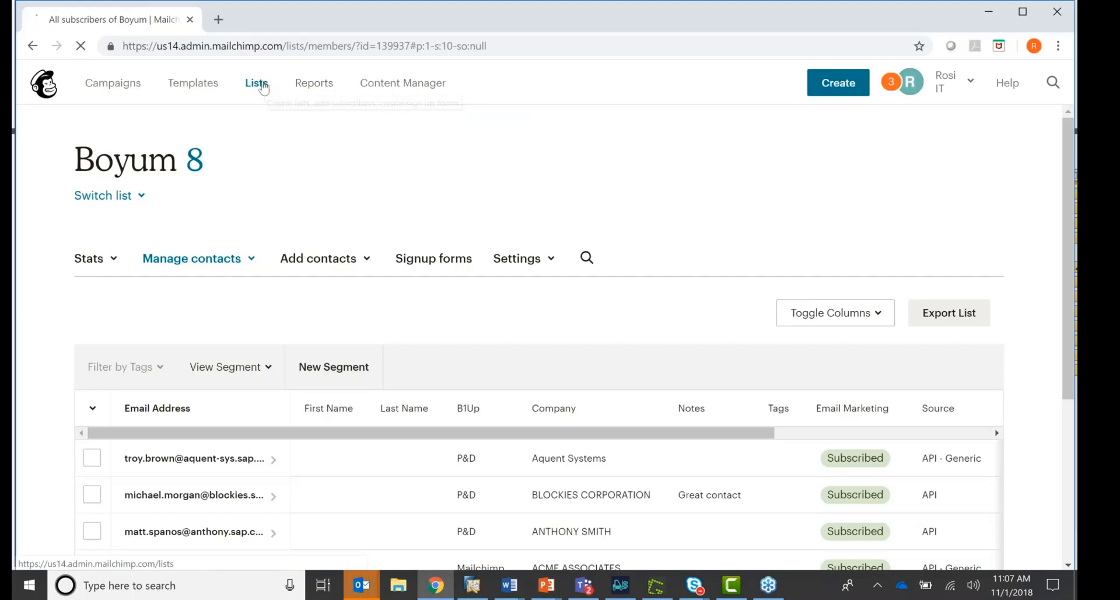
{"action": "left_click", "coordinate": [255, 83]}
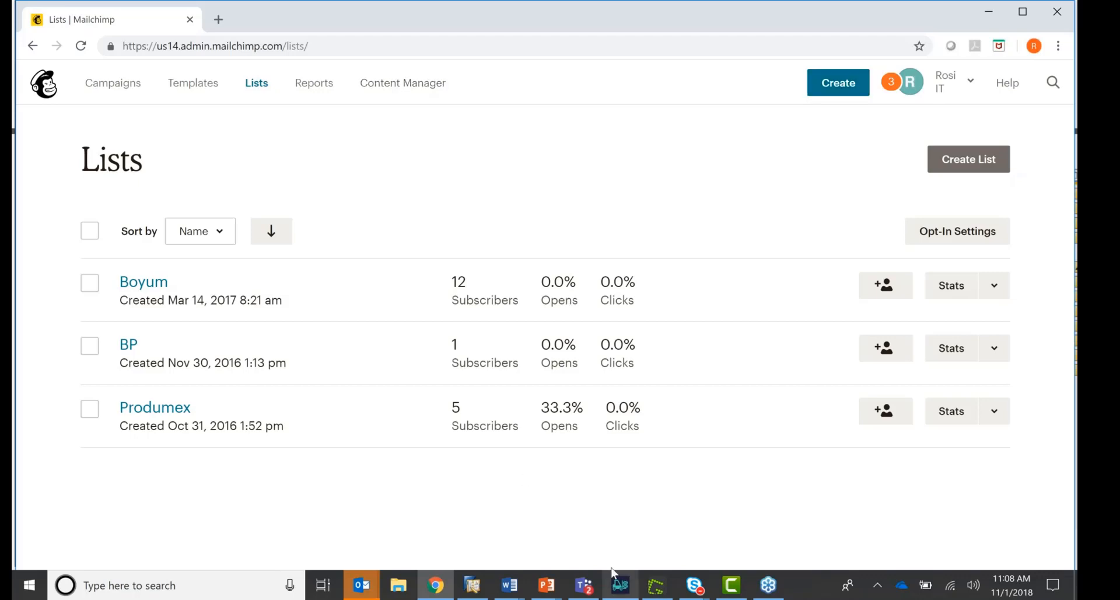
- Back in Add Subscribers, include Produmex interest groups B1UP and B1P&D and mark the contacts
{"action": "left_click", "coordinate": [619, 584]}
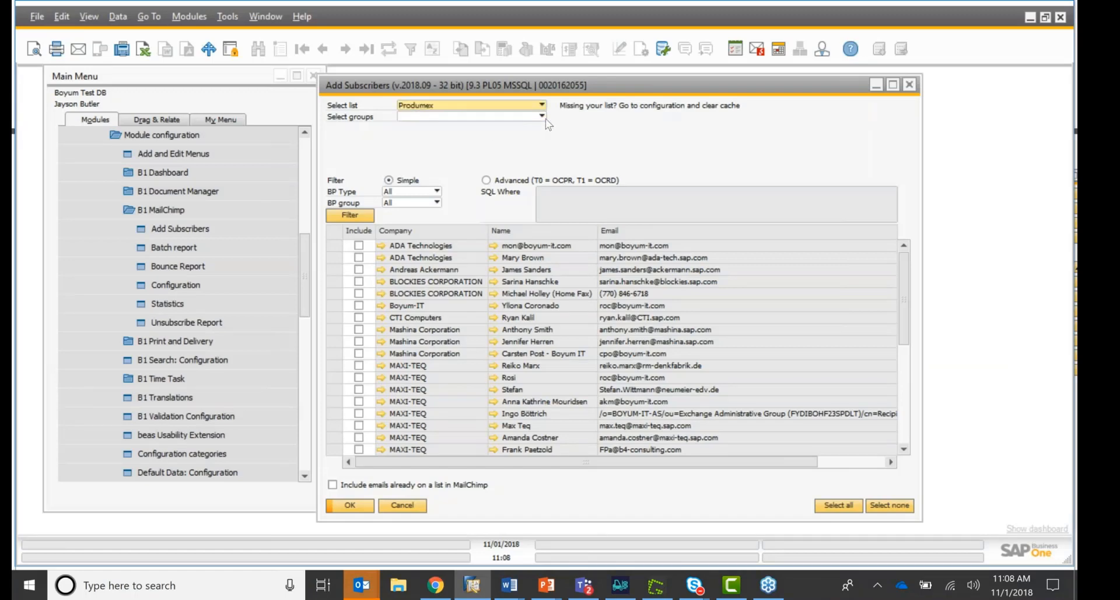
{"action": "left_click", "coordinate": [540, 117]}
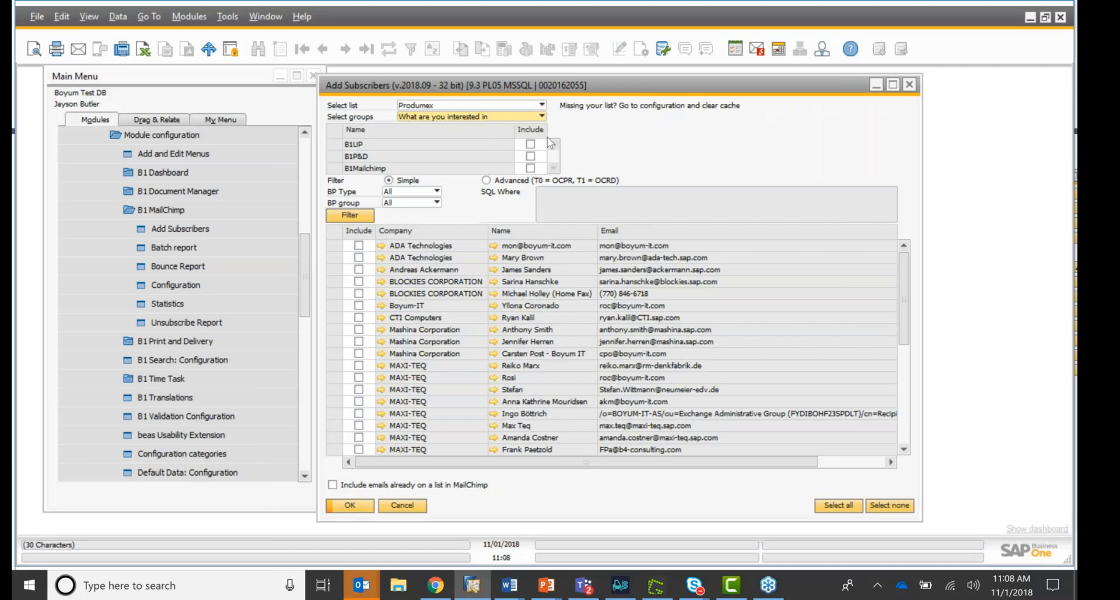
{"action": "left_click", "coordinate": [530, 156]}
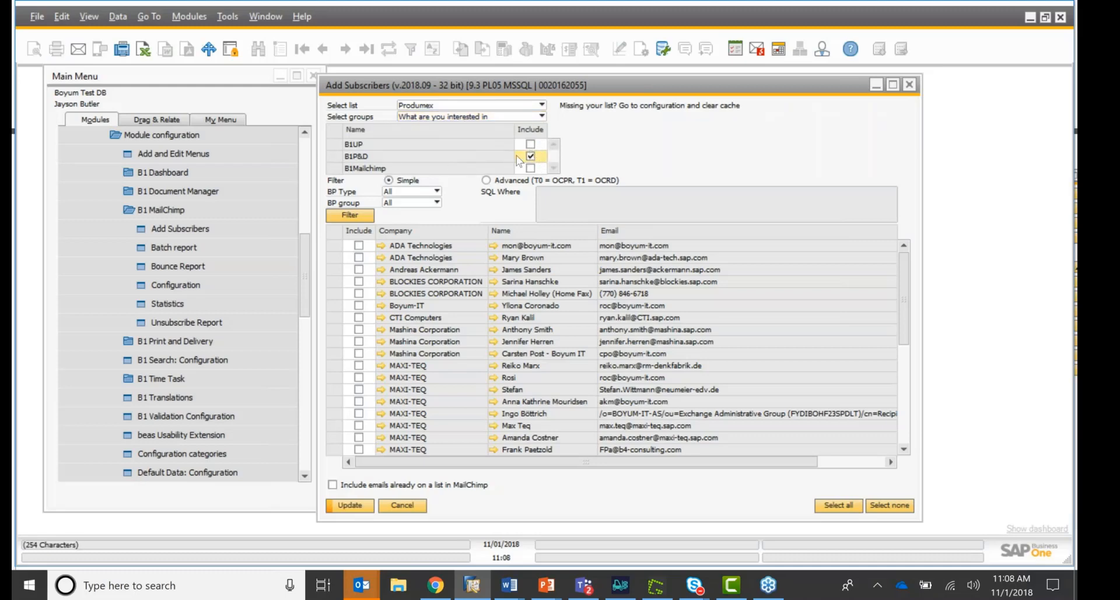
{"action": "left_click", "coordinate": [530, 144]}
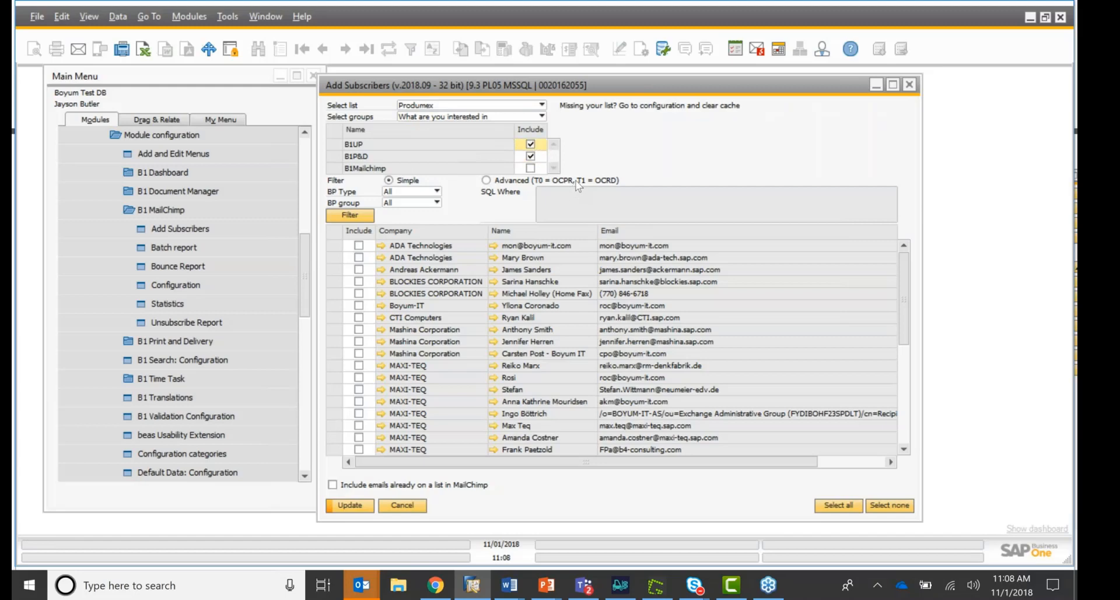
{"action": "mouse_move", "coordinate": [379, 261]}
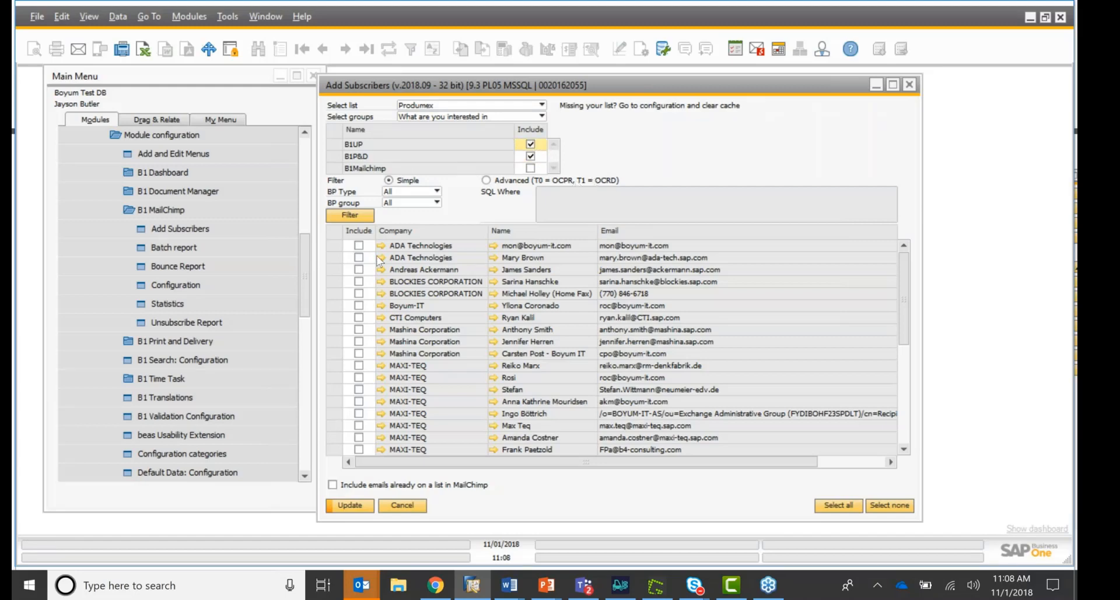
{"action": "left_click", "coordinate": [359, 401]}
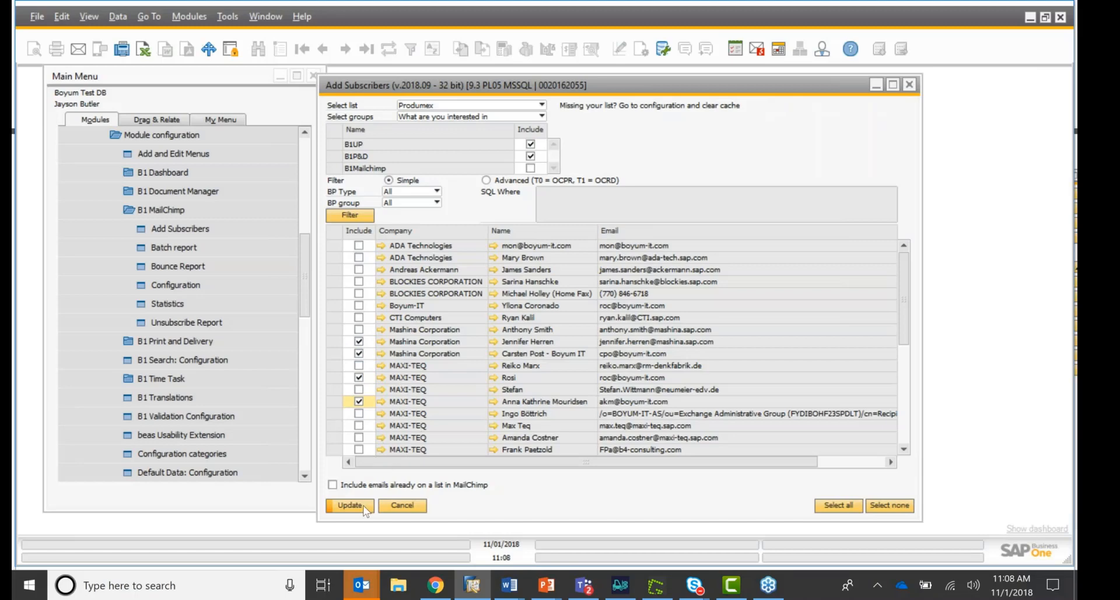
{"action": "mouse_move", "coordinate": [367, 193]}
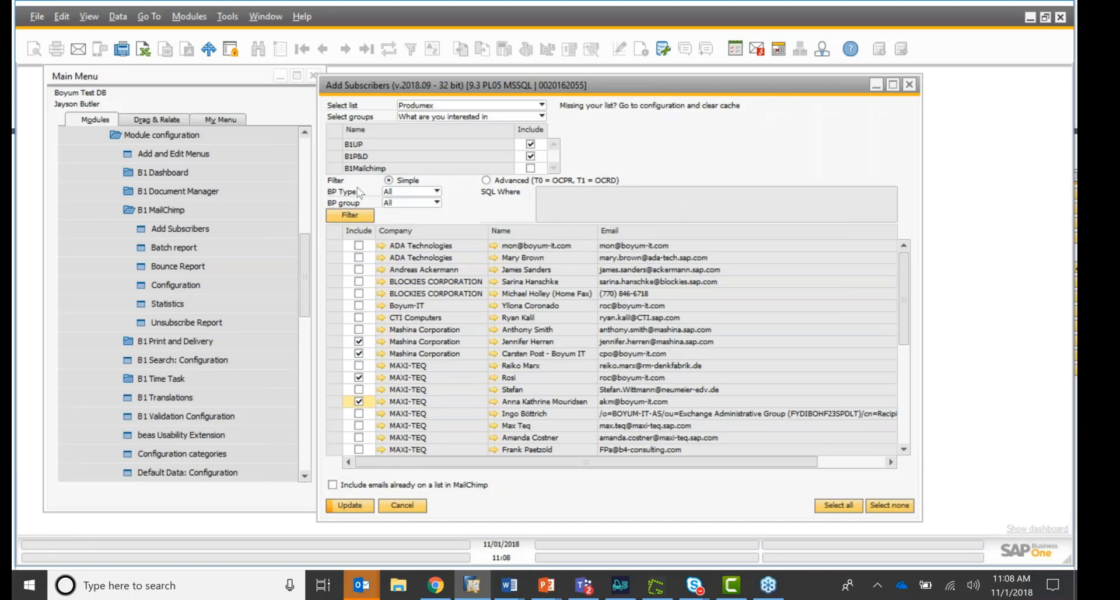
{"action": "mouse_move", "coordinate": [400, 211]}
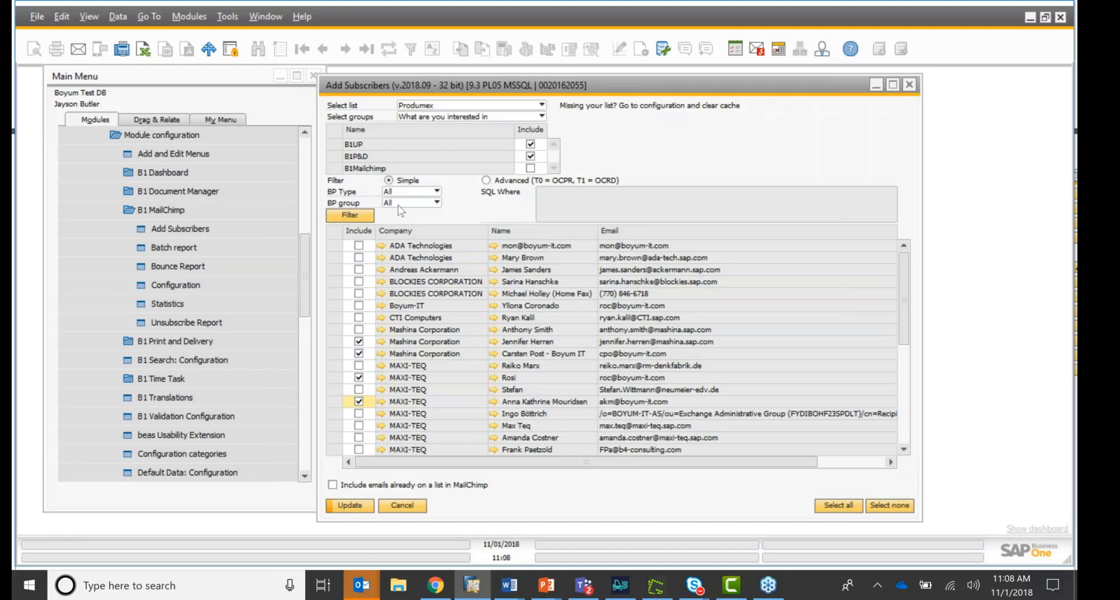
{"action": "mouse_move", "coordinate": [400, 198]}
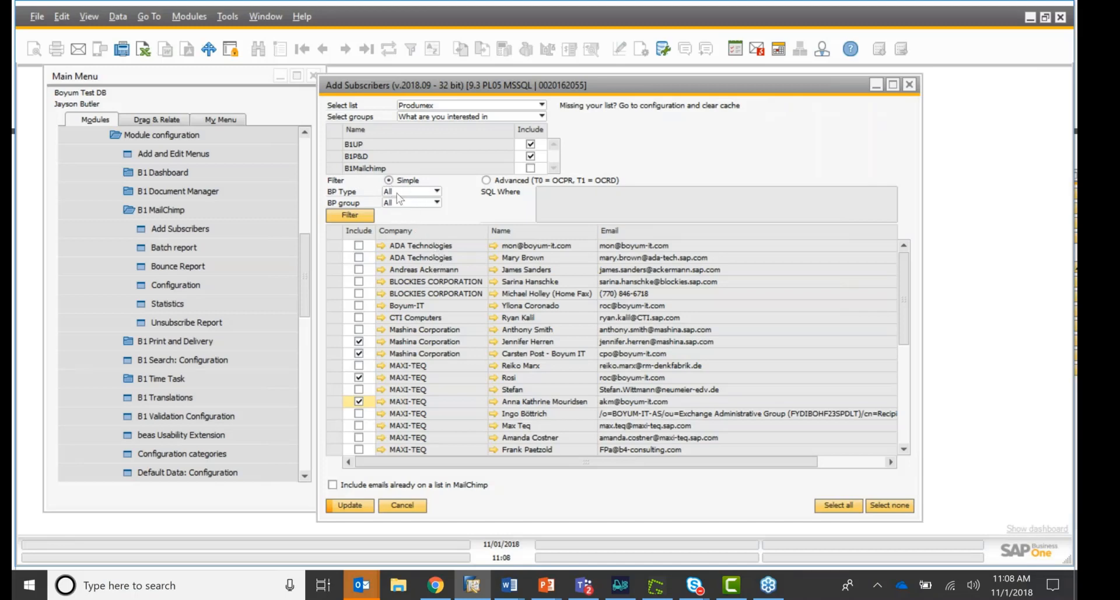
- Toggle the contact filter Advanced/Simple and send the checked contacts to the Produmex list with Update
{"action": "left_click", "coordinate": [486, 180]}
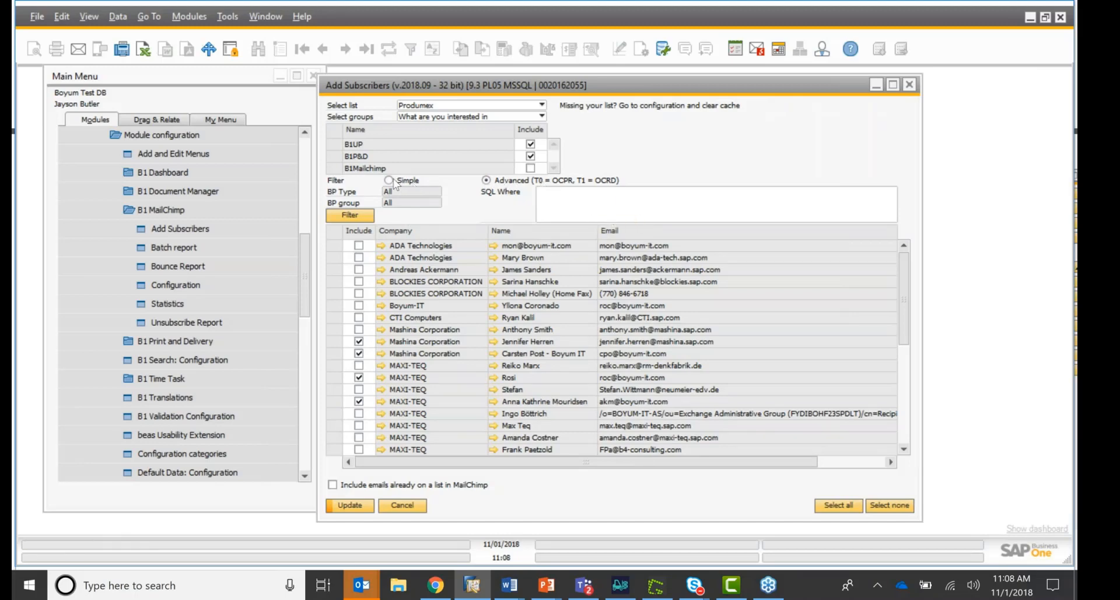
{"action": "left_click", "coordinate": [390, 180]}
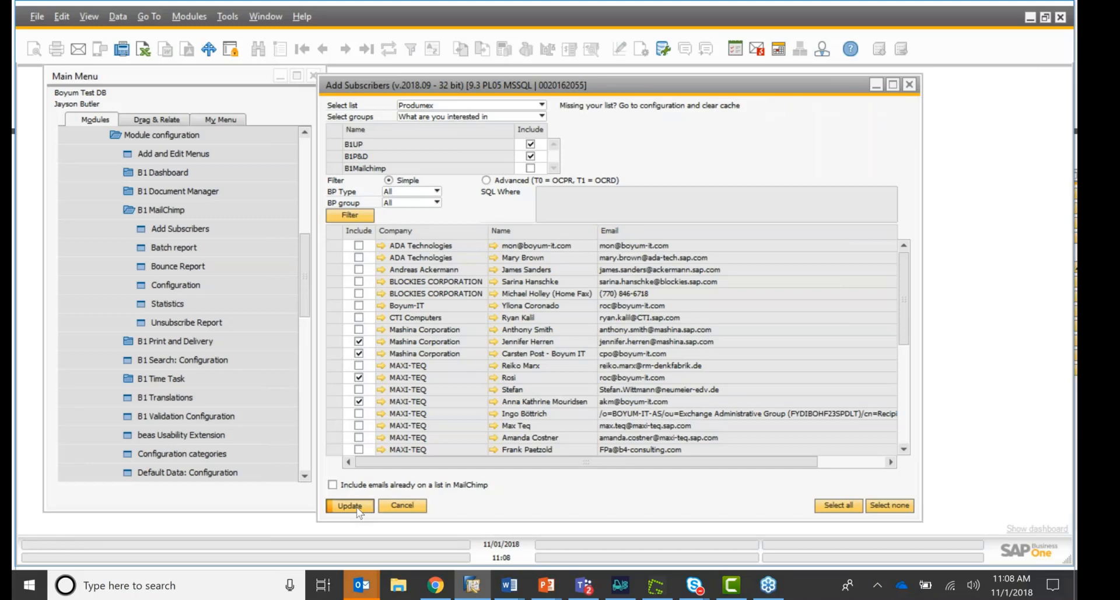
{"action": "left_click", "coordinate": [349, 505]}
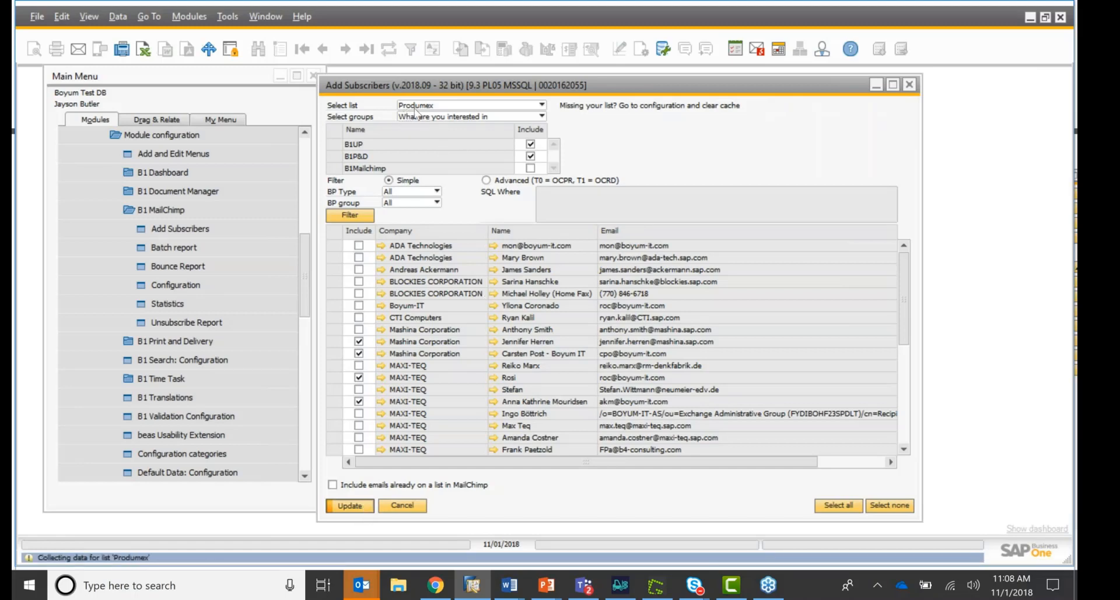
{"action": "left_click", "coordinate": [349, 505]}
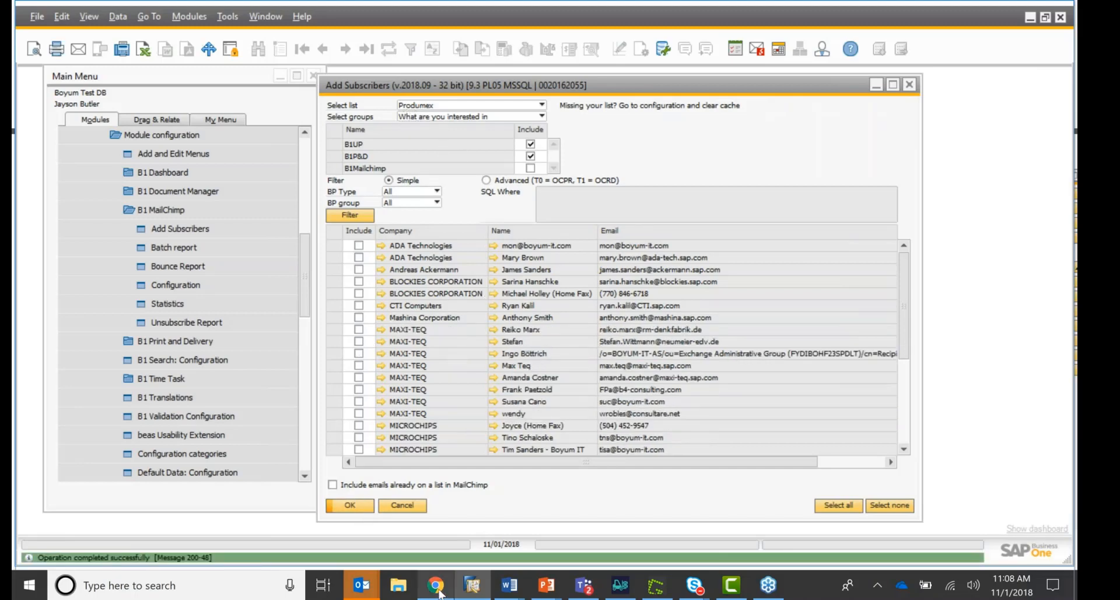
- Reload the Mailchimp Lists page so Produmex shows 9 subscribers
{"action": "left_click", "coordinate": [436, 585]}
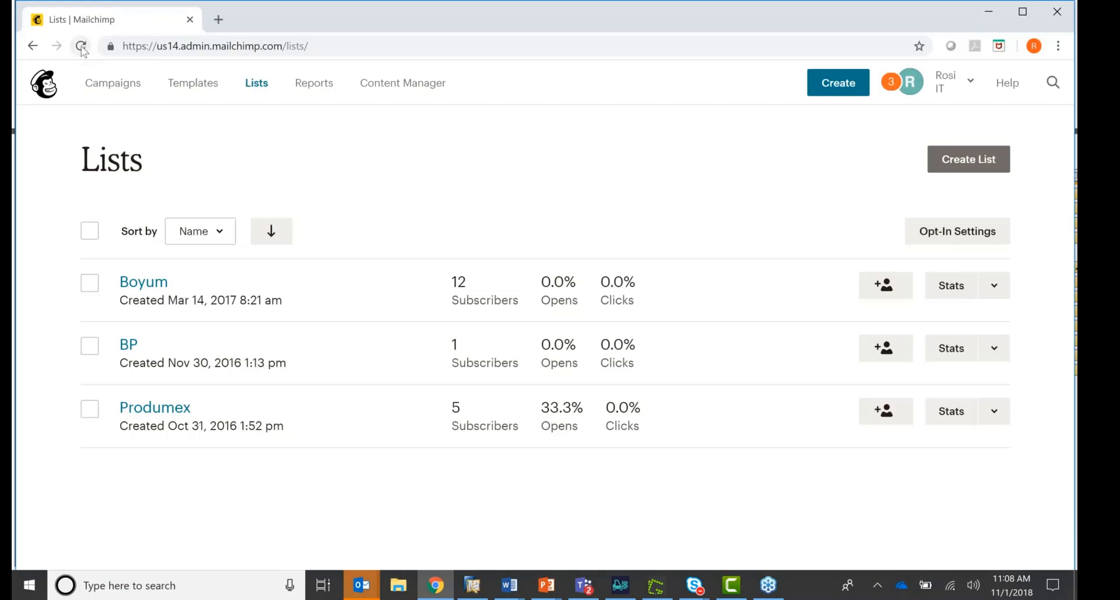
{"action": "mouse_move", "coordinate": [80, 45]}
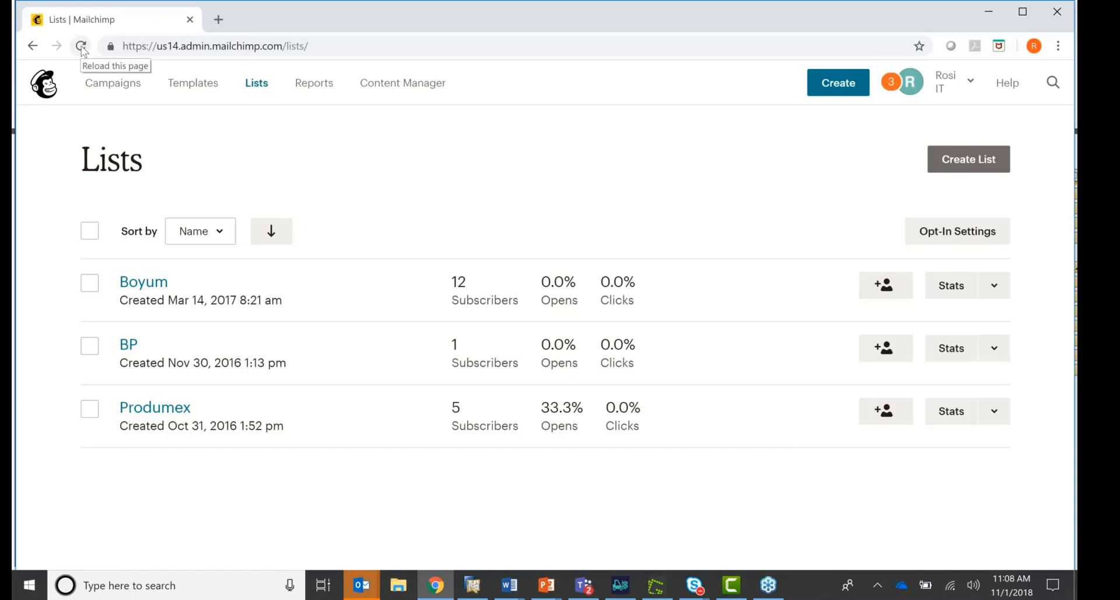
{"action": "left_click", "coordinate": [81, 46]}
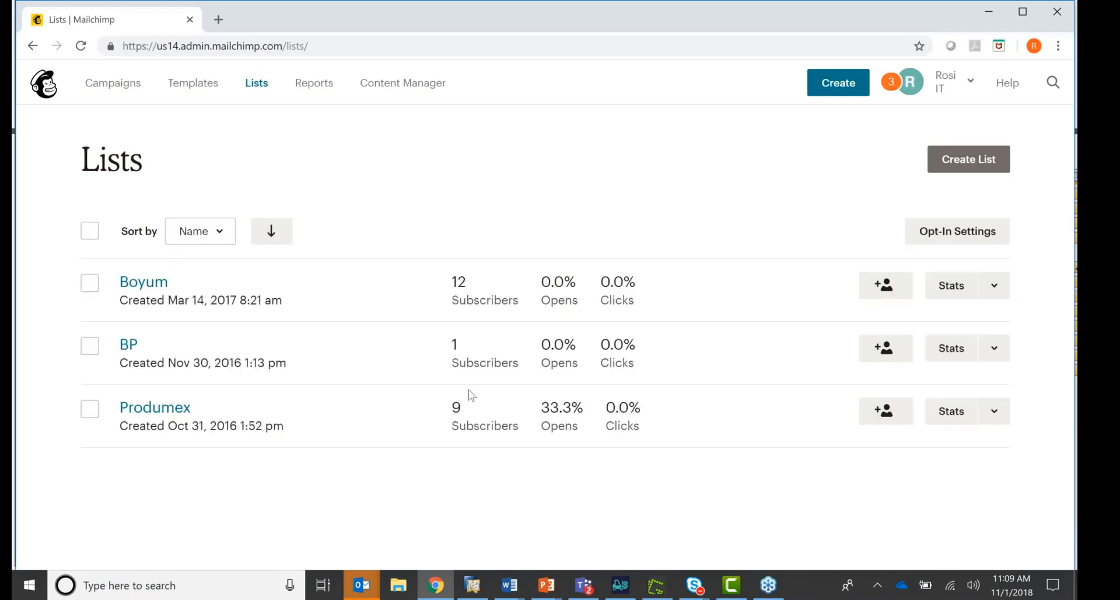
{"action": "mouse_move", "coordinate": [471, 421]}
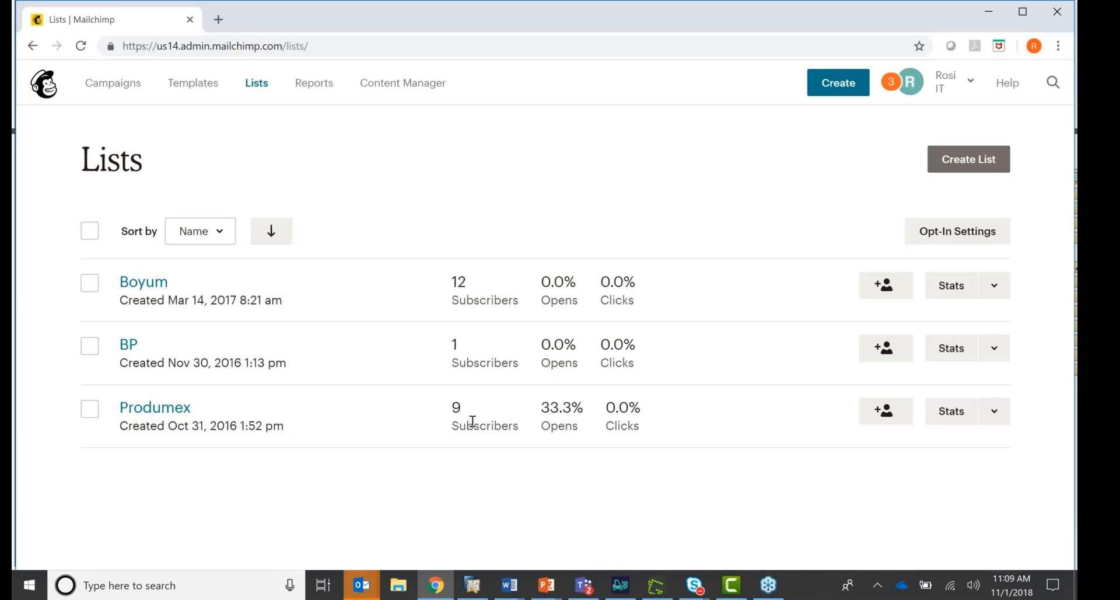
{"action": "mouse_move", "coordinate": [489, 586]}
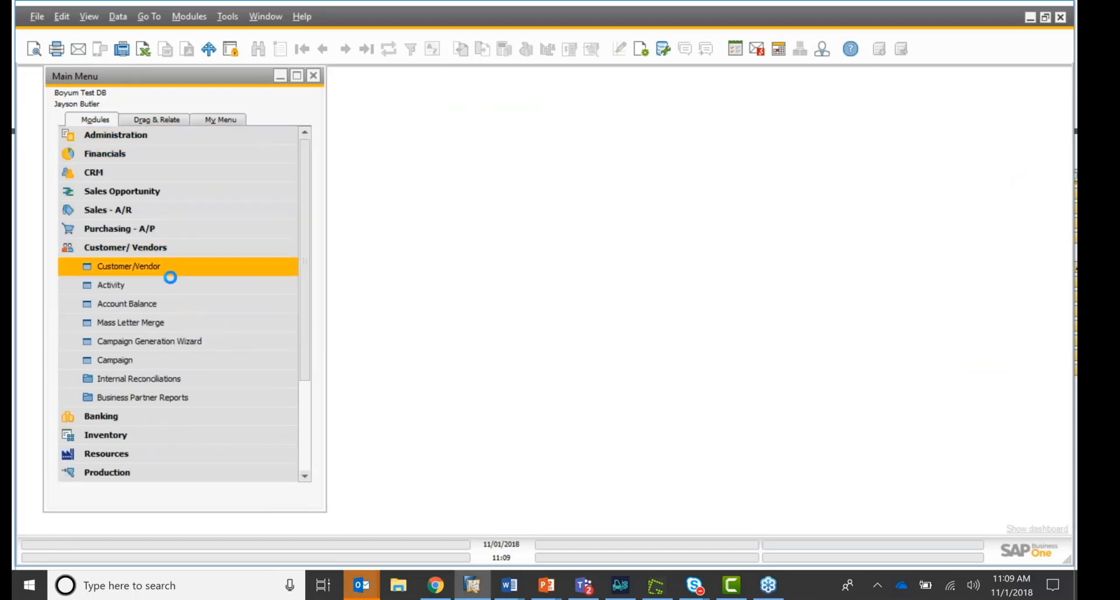
- Browse Business Partner Master Data to the PRODUMEX account and its Contact Persons
{"action": "double_click", "coordinate": [128, 266]}
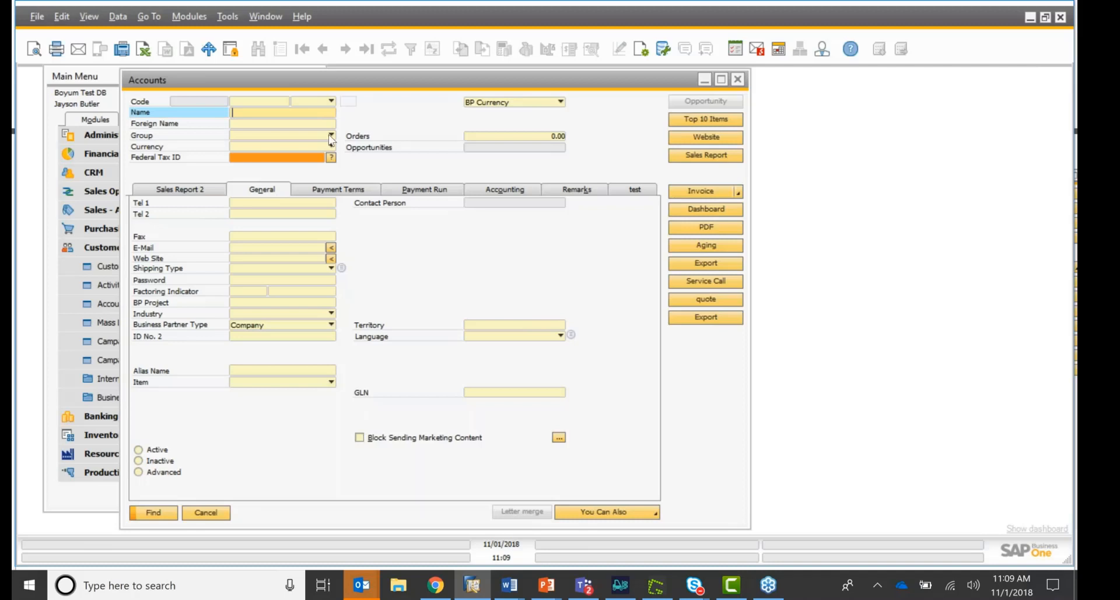
{"action": "mouse_move", "coordinate": [322, 49]}
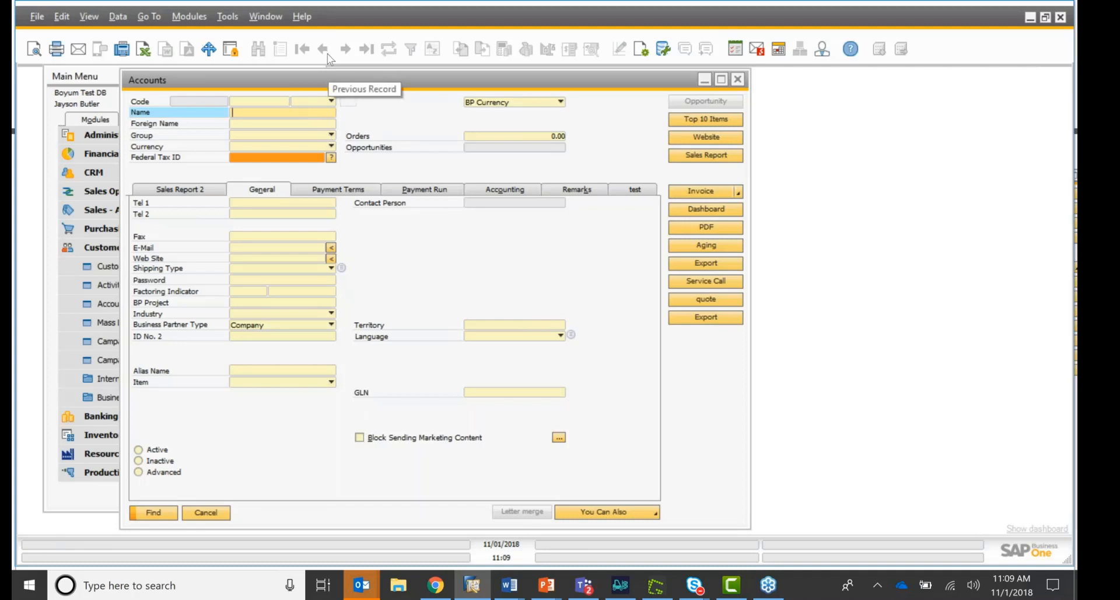
{"action": "left_click", "coordinate": [303, 49]}
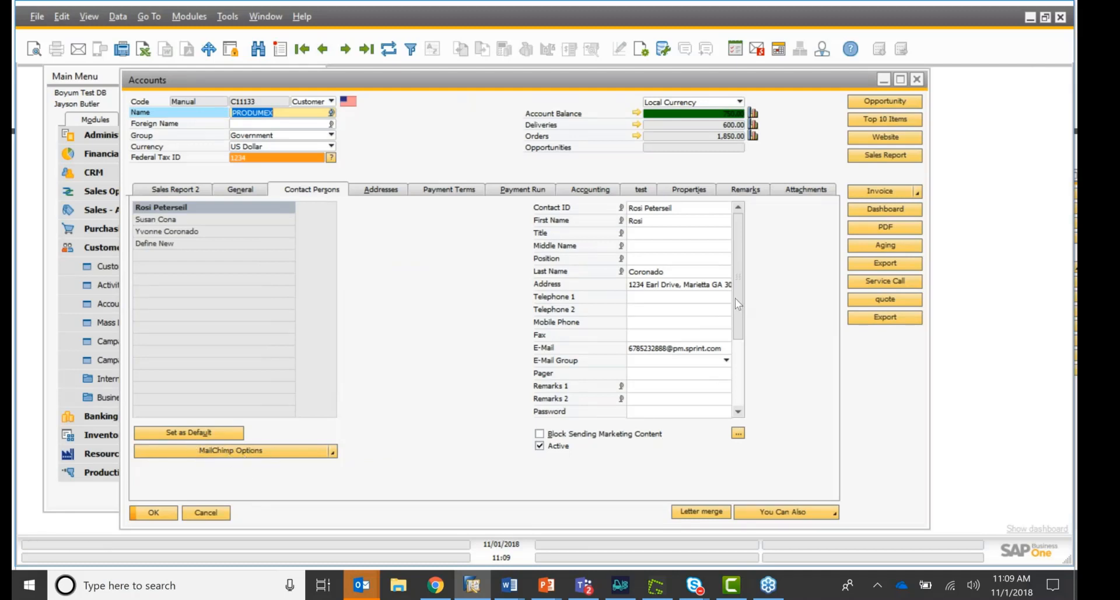
{"action": "scroll", "scroll_direction": "down", "scroll_amount": 3}
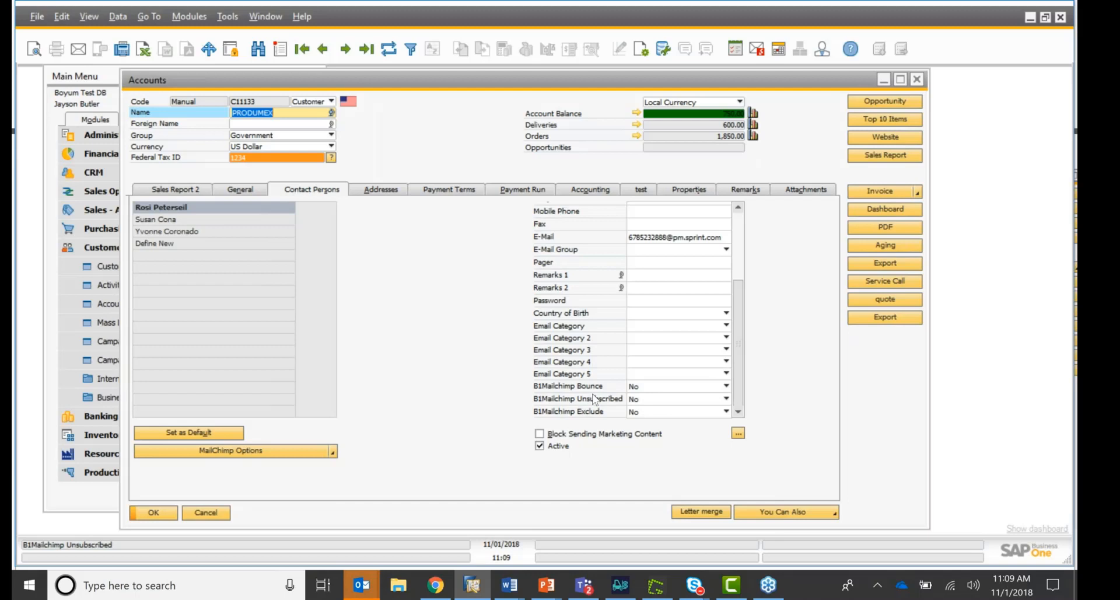
{"action": "mouse_move", "coordinate": [595, 397]}
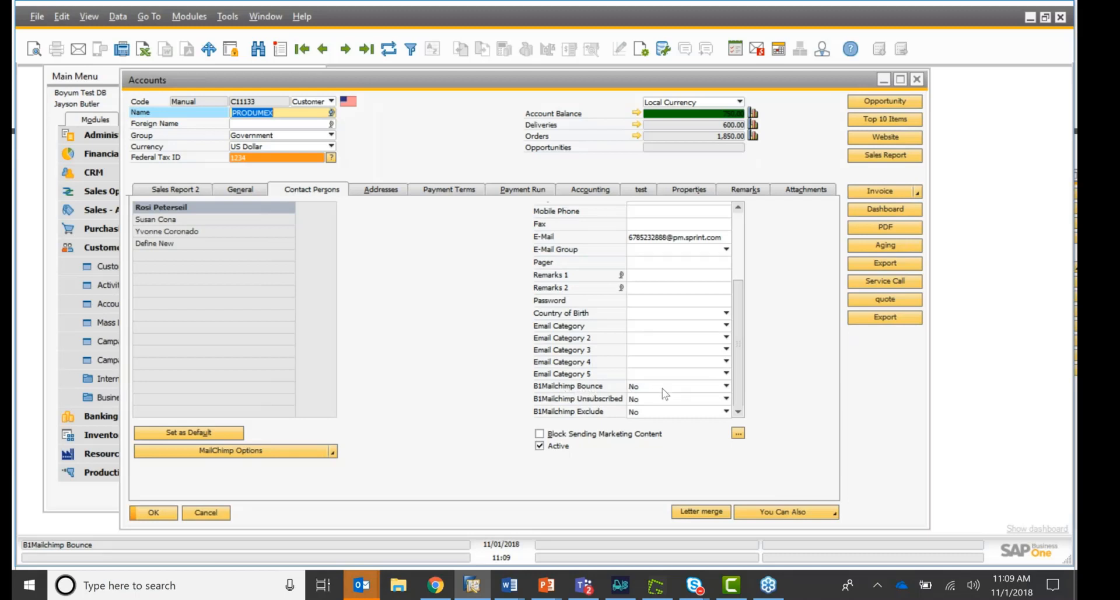
{"action": "mouse_move", "coordinate": [683, 393]}
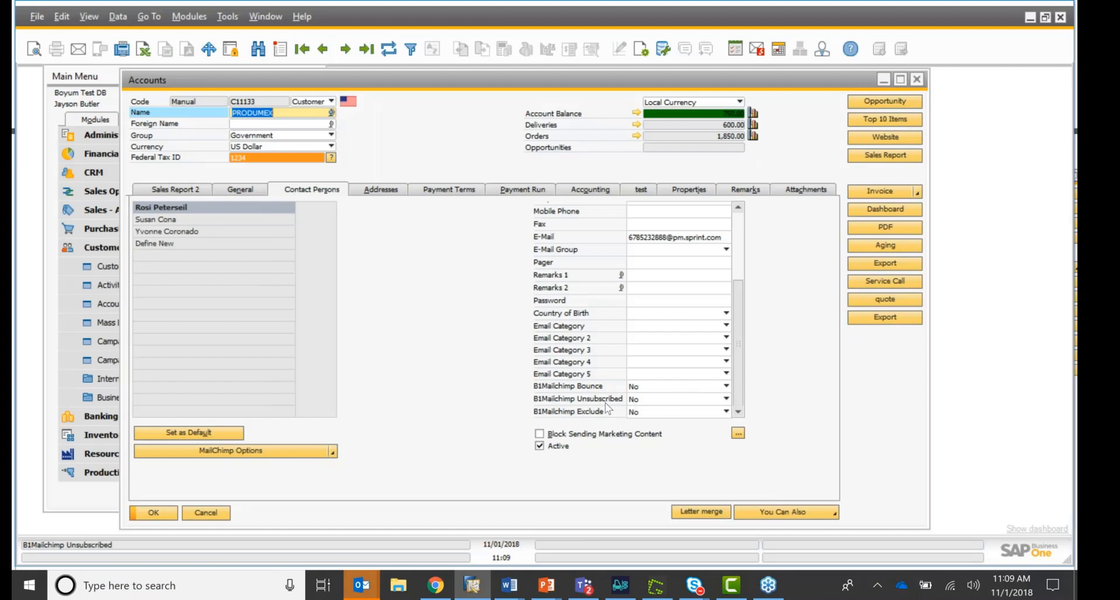
{"action": "mouse_move", "coordinate": [655, 407]}
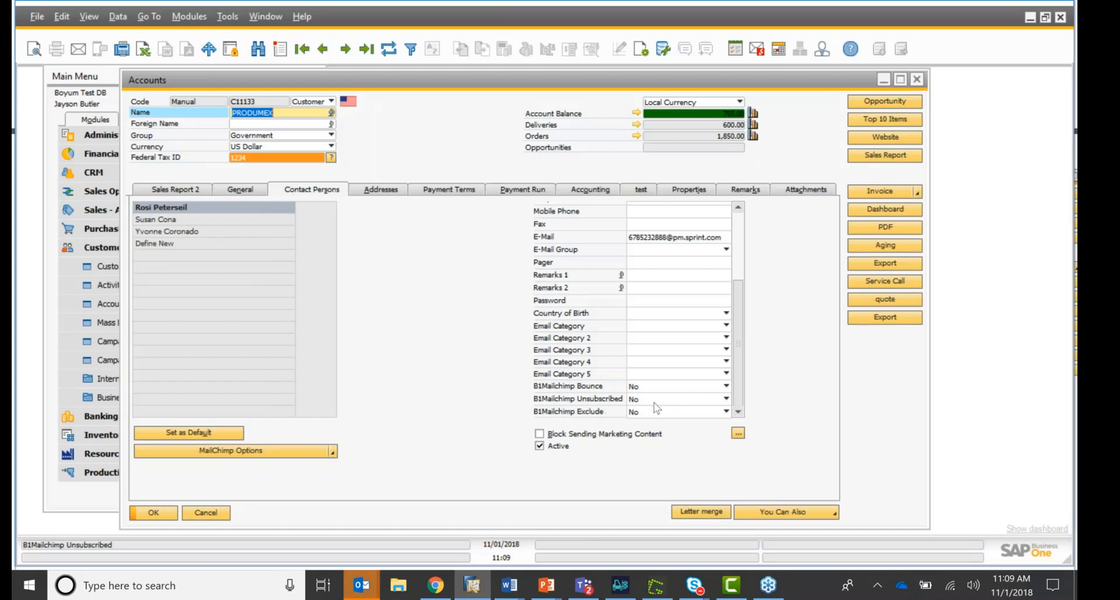
- Set the first contact's B1Mailchimp Exclude flag to Yes and update the record
{"action": "left_click", "coordinate": [727, 411]}
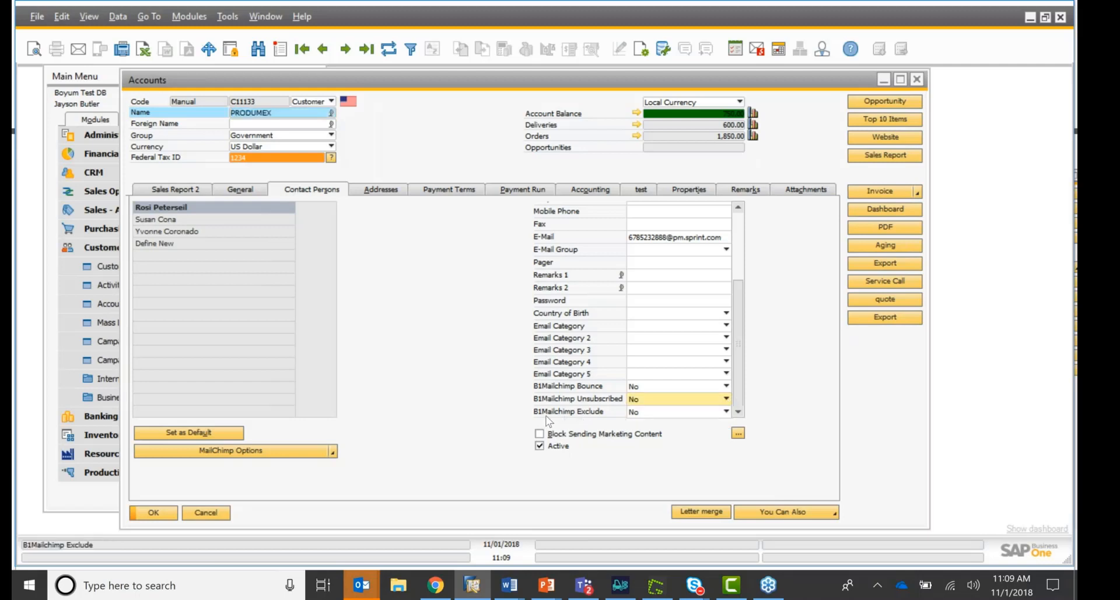
{"action": "mouse_move", "coordinate": [720, 420]}
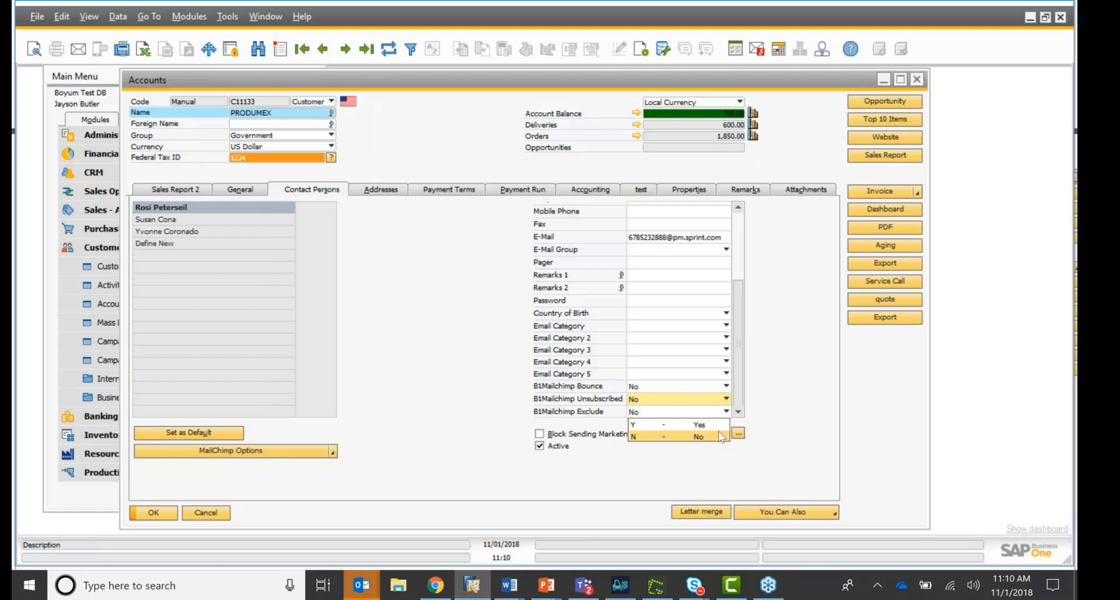
{"action": "left_click", "coordinate": [698, 423]}
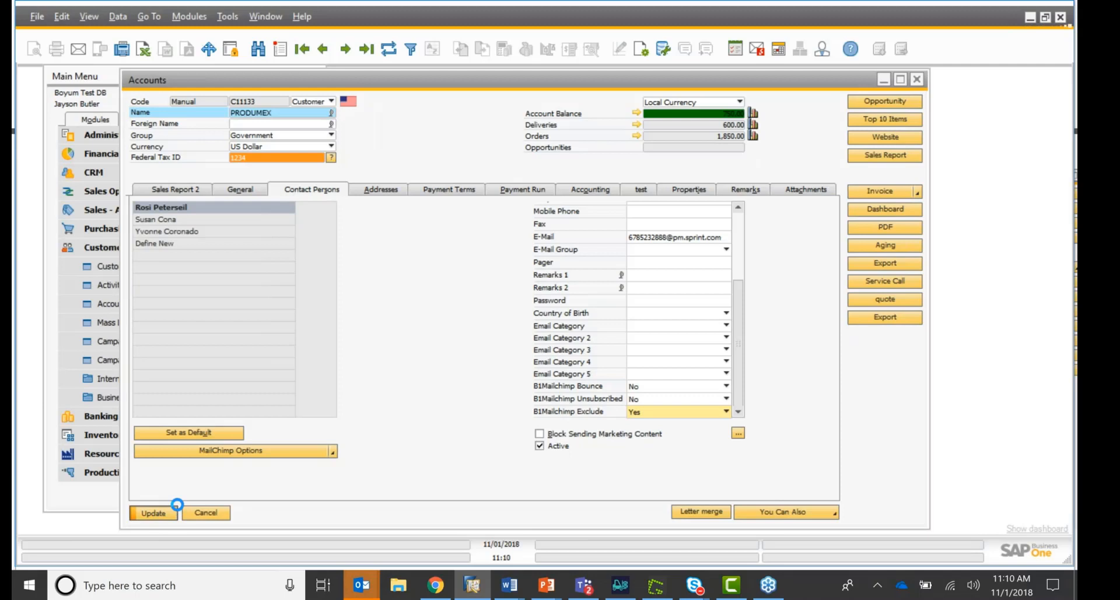
{"action": "left_click", "coordinate": [153, 512]}
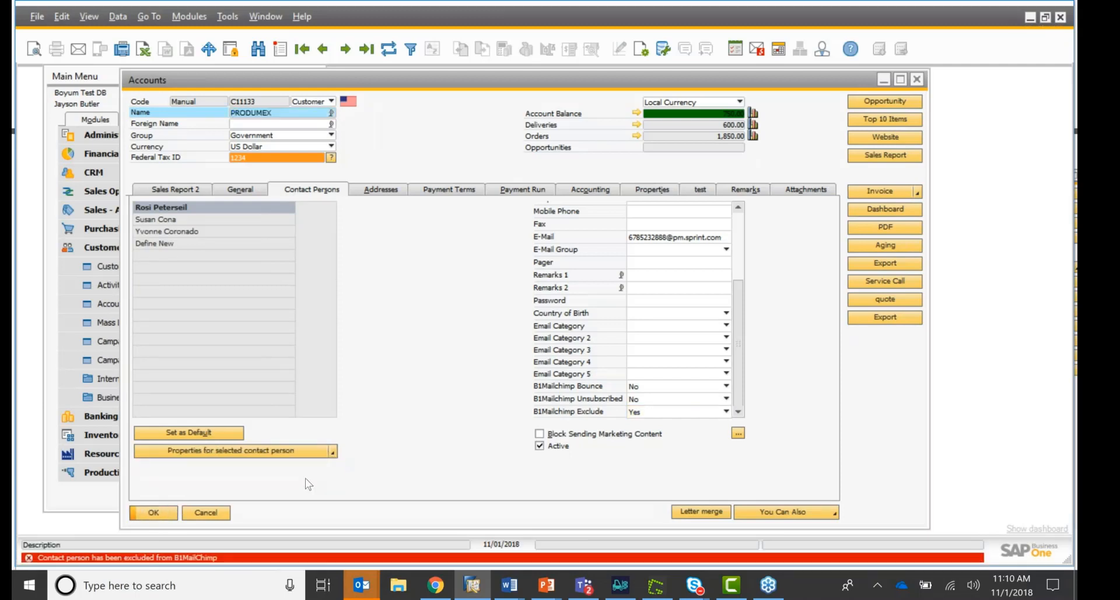
{"action": "mouse_move", "coordinate": [100, 565]}
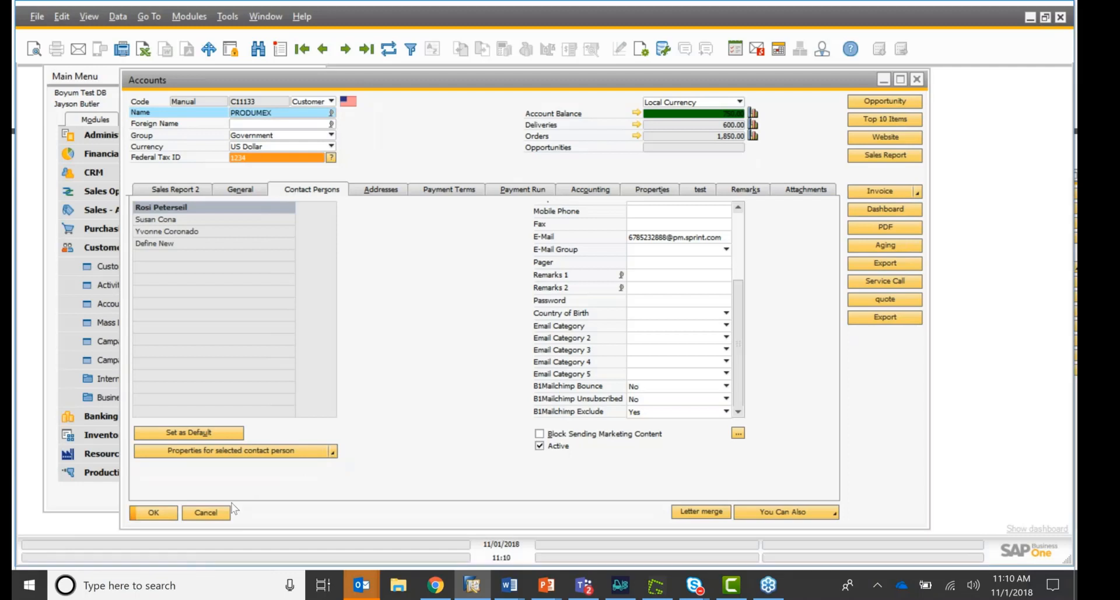
- Set the contact's B1Mailchimp Exclude flag back to No
{"action": "left_click", "coordinate": [727, 410]}
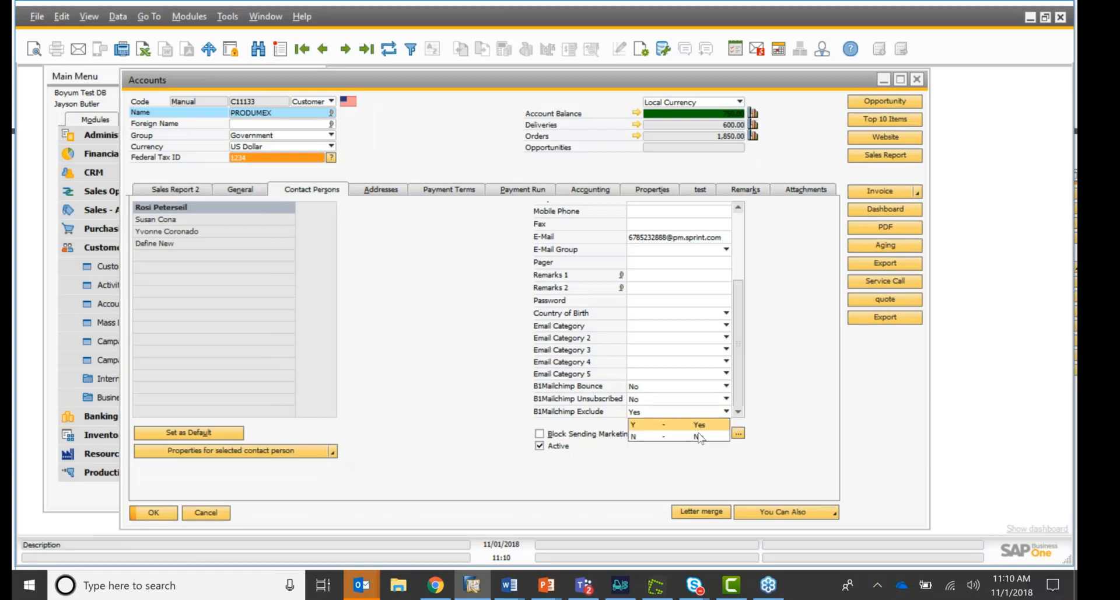
{"action": "left_click", "coordinate": [677, 436]}
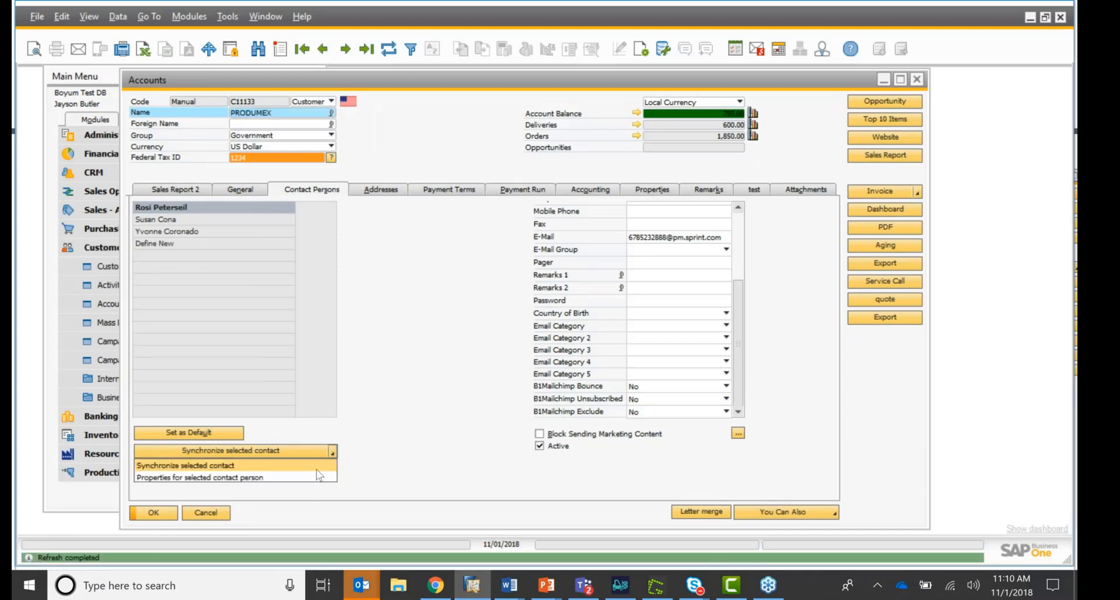
{"action": "left_click", "coordinate": [202, 477]}
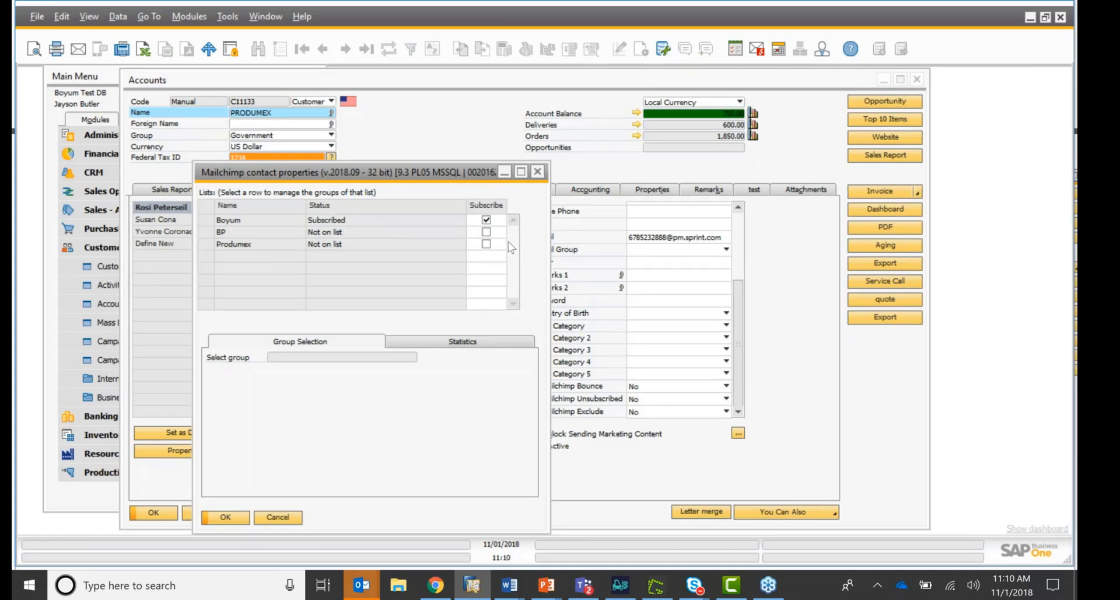
{"action": "left_click", "coordinate": [487, 231]}
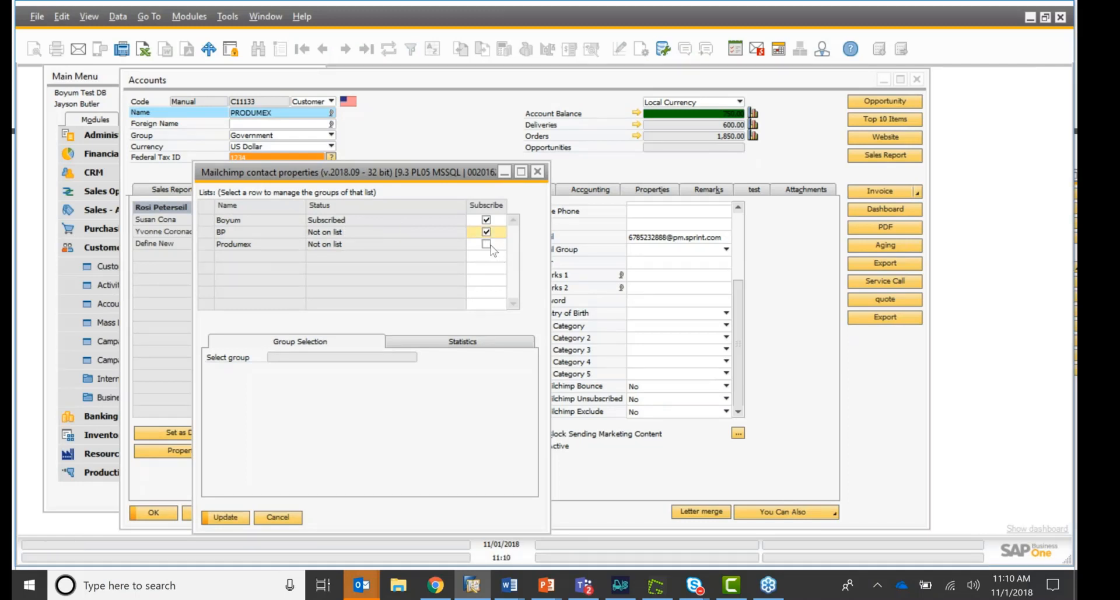
{"action": "left_click", "coordinate": [486, 244]}
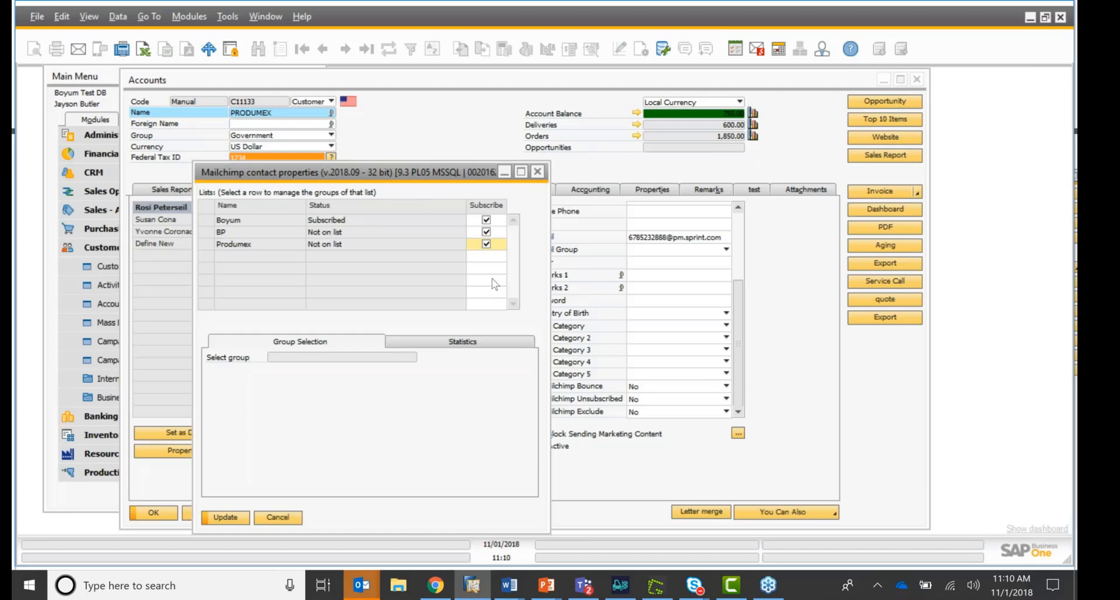
{"action": "mouse_move", "coordinate": [243, 519]}
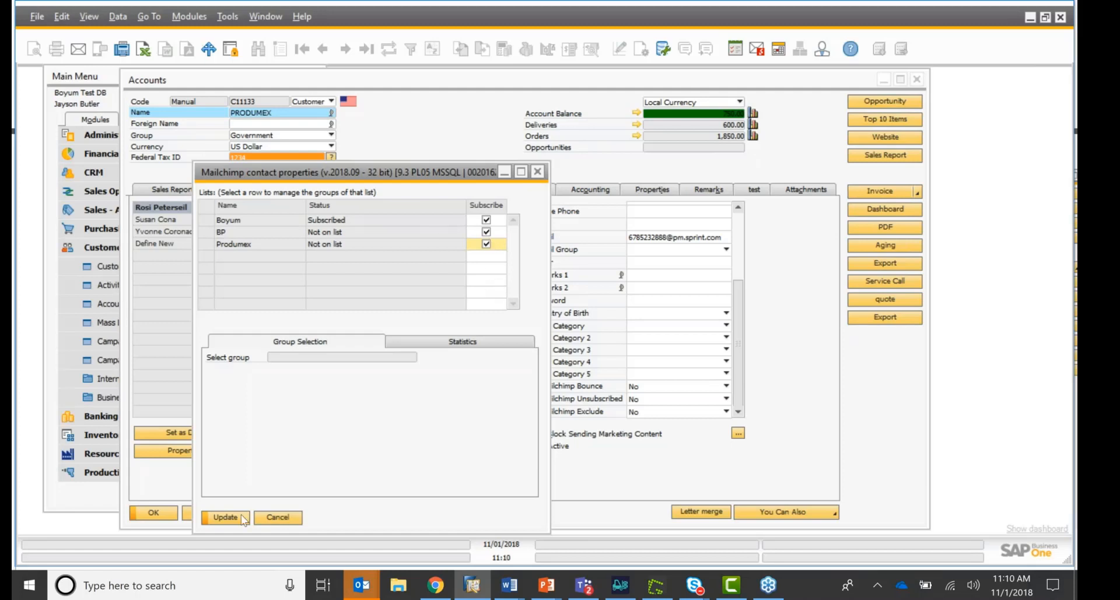
{"action": "mouse_move", "coordinate": [409, 236]}
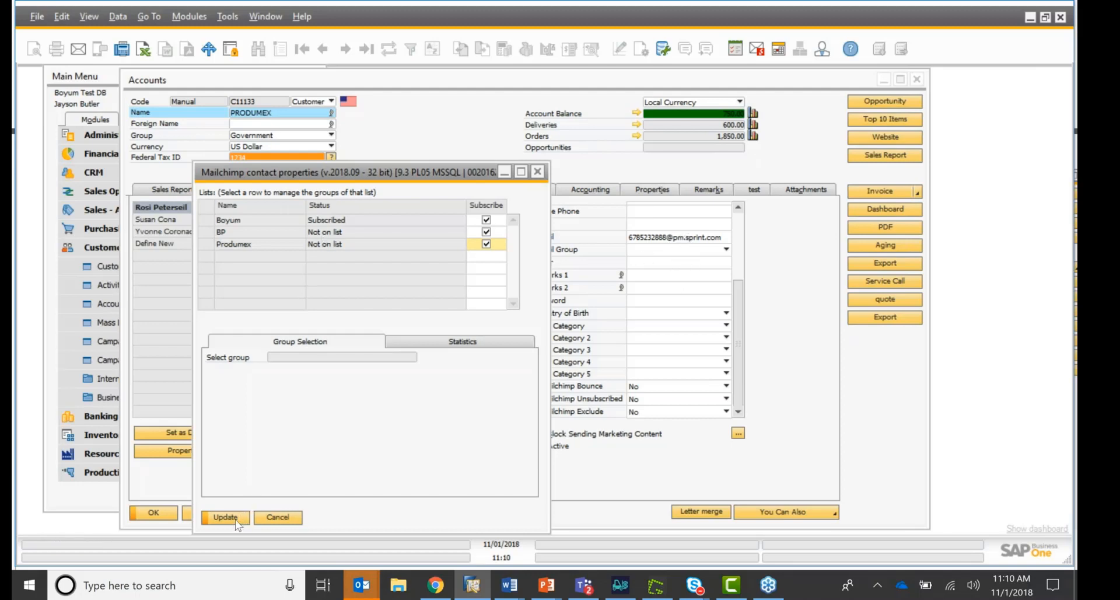
{"action": "left_click", "coordinate": [225, 517]}
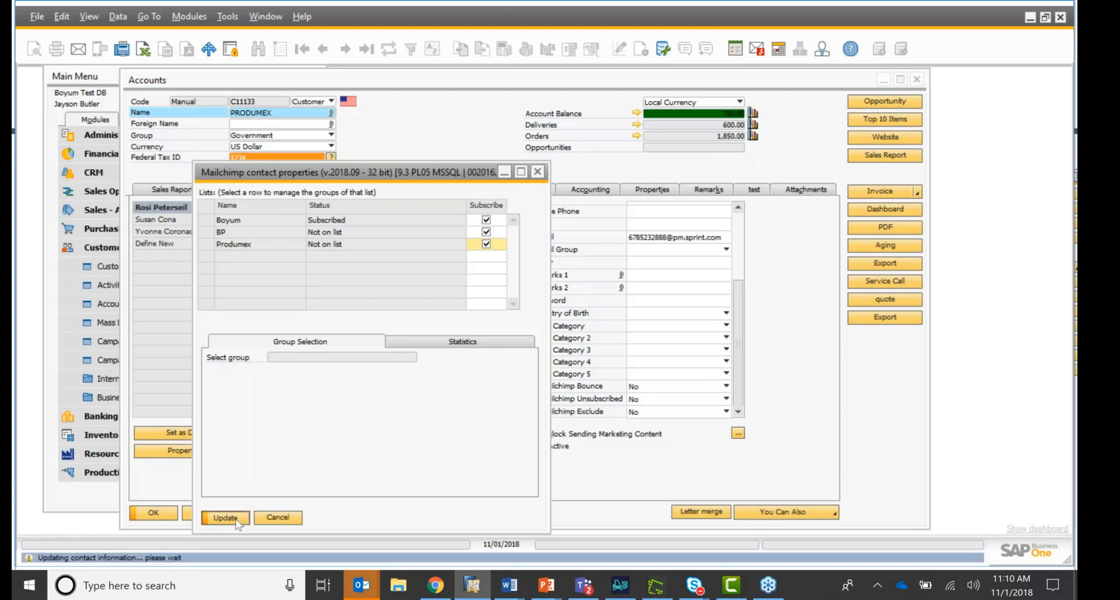
{"action": "left_click", "coordinate": [225, 517]}
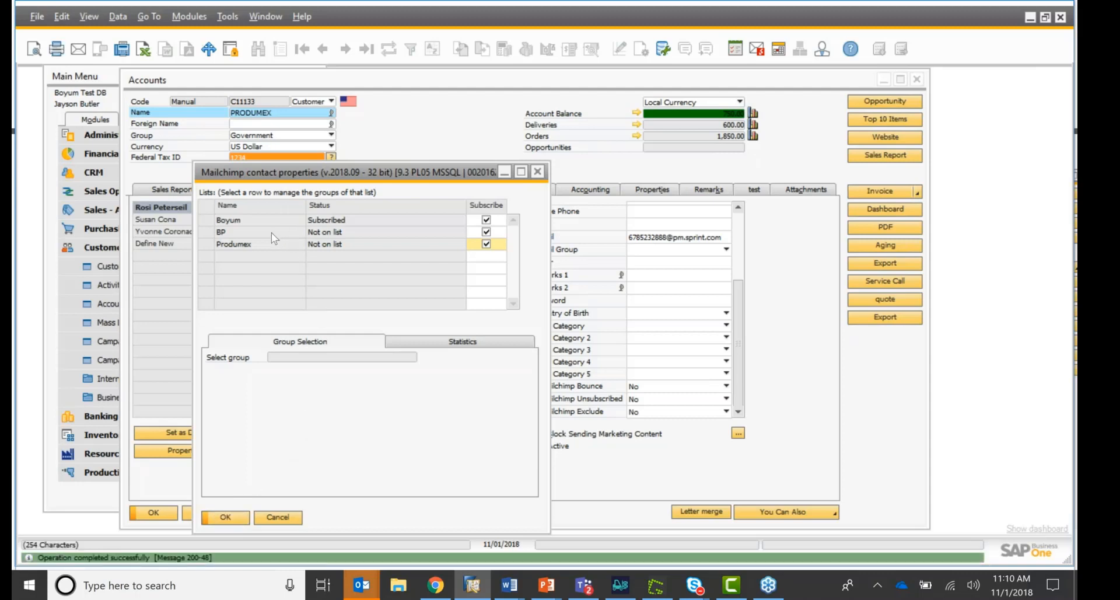
{"action": "mouse_move", "coordinate": [249, 240]}
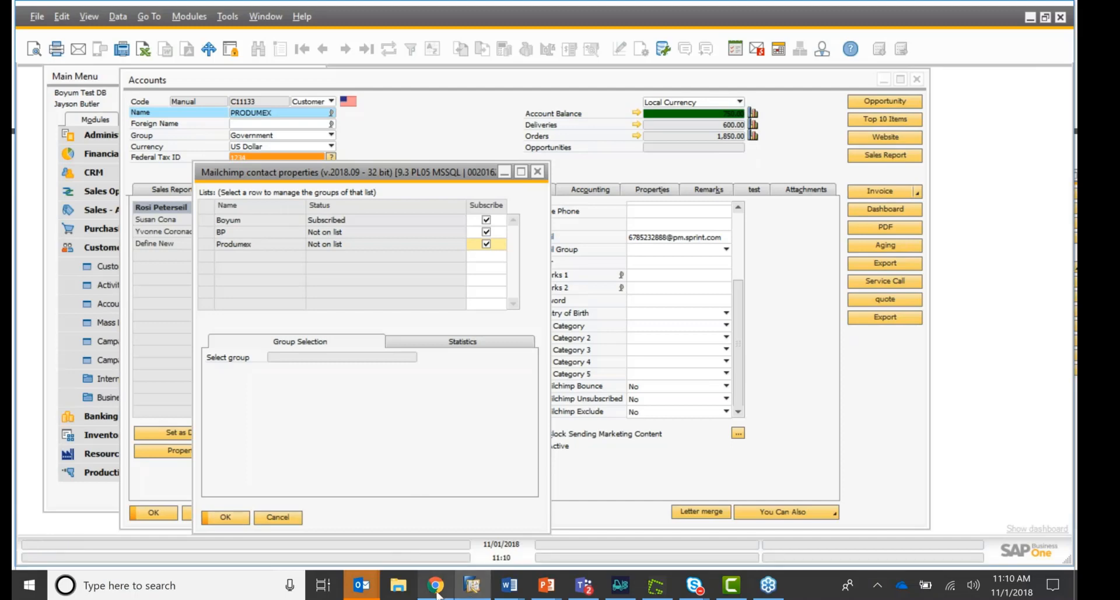
- Reload Mailchimp Lists showing BP at 2 and Produmex at 10, and view BP's subscribers
{"action": "left_click", "coordinate": [435, 585]}
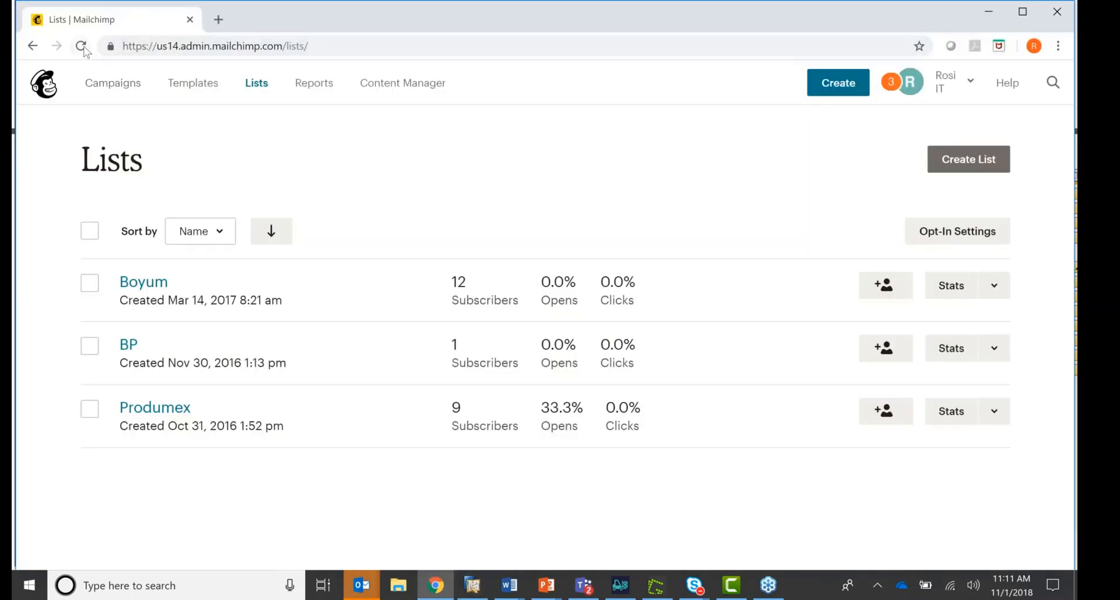
{"action": "left_click", "coordinate": [81, 45]}
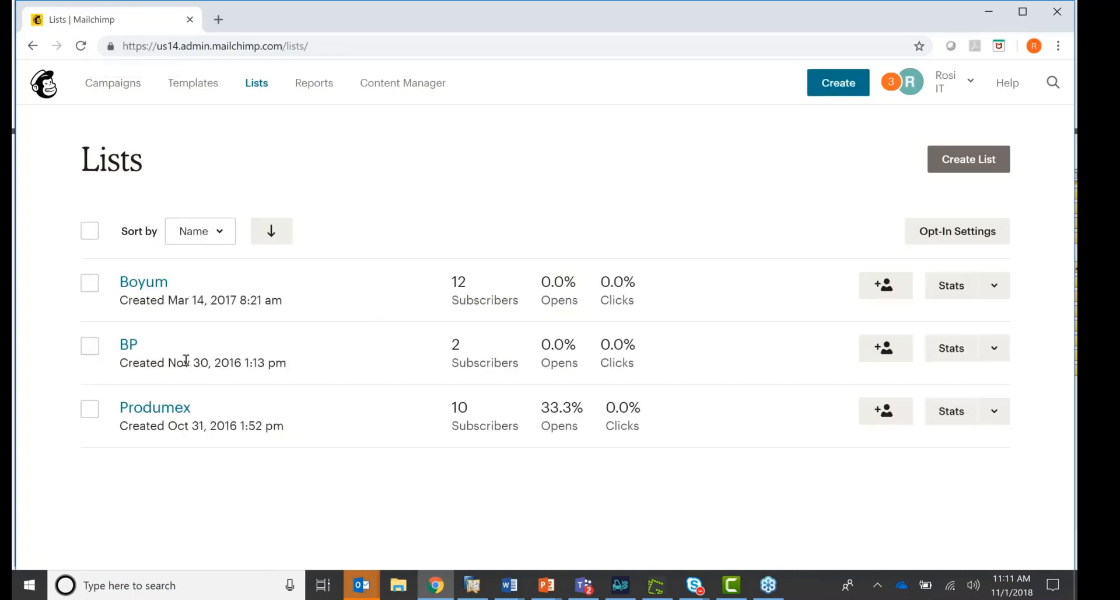
{"action": "left_click", "coordinate": [128, 344]}
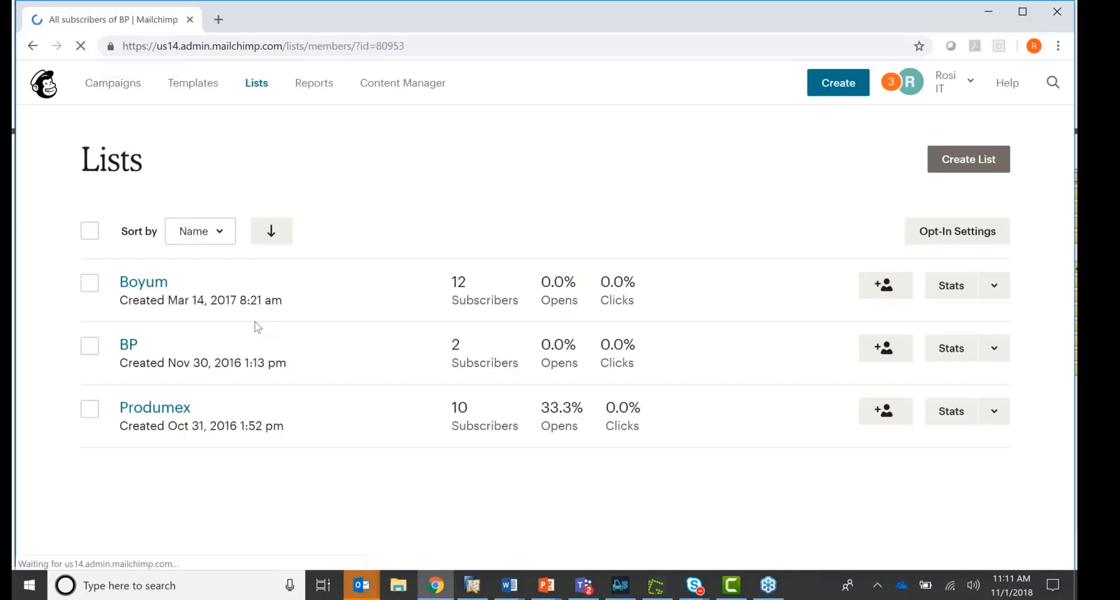
{"action": "left_click", "coordinate": [129, 344]}
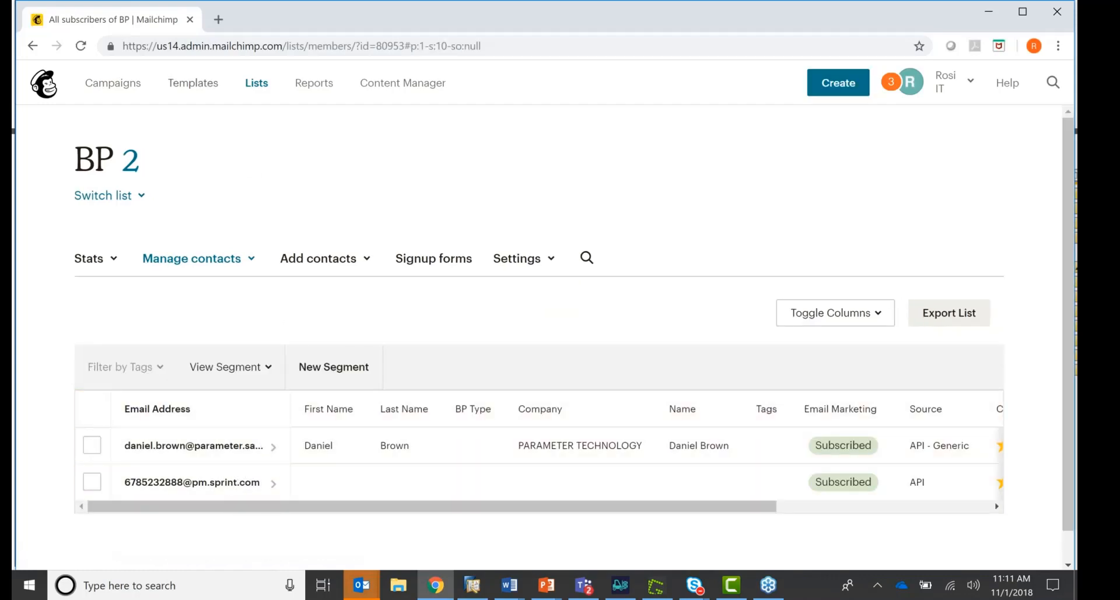
{"action": "left_click", "coordinate": [255, 82]}
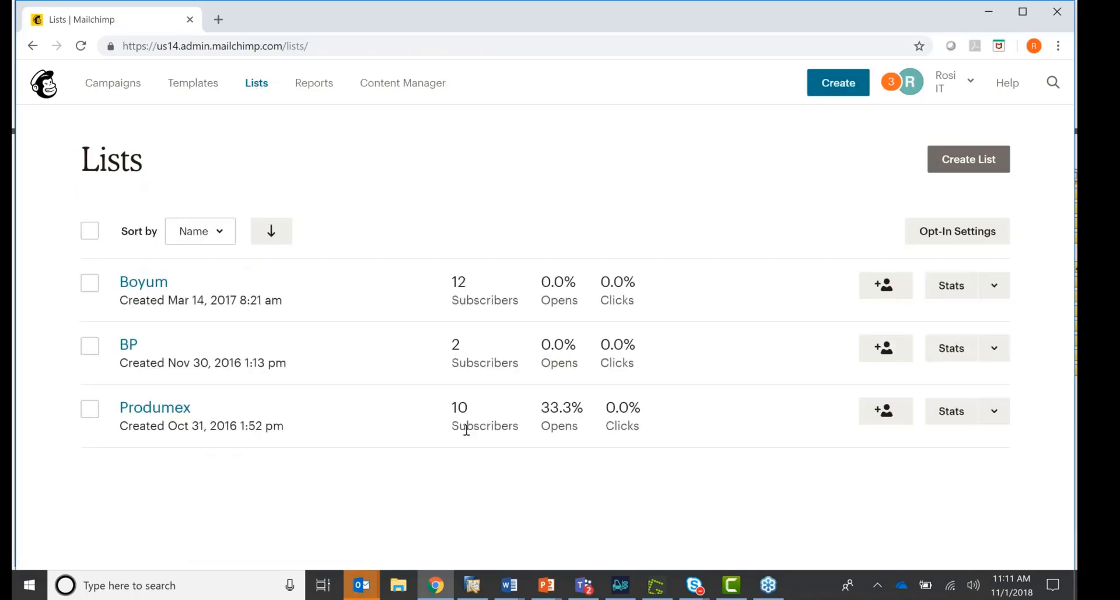
{"action": "mouse_move", "coordinate": [311, 492]}
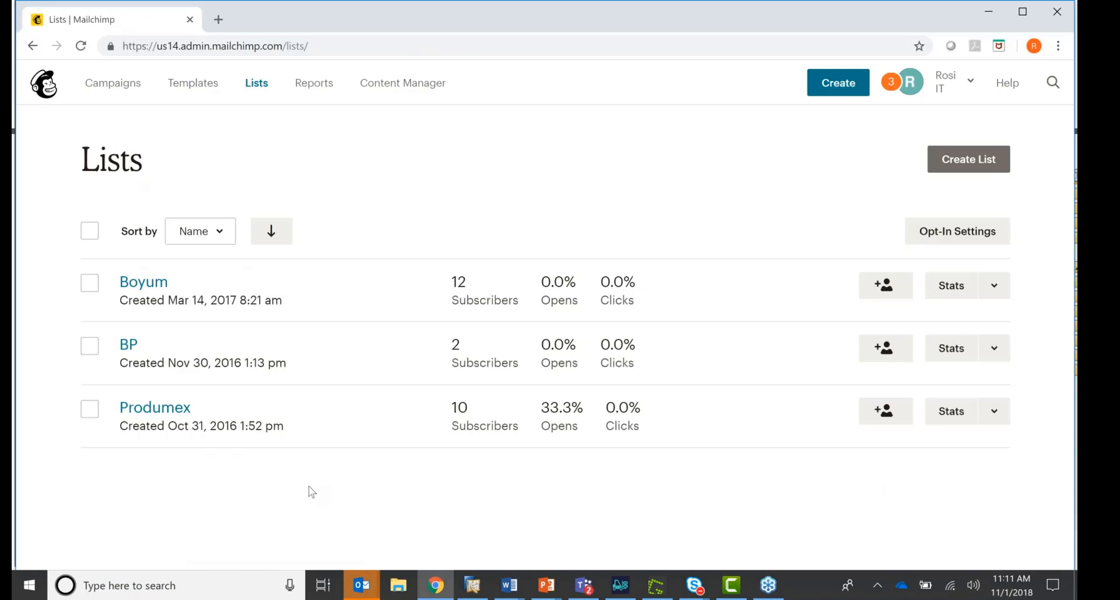
{"action": "mouse_move", "coordinate": [1007, 13]}
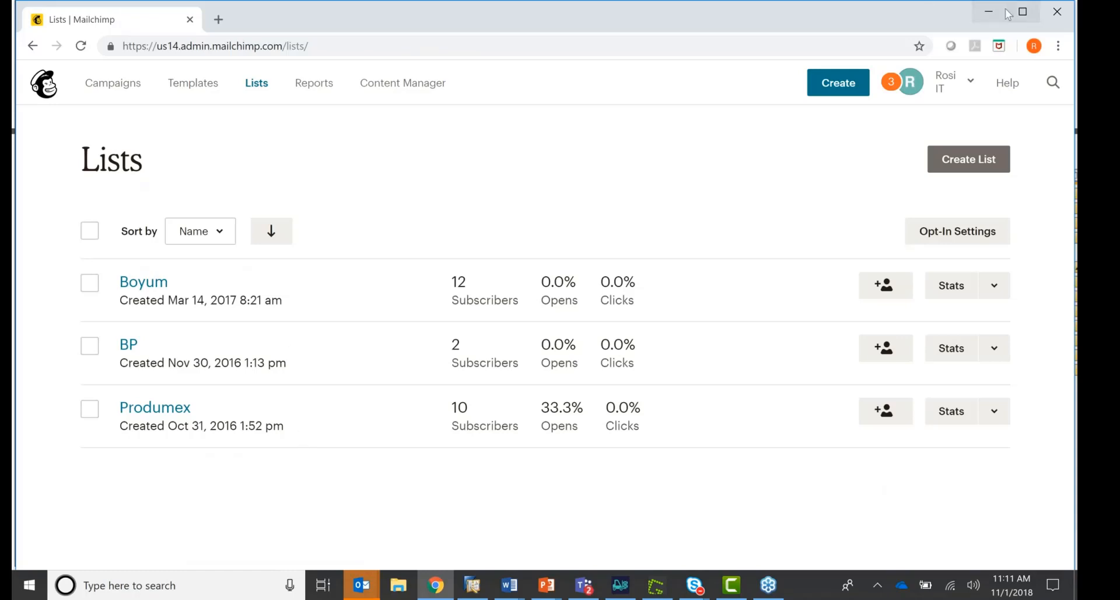
{"action": "mouse_move", "coordinate": [798, 84]}
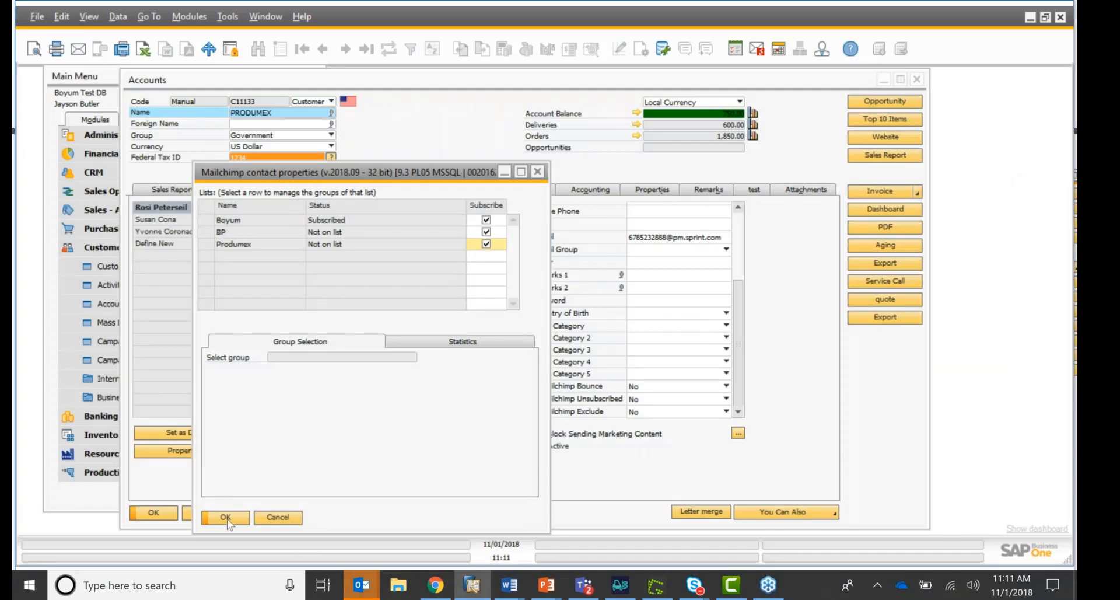
{"action": "left_click", "coordinate": [225, 517]}
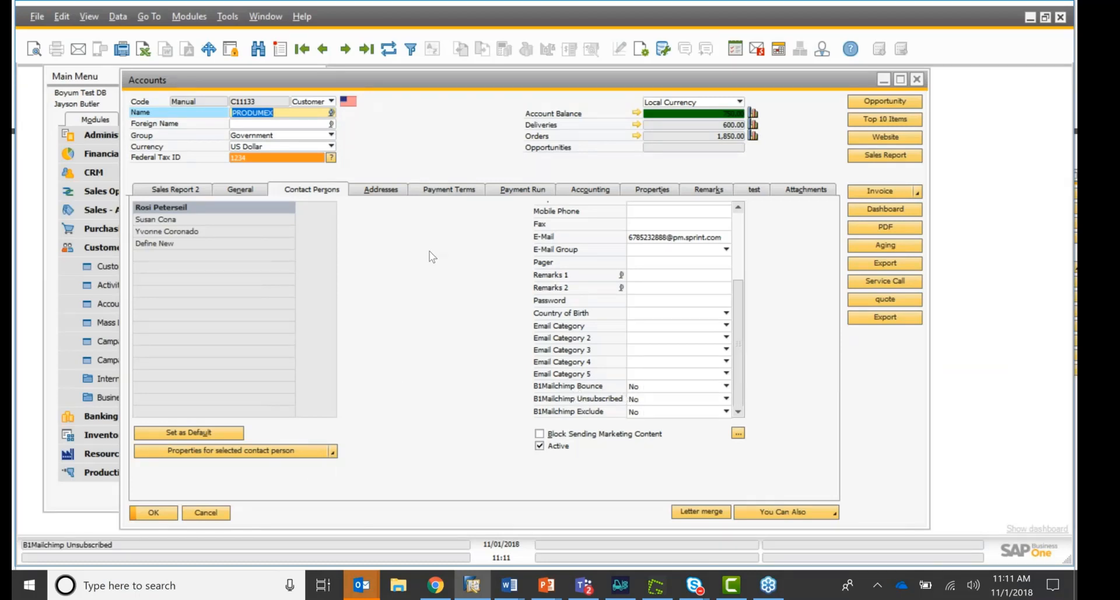
{"action": "left_click", "coordinate": [155, 219]}
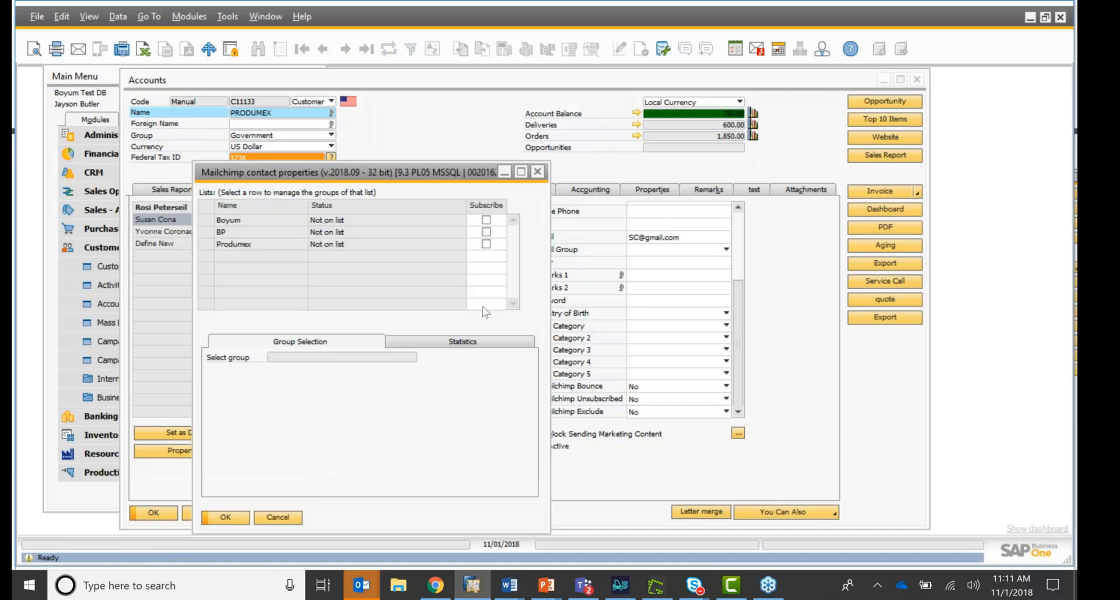
{"action": "mouse_move", "coordinate": [319, 255]}
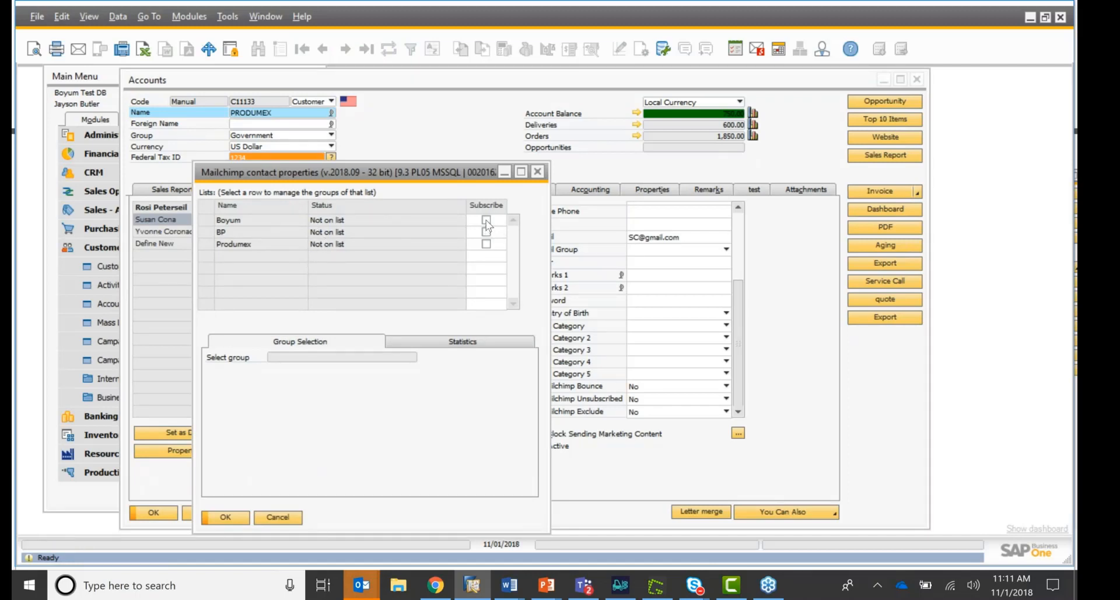
{"action": "left_click", "coordinate": [485, 219]}
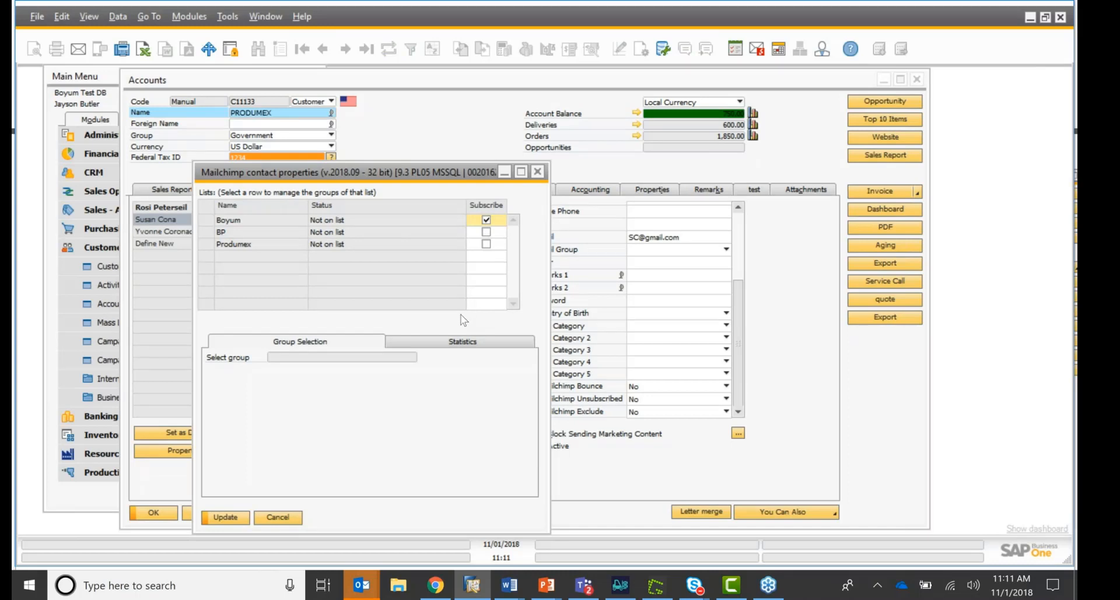
{"action": "mouse_move", "coordinate": [459, 336]}
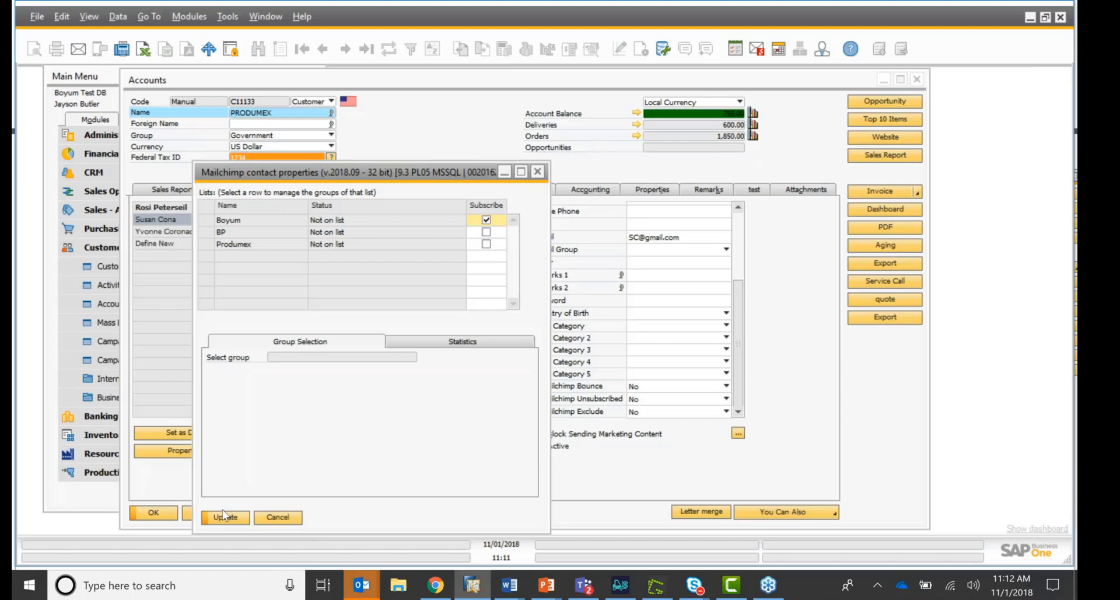
- Update the Boyum subscription to Mailchimp and close the business partner record
{"action": "left_click", "coordinate": [225, 516]}
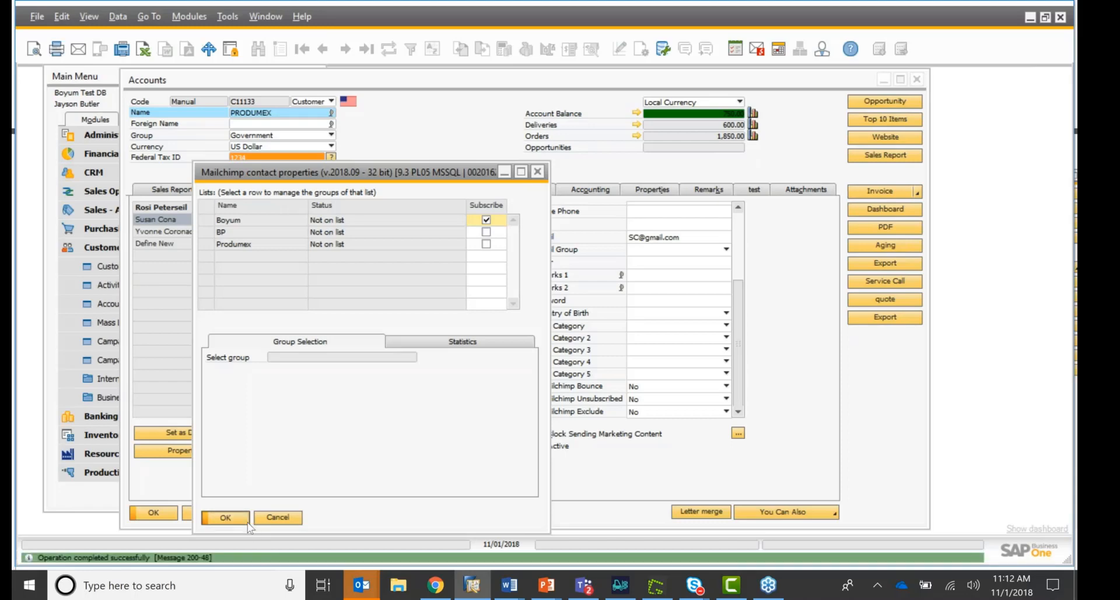
{"action": "left_click", "coordinate": [225, 516]}
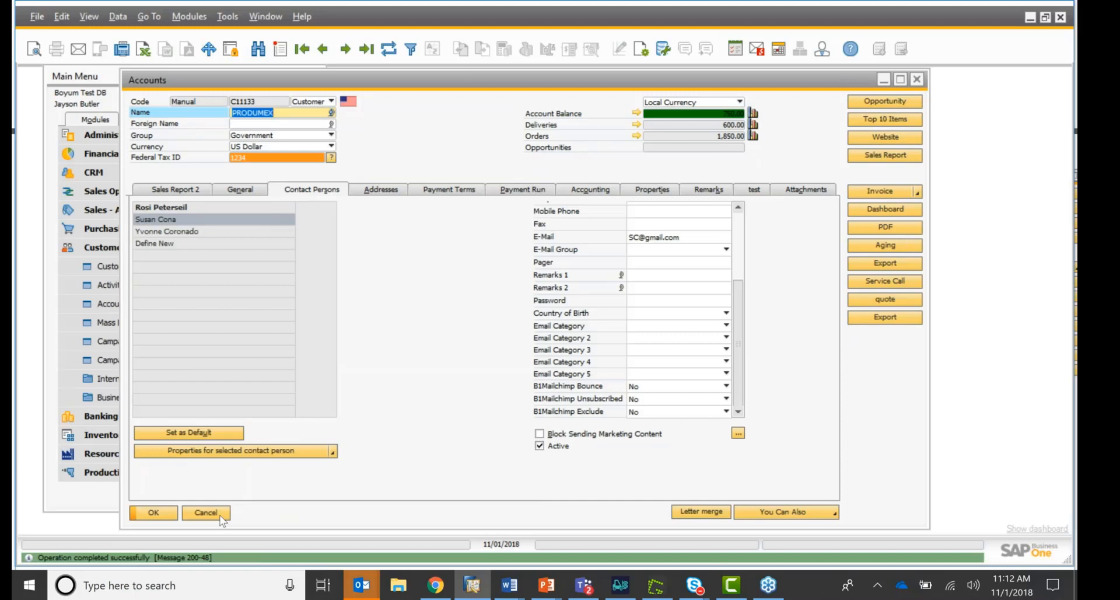
{"action": "left_click", "coordinate": [206, 512]}
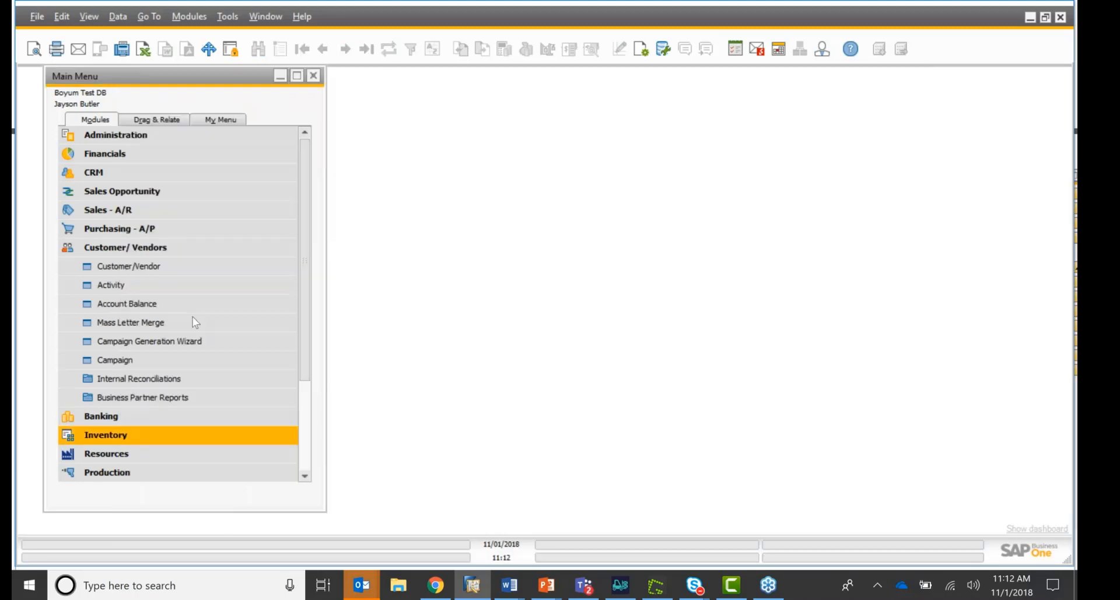
{"action": "left_click", "coordinate": [116, 134]}
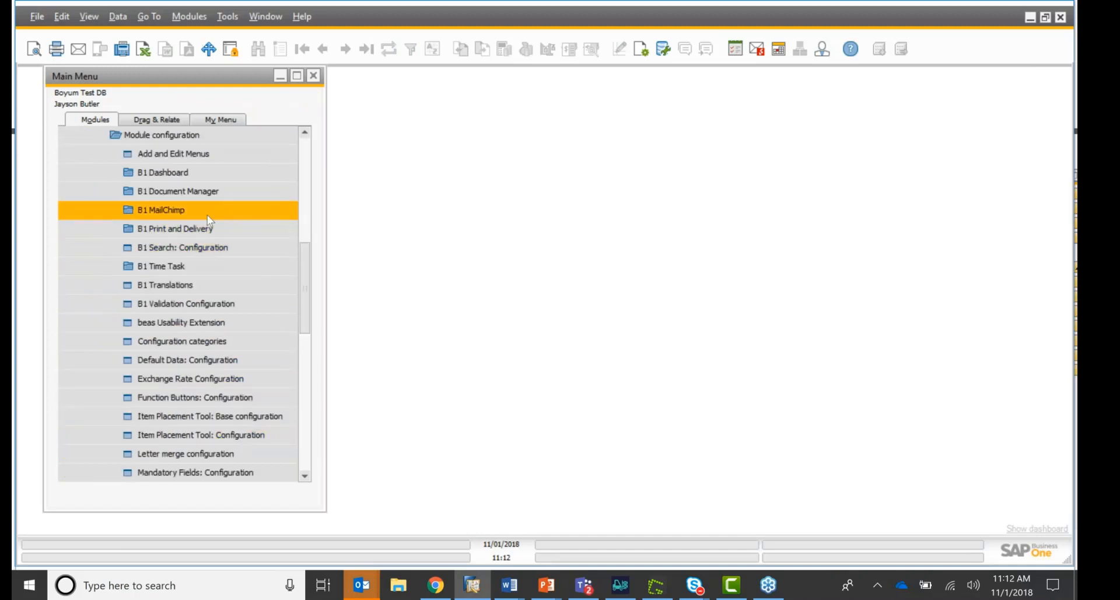
{"action": "double_click", "coordinate": [161, 209]}
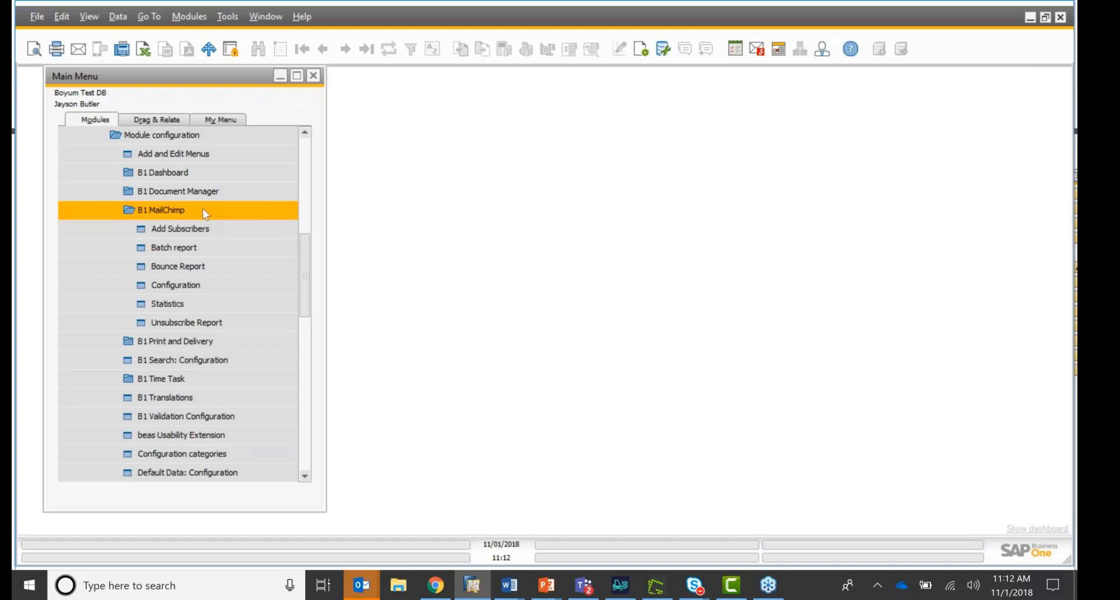
{"action": "left_click", "coordinate": [178, 266]}
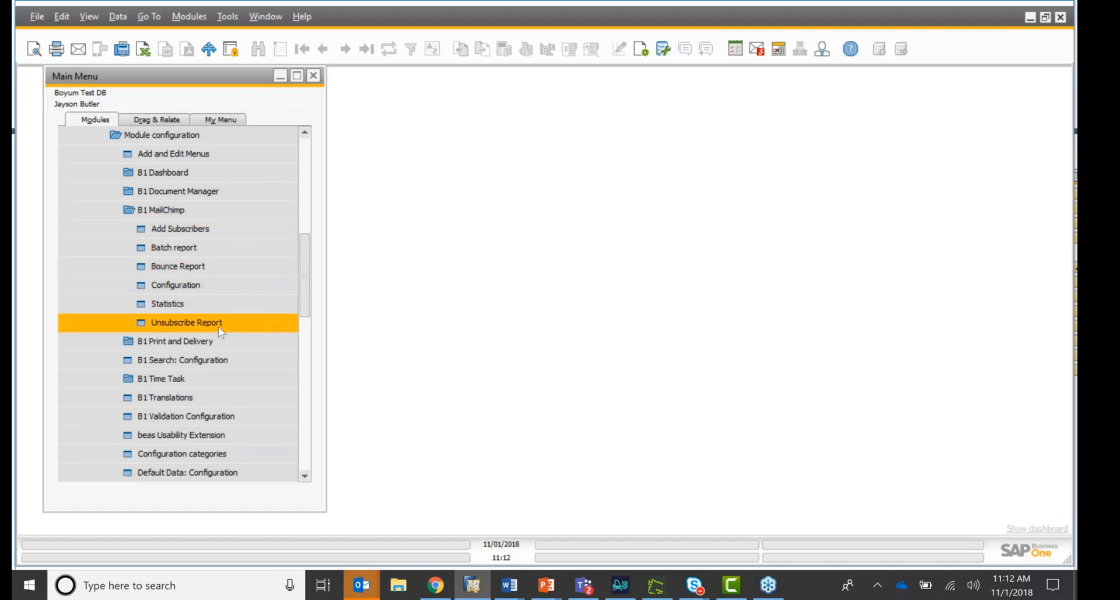
{"action": "double_click", "coordinate": [185, 322]}
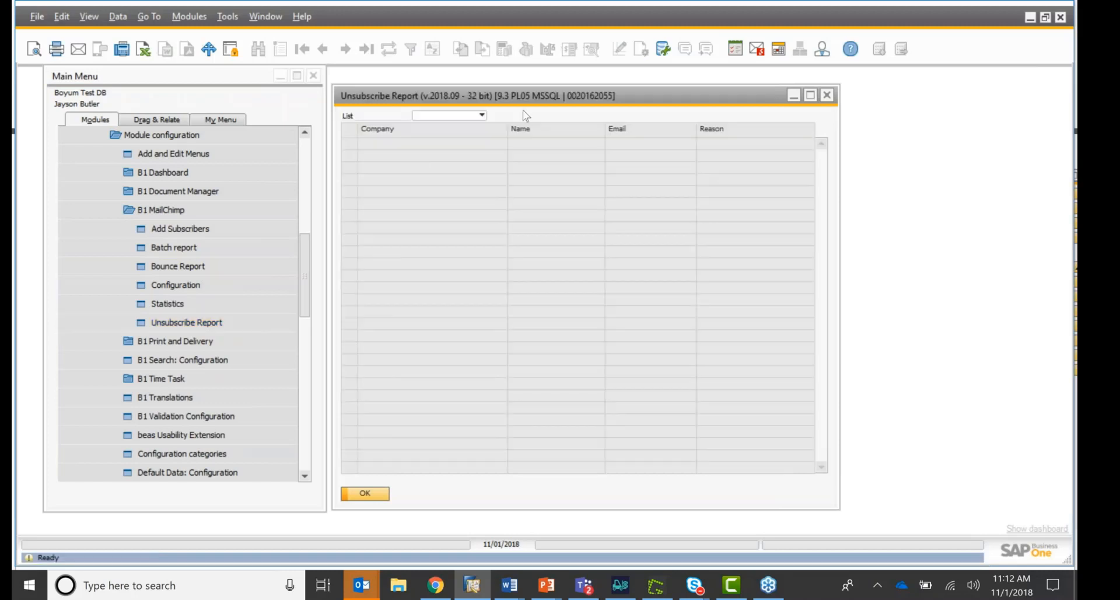
{"action": "left_click", "coordinate": [480, 116]}
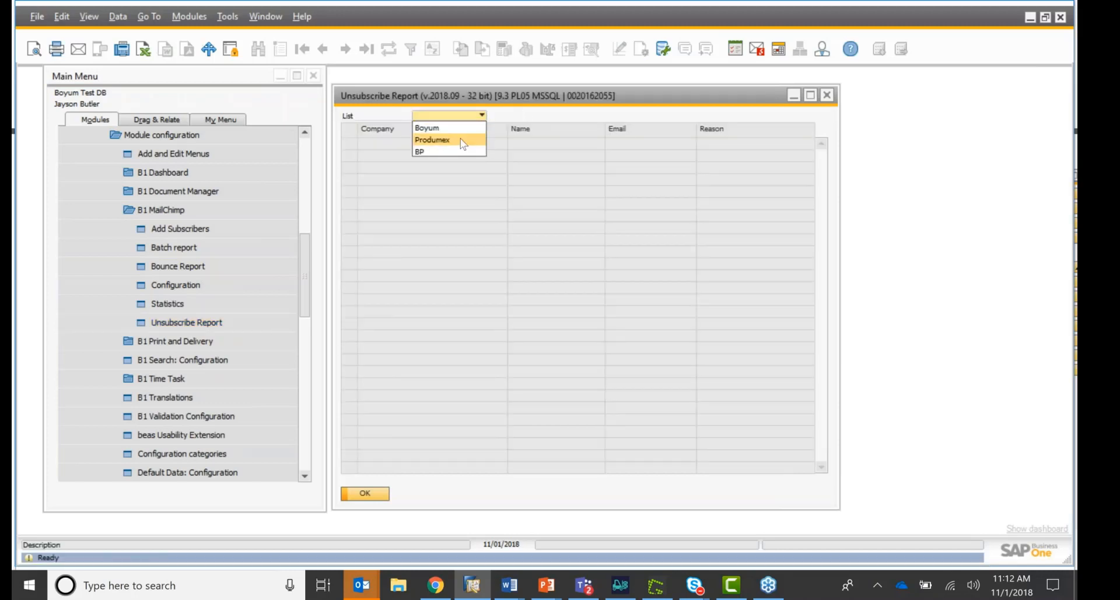
{"action": "left_click", "coordinate": [364, 492]}
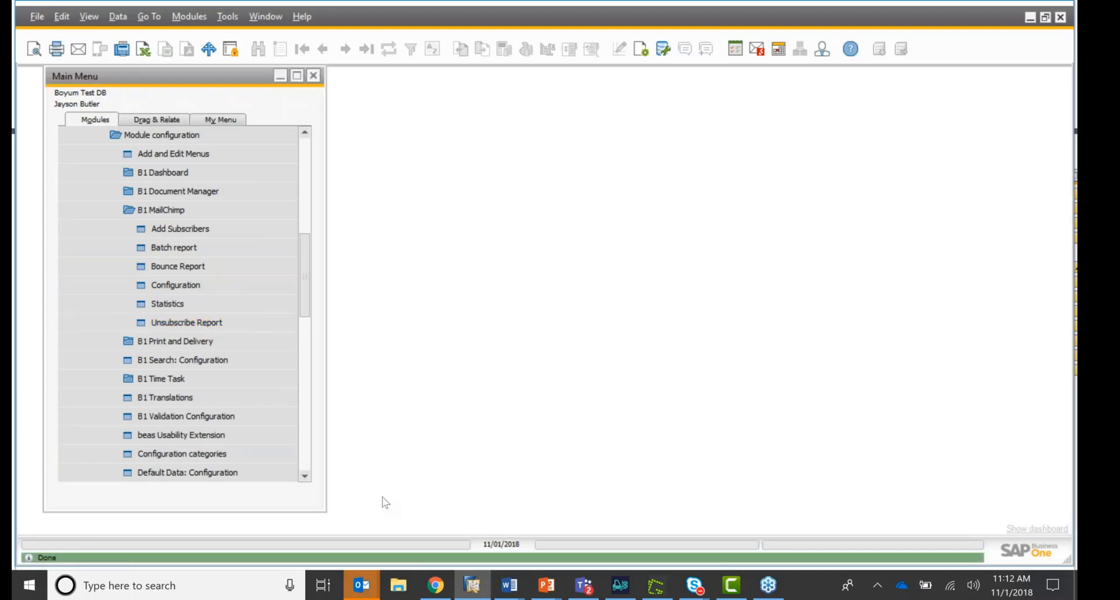
- Report unsubscribes for the Boyum and BP lists, both empty
{"action": "double_click", "coordinate": [187, 322]}
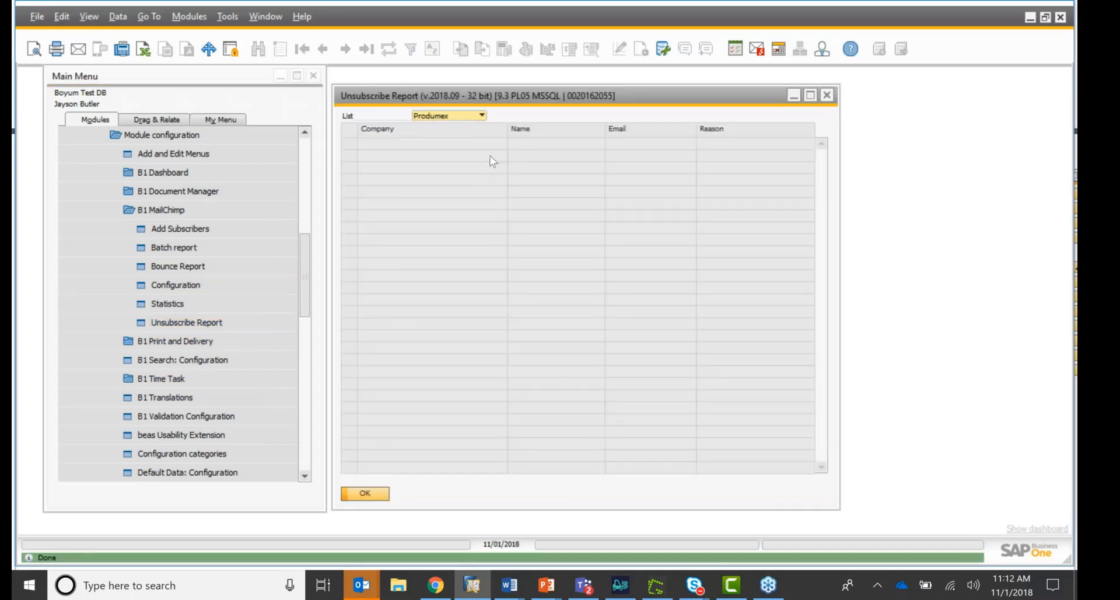
{"action": "left_click", "coordinate": [482, 116]}
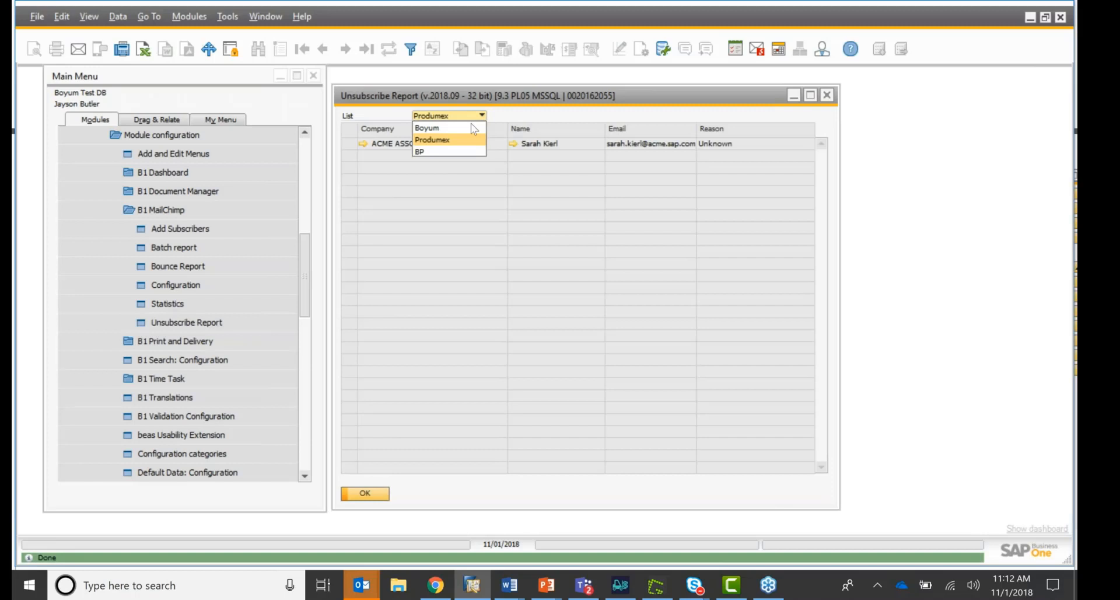
{"action": "left_click", "coordinate": [427, 128]}
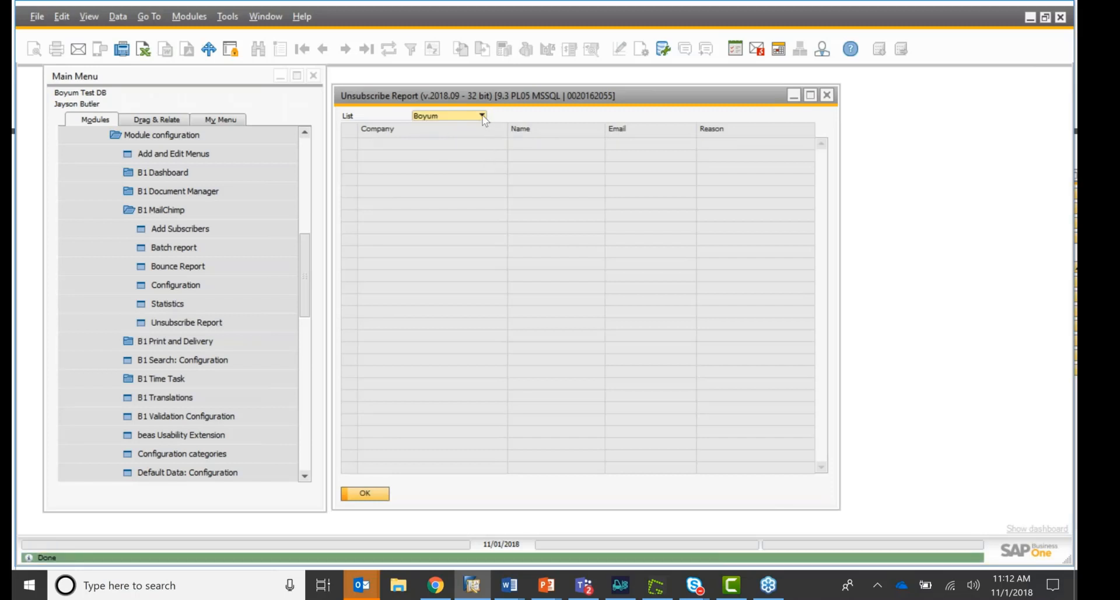
{"action": "left_click", "coordinate": [448, 115]}
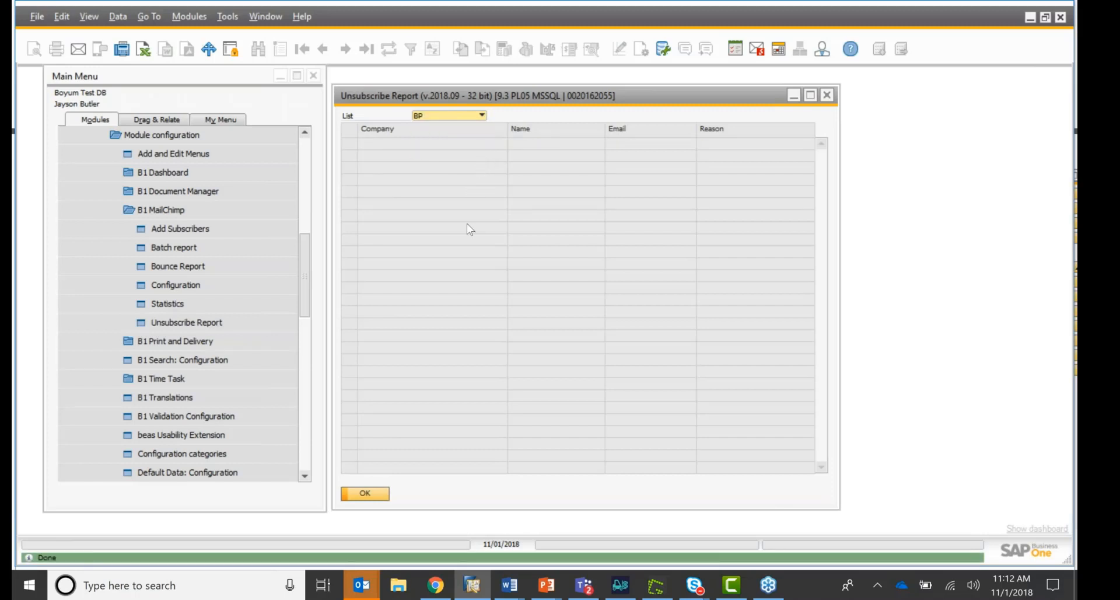
{"action": "mouse_move", "coordinate": [297, 182]}
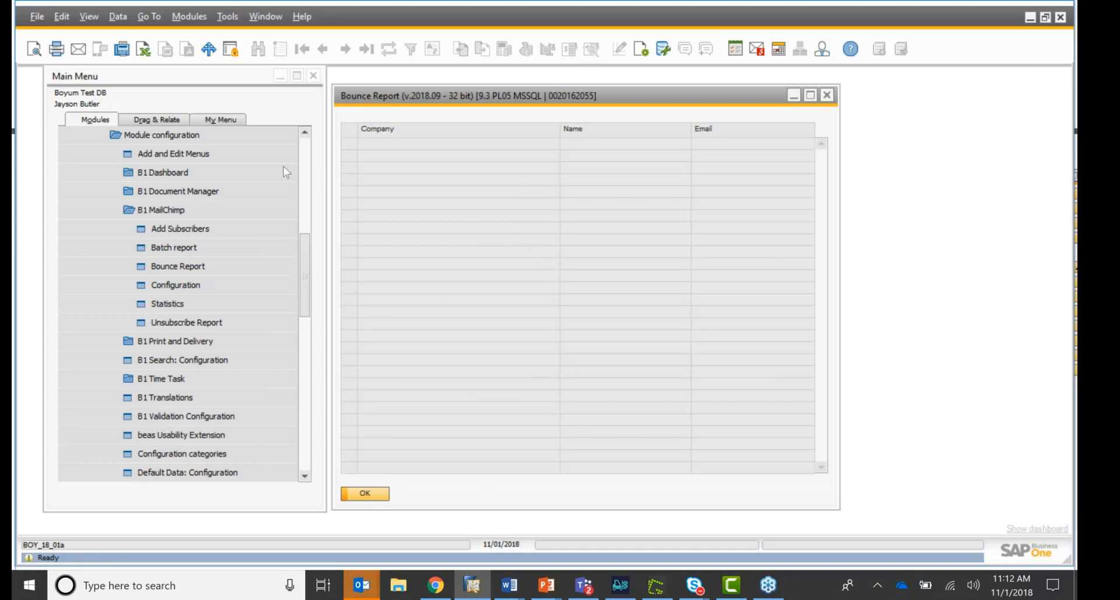
- Show Mailchimp Statistics for Boyum Products filtered to Campaign Not Opened
{"action": "left_click", "coordinate": [167, 304]}
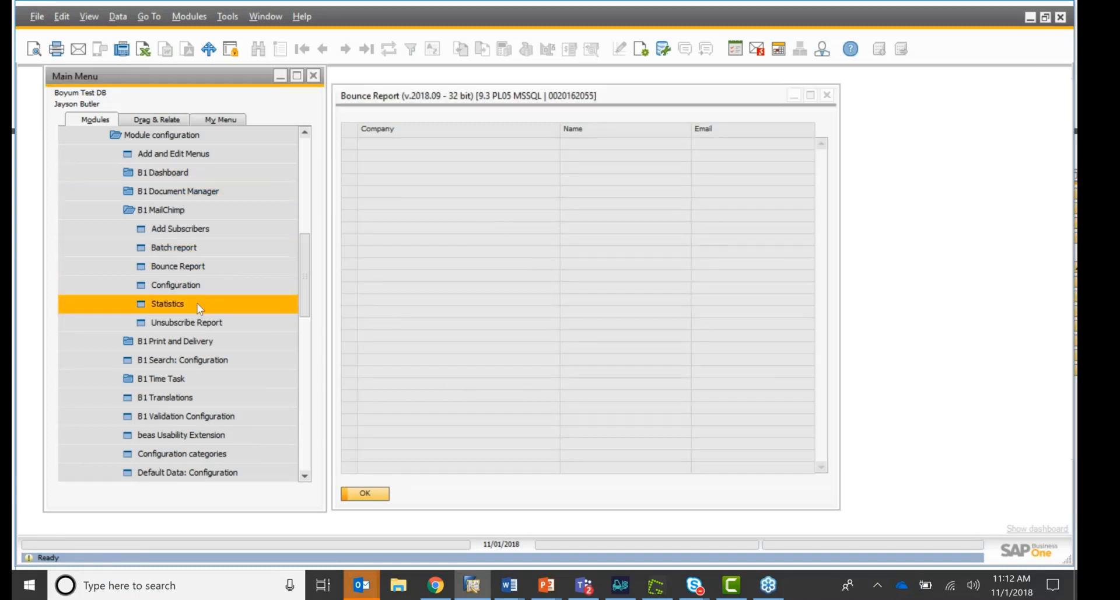
{"action": "double_click", "coordinate": [167, 303]}
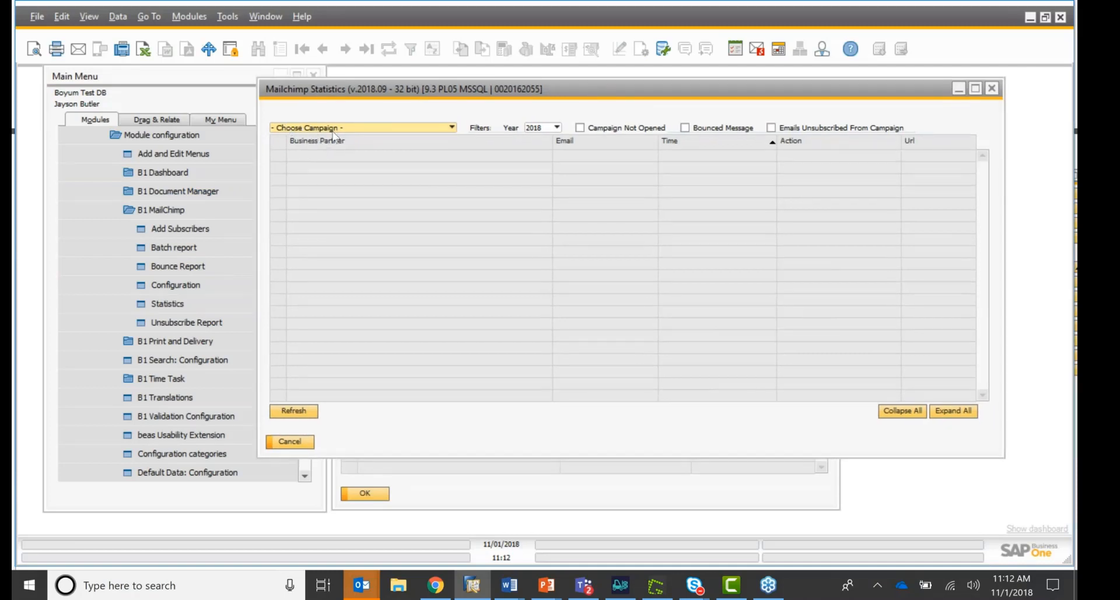
{"action": "mouse_move", "coordinate": [456, 135]}
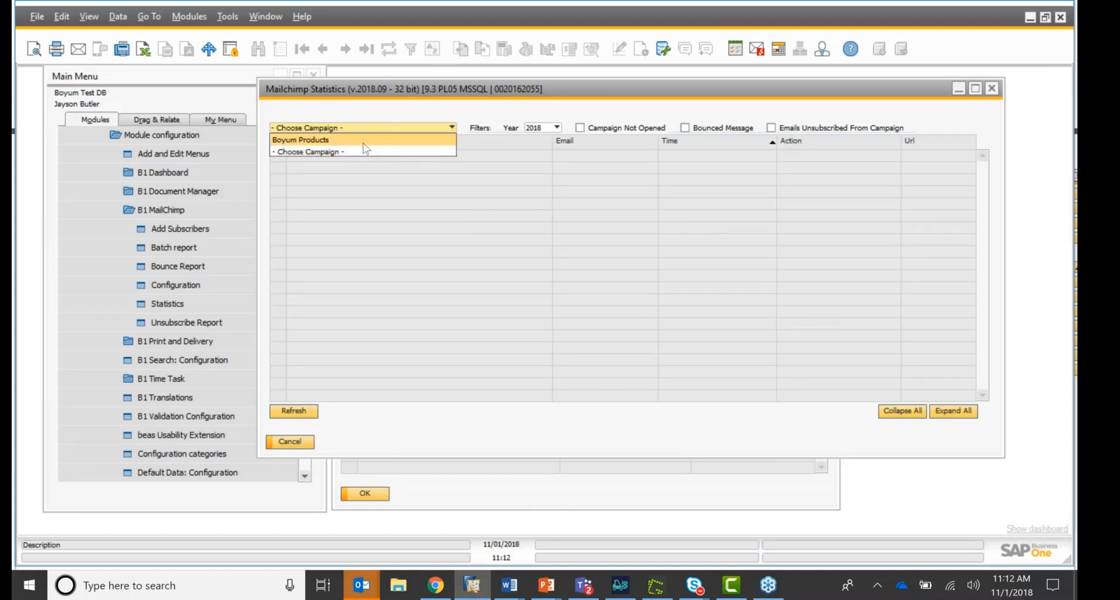
{"action": "left_click", "coordinate": [300, 139]}
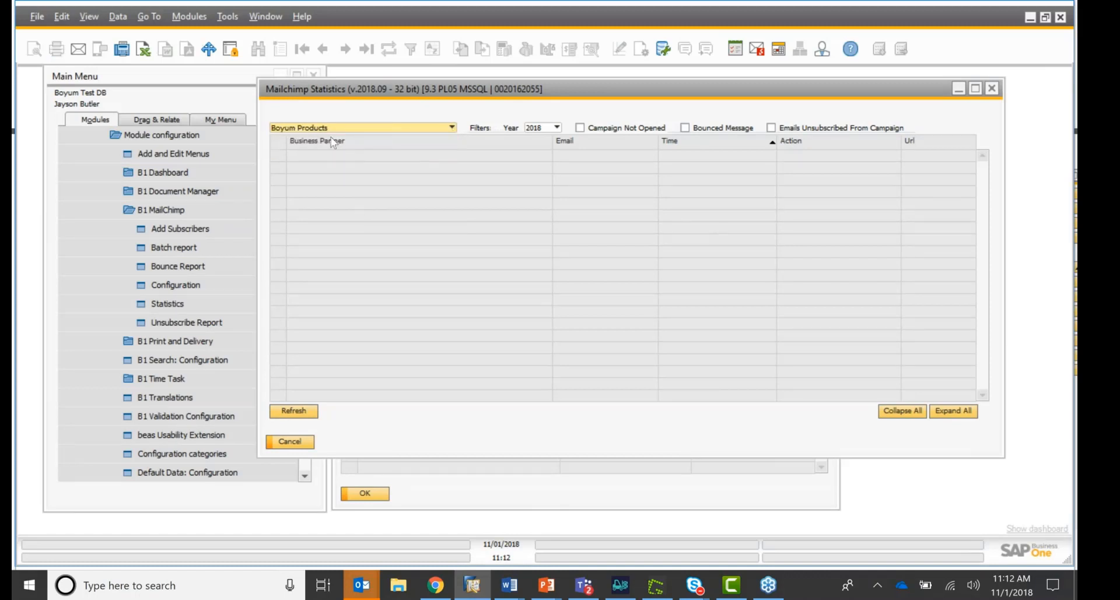
{"action": "mouse_move", "coordinate": [568, 138]}
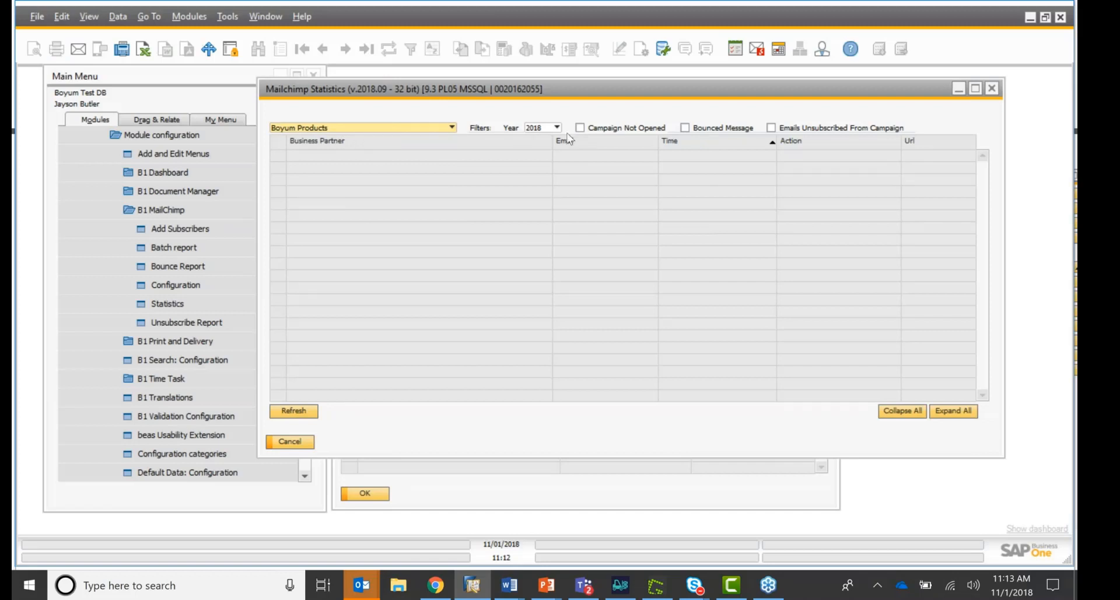
{"action": "left_click", "coordinate": [580, 128]}
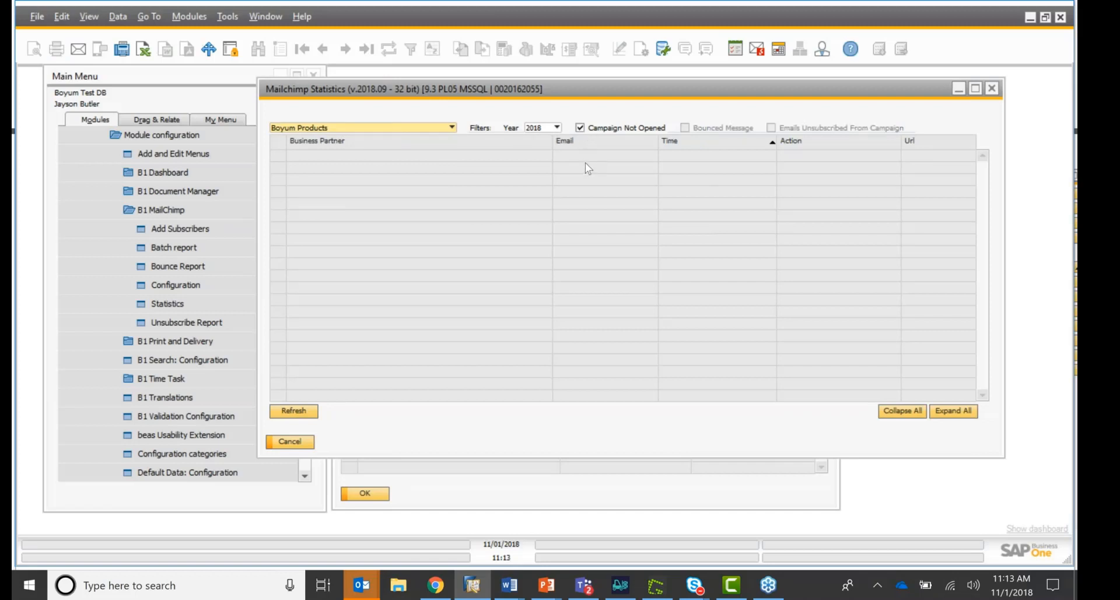
{"action": "left_click", "coordinate": [293, 410]}
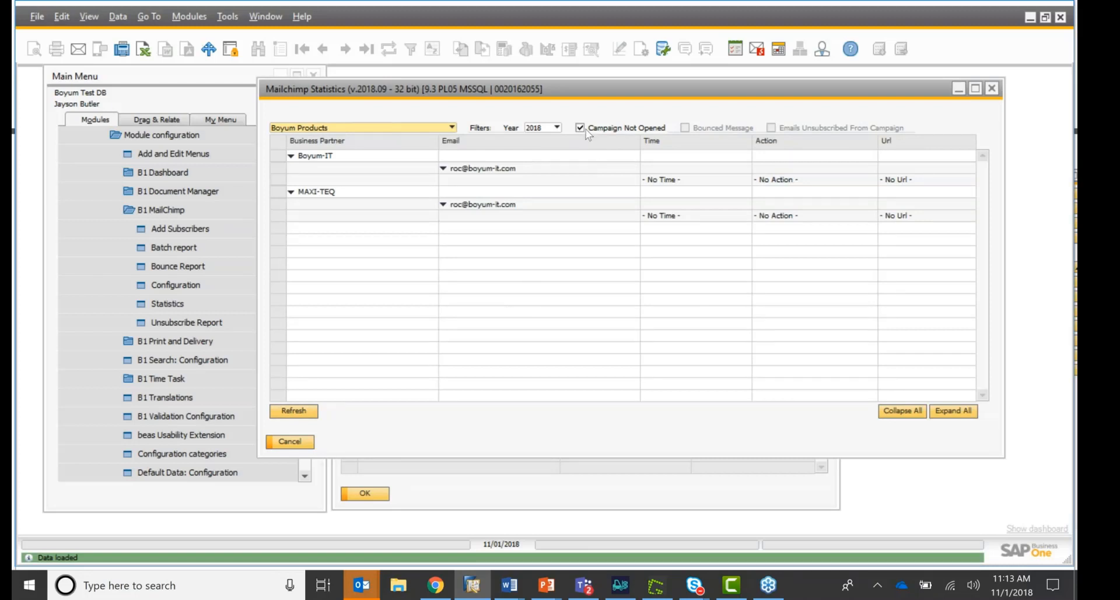
- Refresh the statistics for Bounced Message and then Emails Unsubscribed, both empty
{"action": "left_click", "coordinate": [684, 127]}
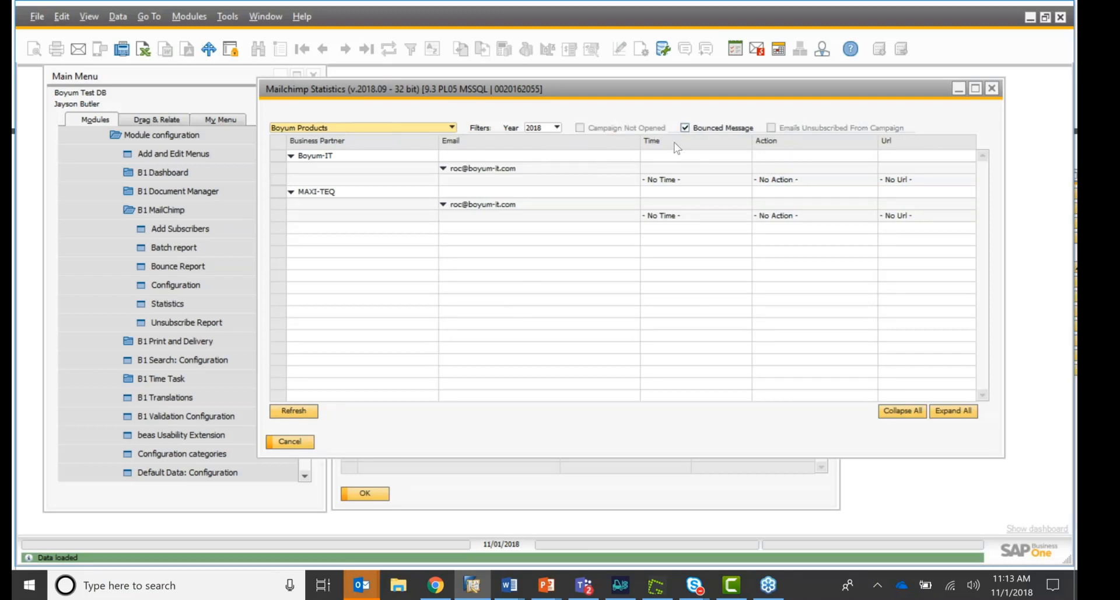
{"action": "left_click", "coordinate": [293, 410]}
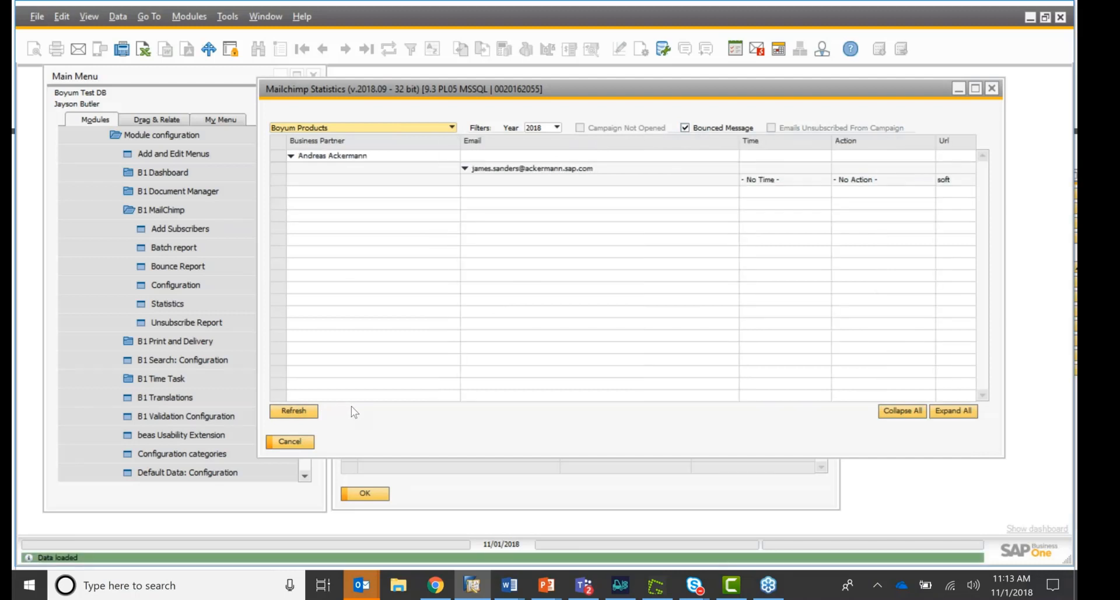
{"action": "left_click", "coordinate": [685, 127]}
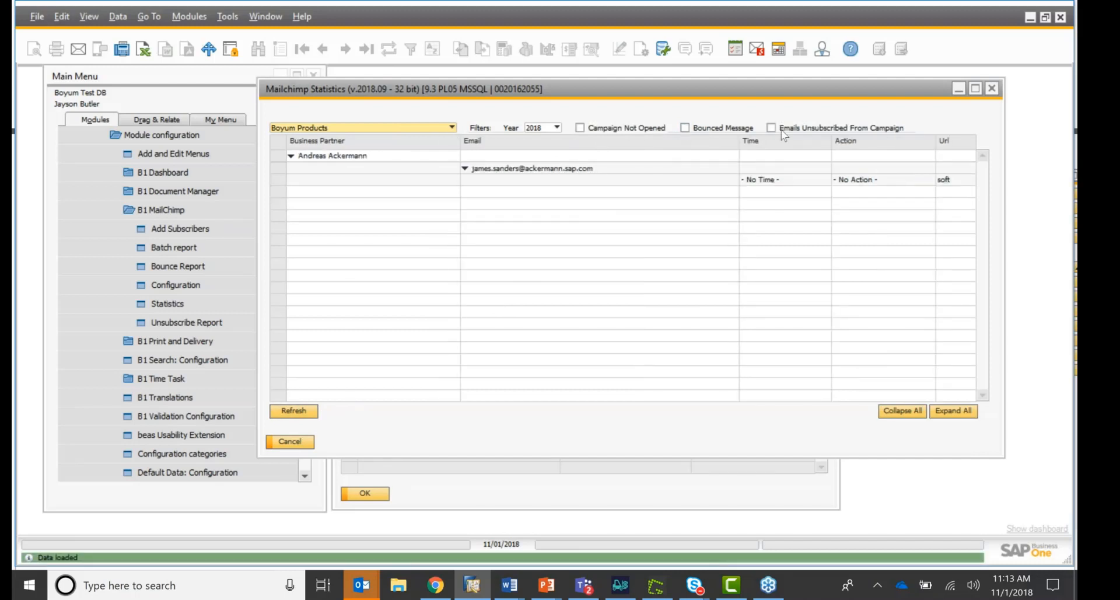
{"action": "left_click", "coordinate": [771, 127]}
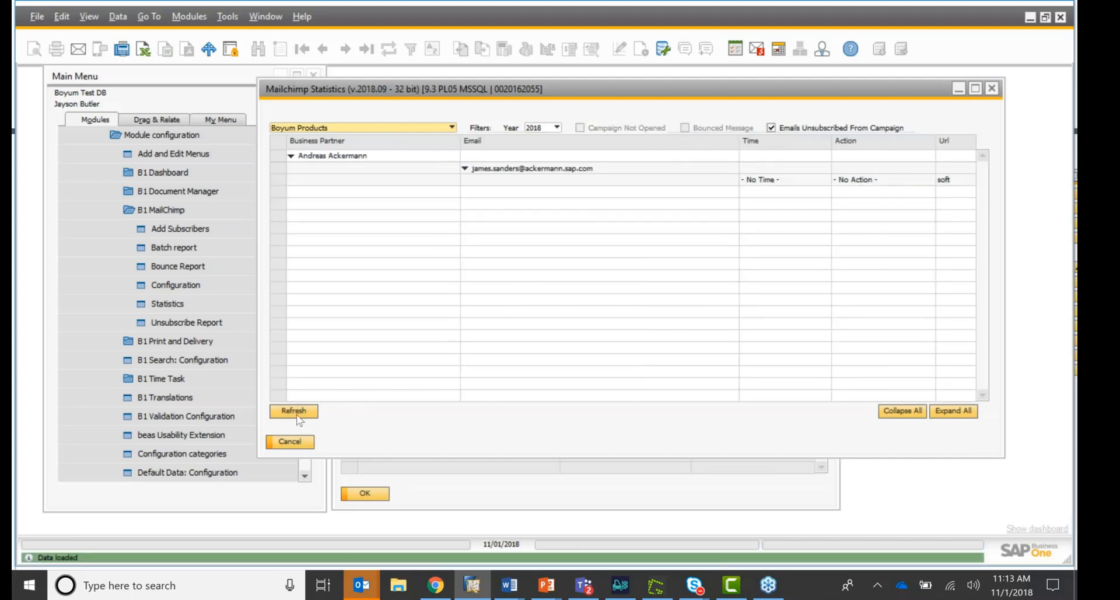
{"action": "left_click", "coordinate": [292, 411]}
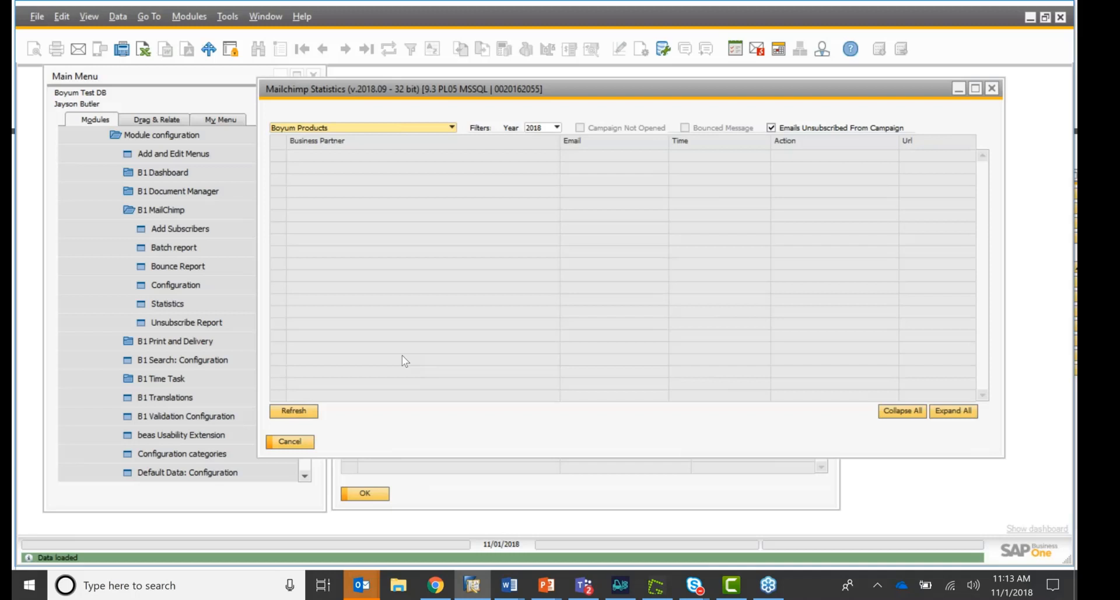
{"action": "mouse_move", "coordinate": [402, 197]}
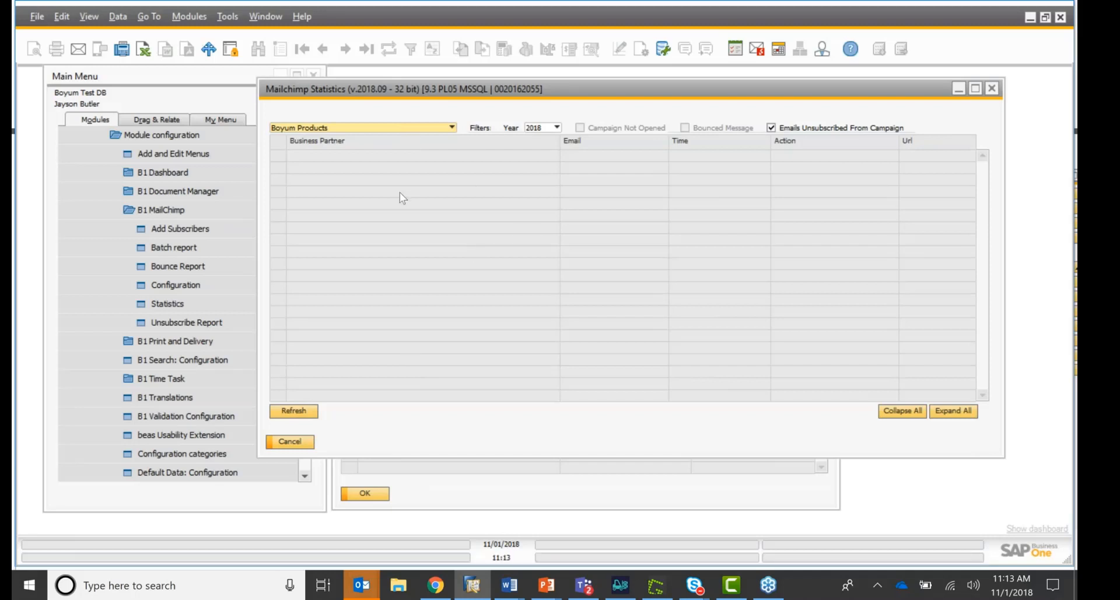
{"action": "mouse_move", "coordinate": [397, 192]}
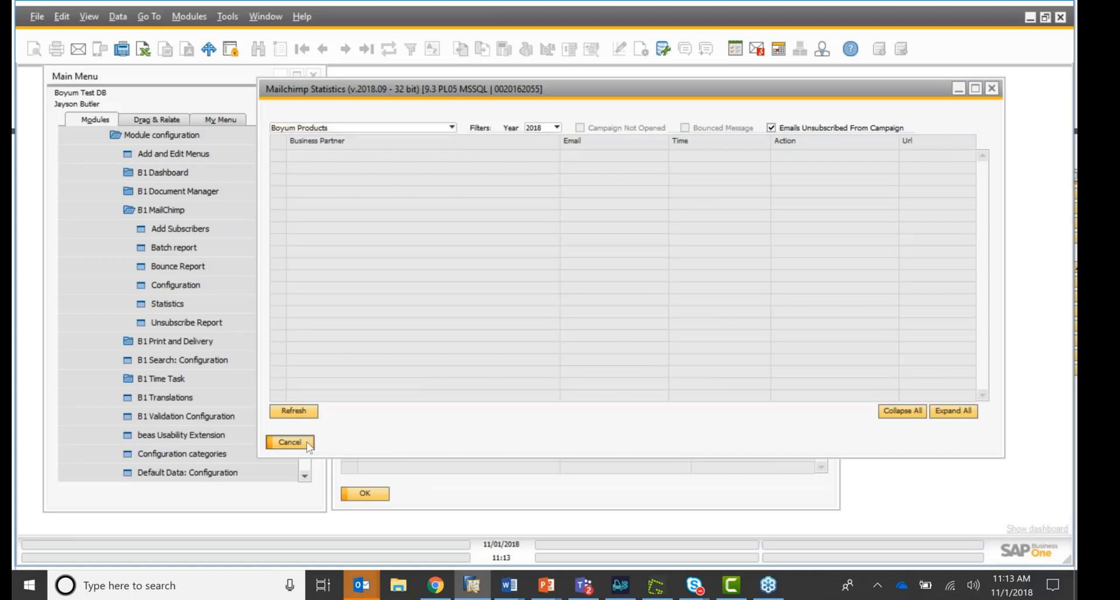
- Close the statistics window and the empty bounce and unsubscribe reports
{"action": "left_click", "coordinate": [291, 442]}
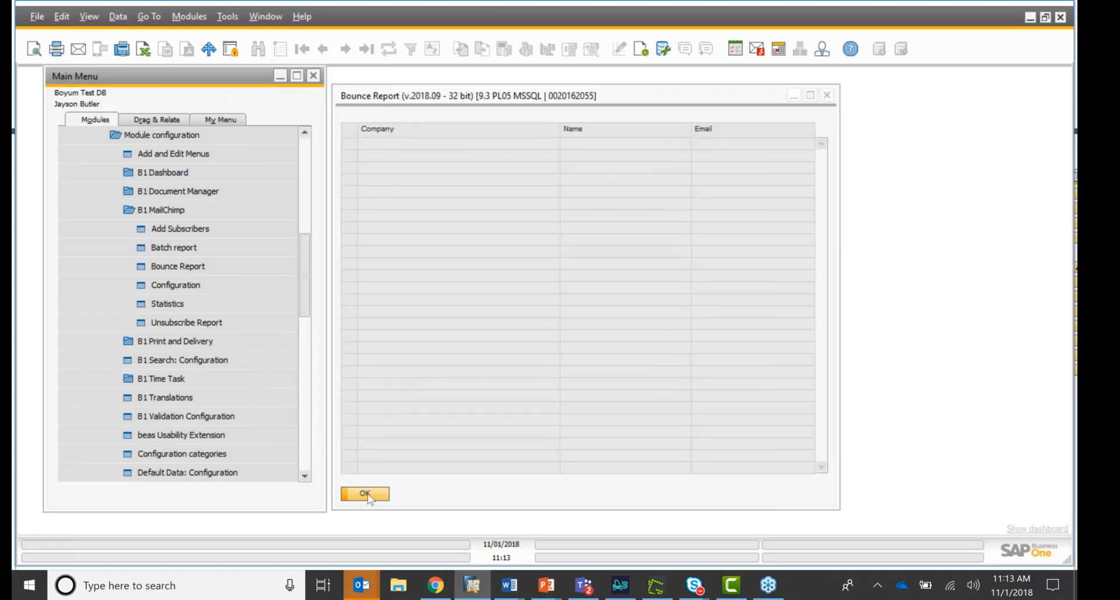
{"action": "left_click", "coordinate": [186, 322]}
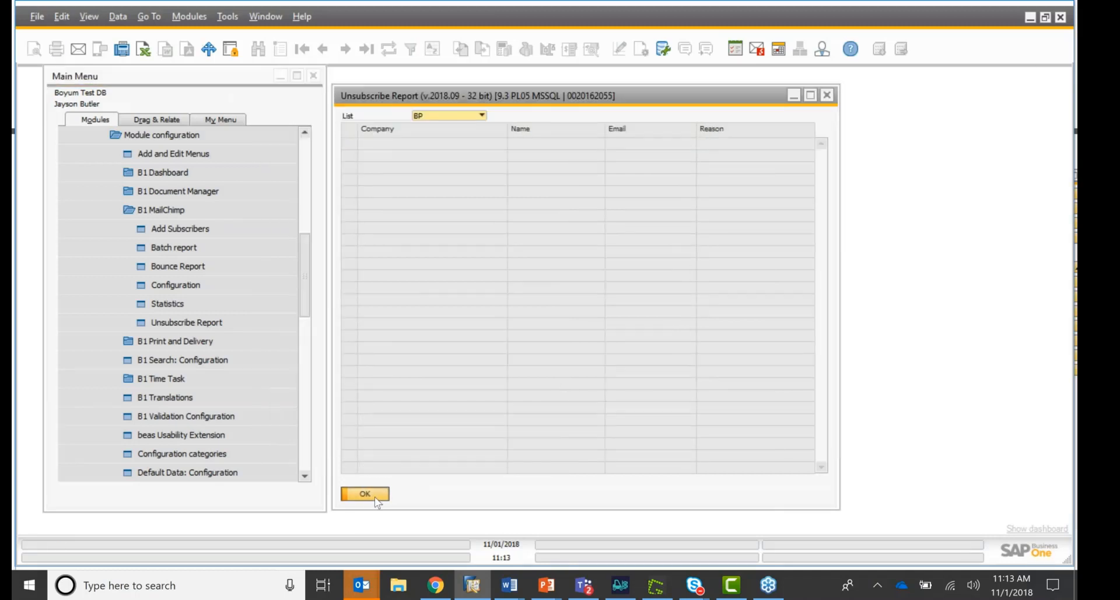
{"action": "left_click", "coordinate": [364, 493]}
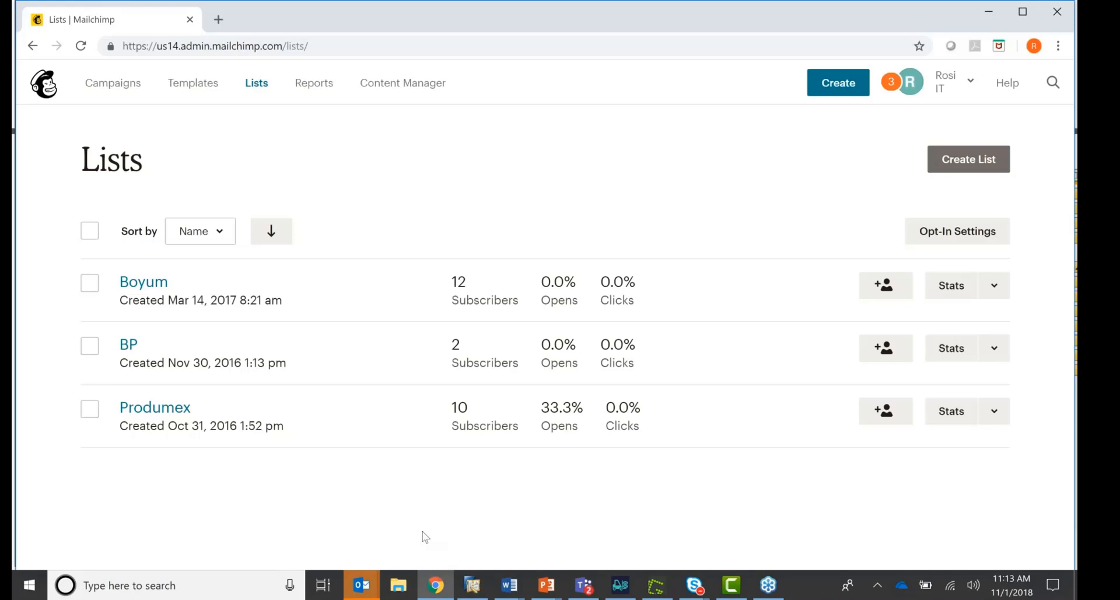
{"action": "mouse_move", "coordinate": [411, 497]}
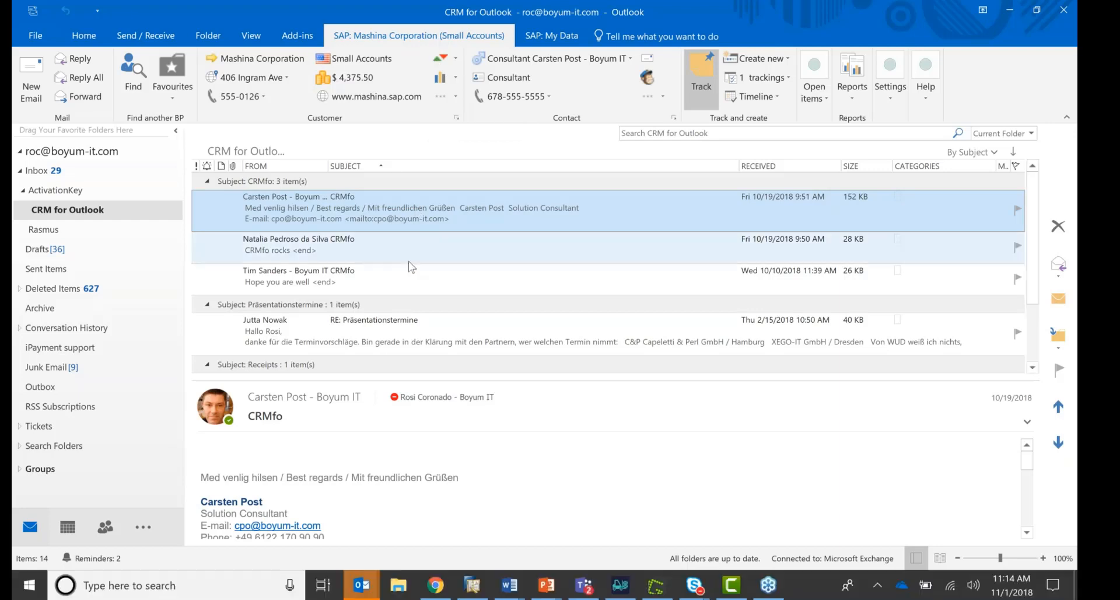
- Select the Receipts email and show the MAXI-TEQ contact's Mailchimp UDF flags, all N
{"action": "scroll", "scroll_direction": "down", "scroll_amount": 3}
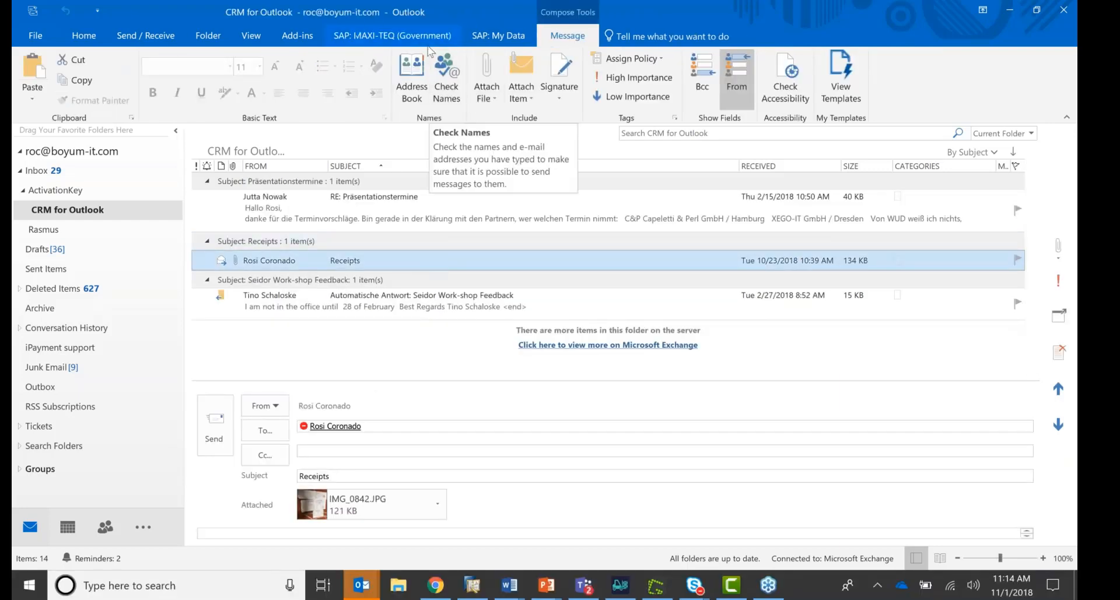
{"action": "left_click", "coordinate": [392, 36]}
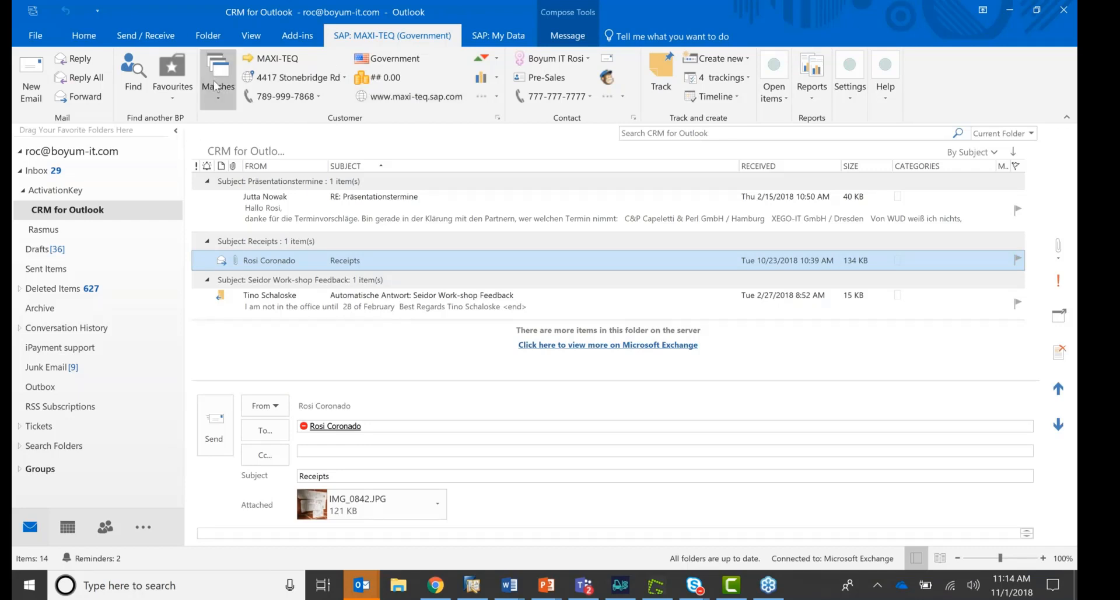
{"action": "mouse_move", "coordinate": [218, 74]}
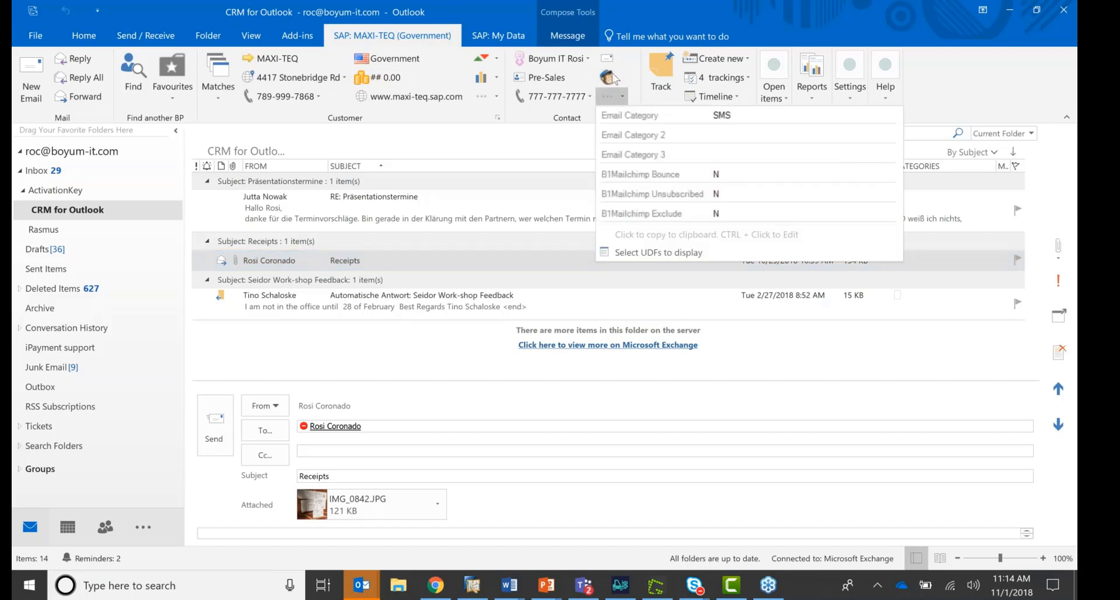
{"action": "mouse_move", "coordinate": [662, 174]}
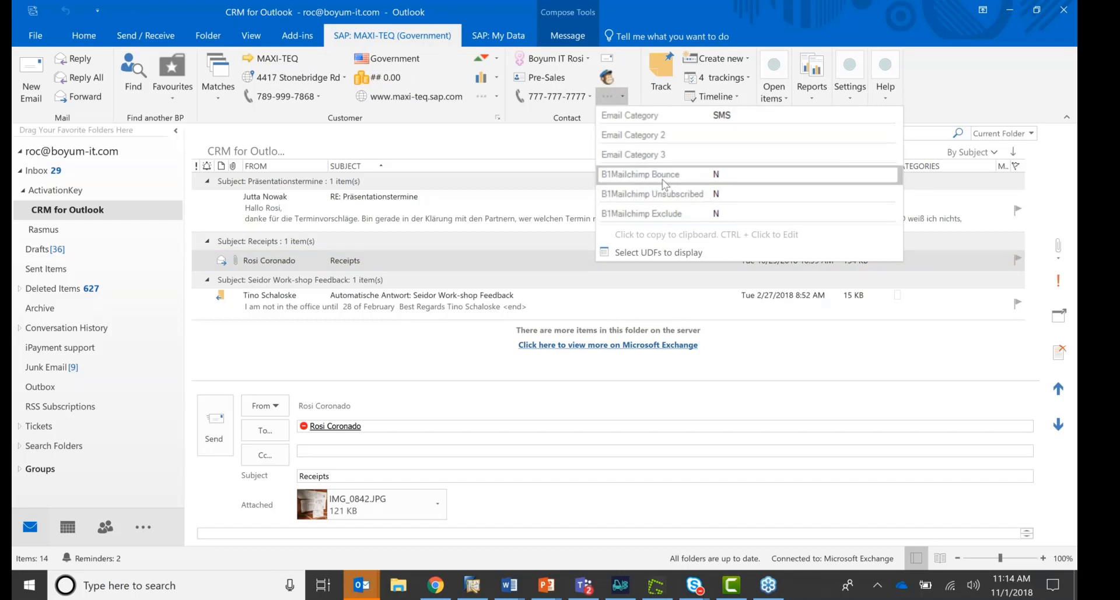
{"action": "mouse_move", "coordinate": [670, 218]}
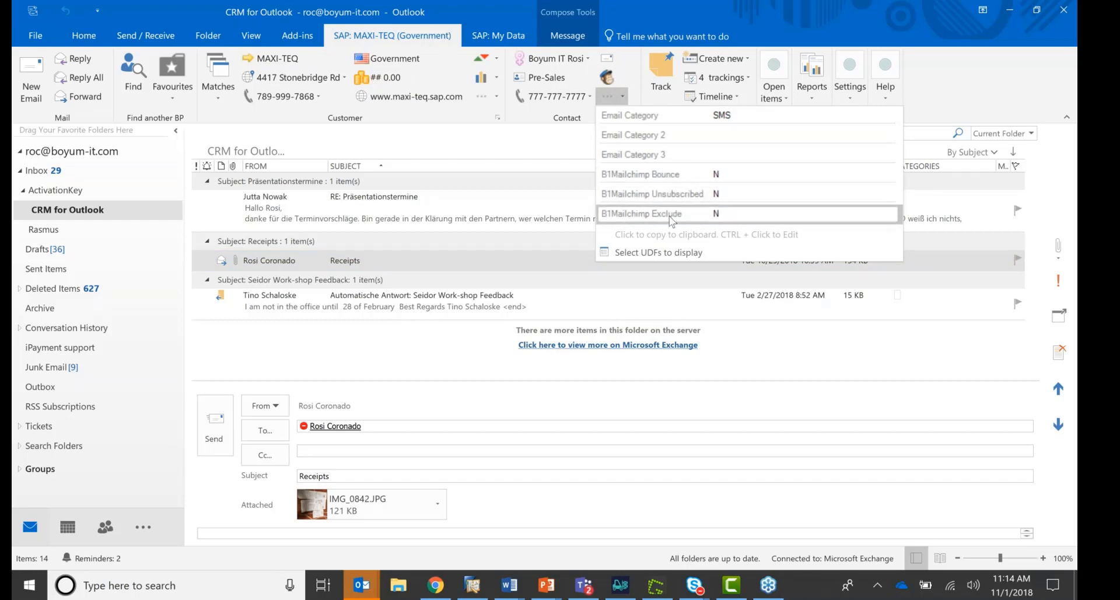
{"action": "mouse_move", "coordinate": [679, 220]}
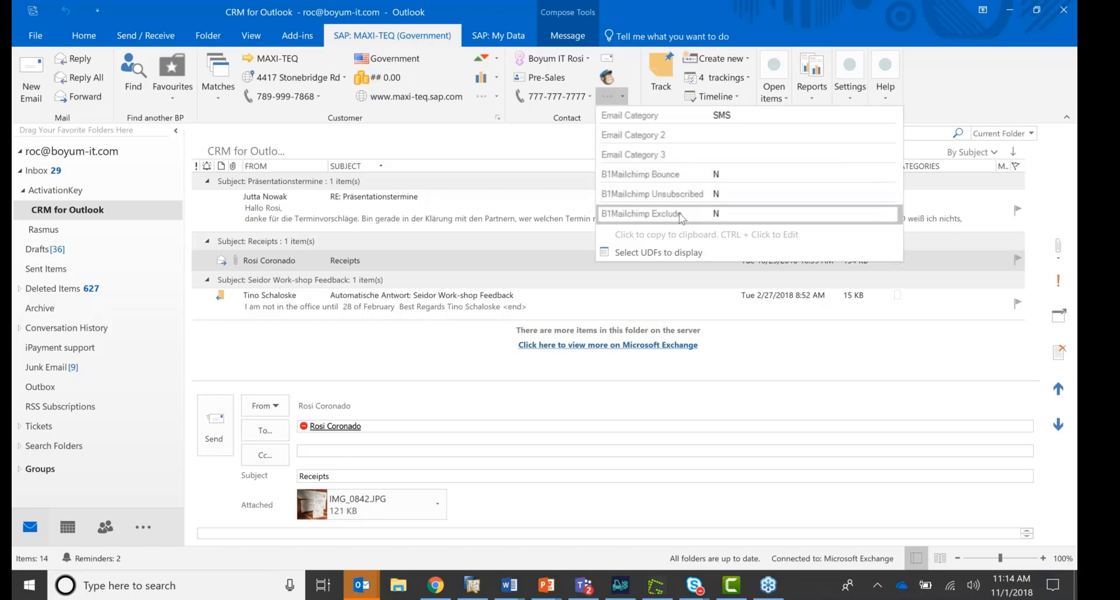
{"action": "mouse_move", "coordinate": [675, 216]}
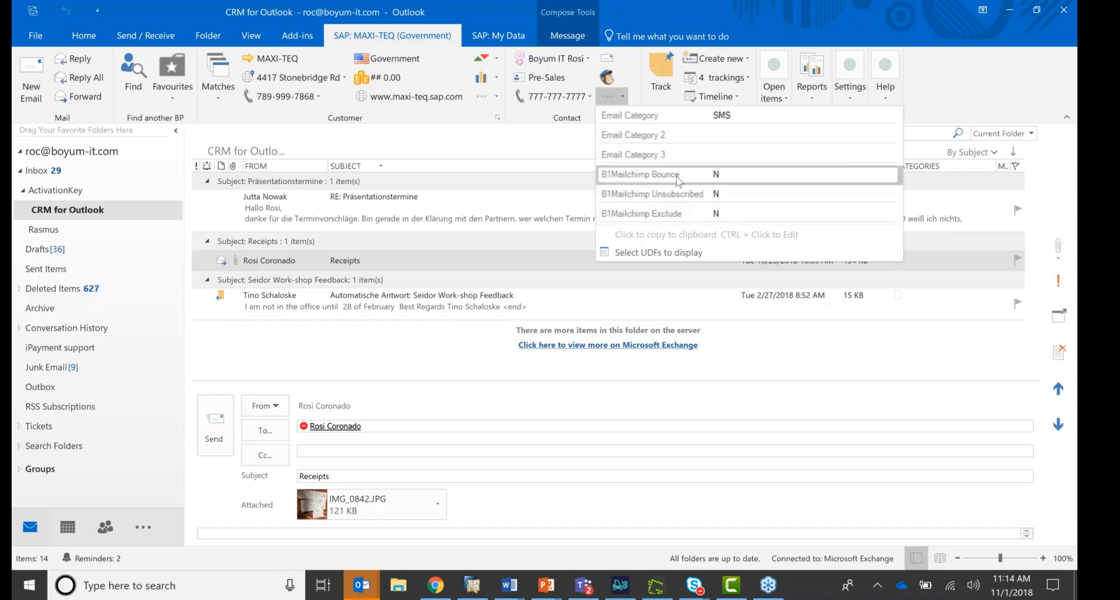
{"action": "mouse_move", "coordinate": [675, 194]}
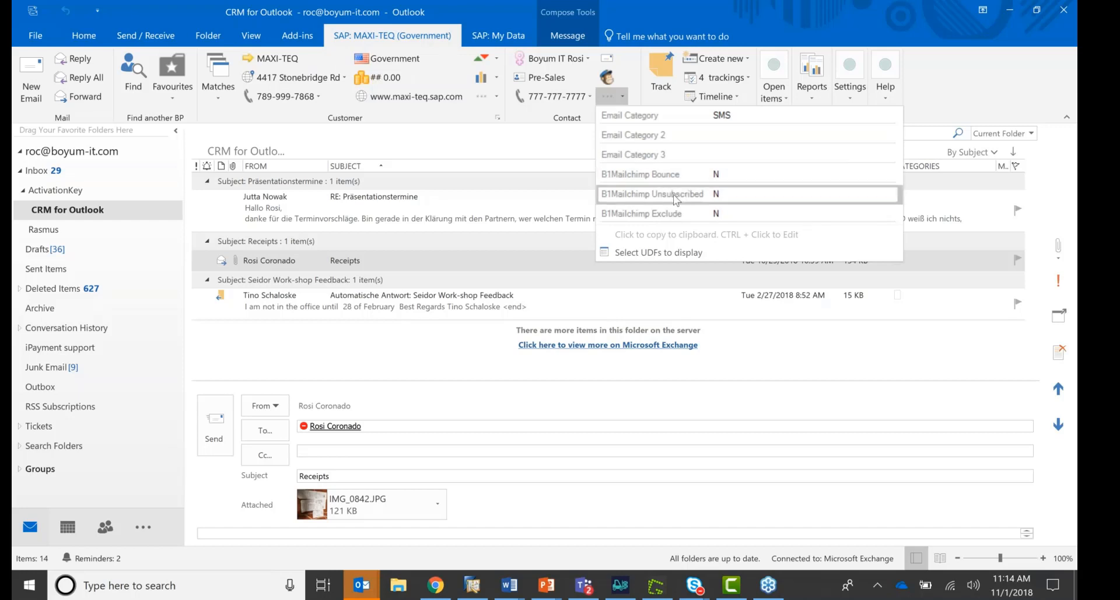
{"action": "mouse_move", "coordinate": [677, 199]}
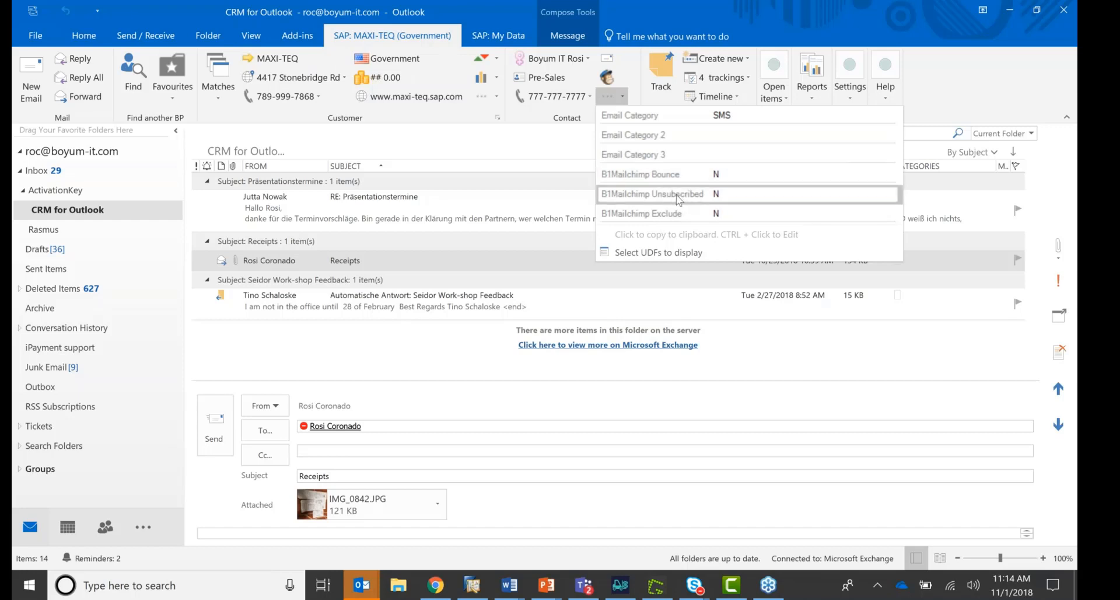
{"action": "mouse_move", "coordinate": [427, 124]}
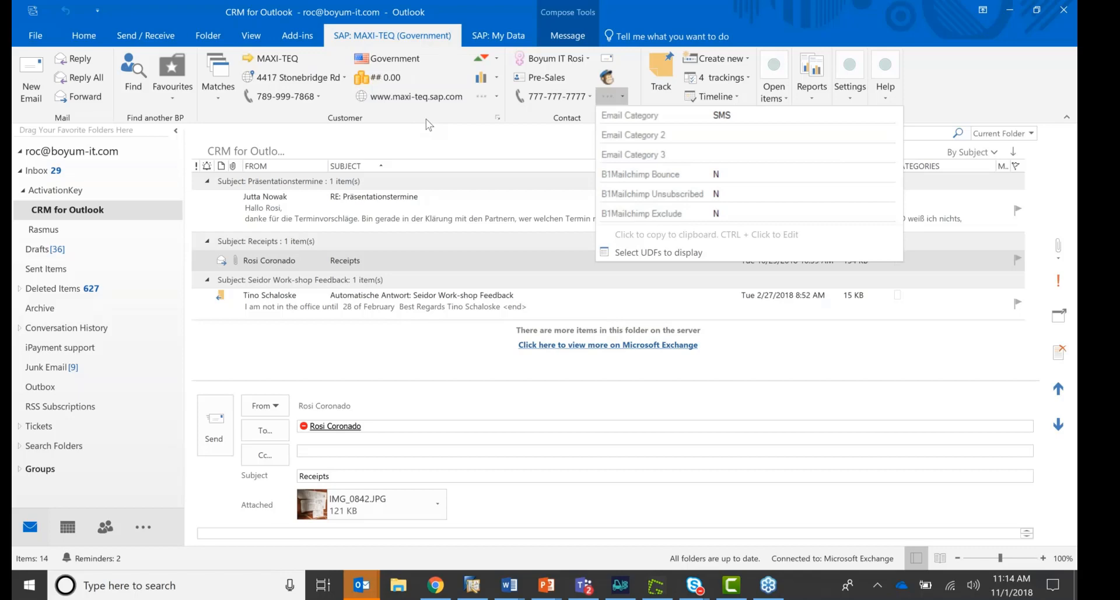
{"action": "mouse_move", "coordinate": [1017, 14]}
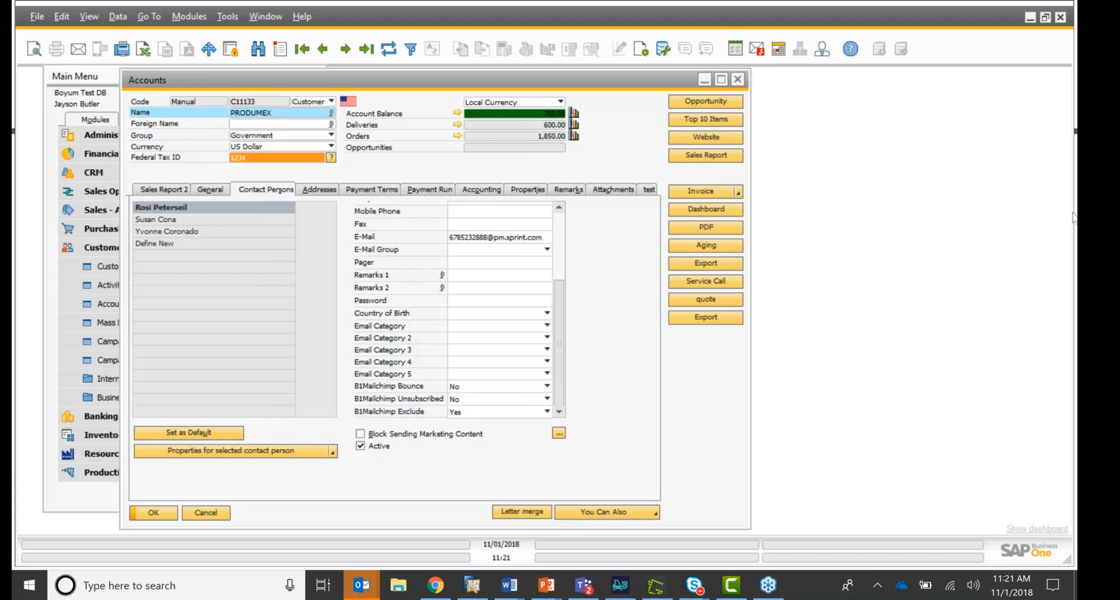
{"action": "mouse_move", "coordinate": [882, 350]}
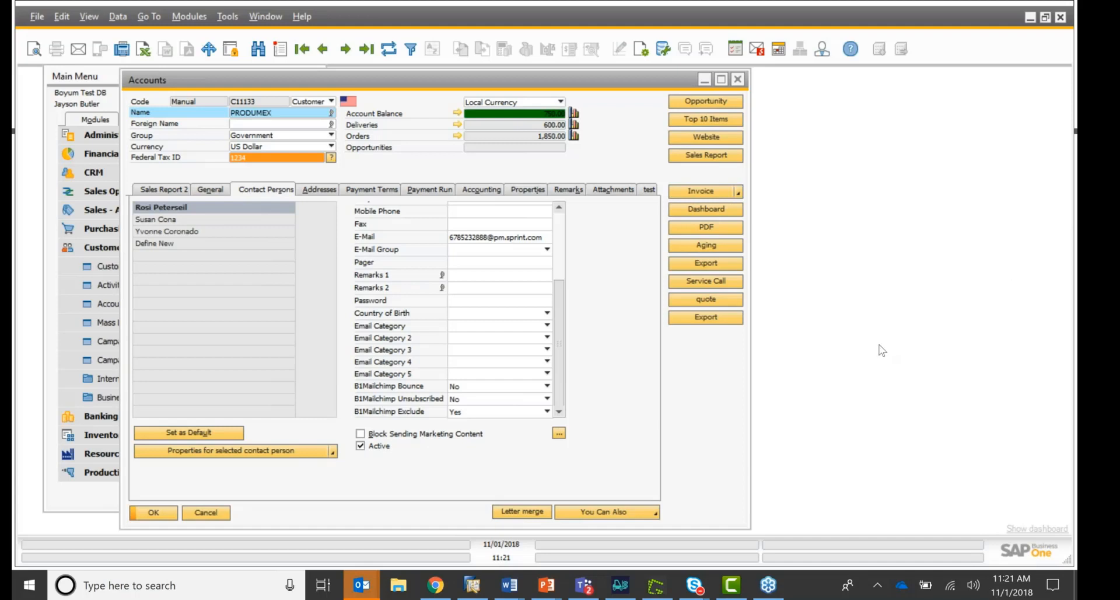
{"action": "mouse_move", "coordinate": [830, 313]}
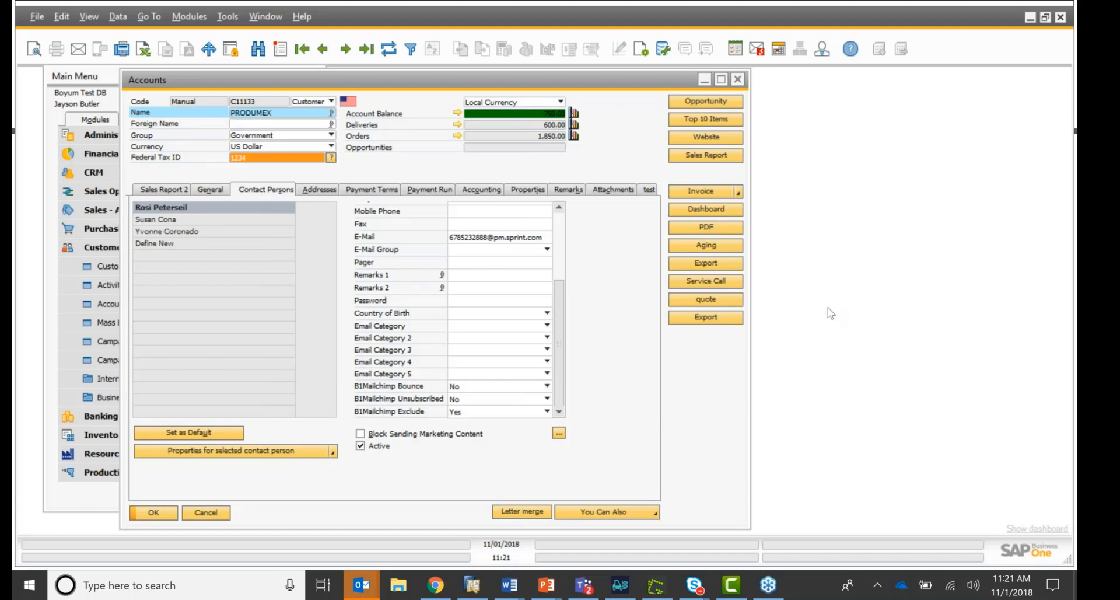
{"action": "mouse_move", "coordinate": [891, 171]}
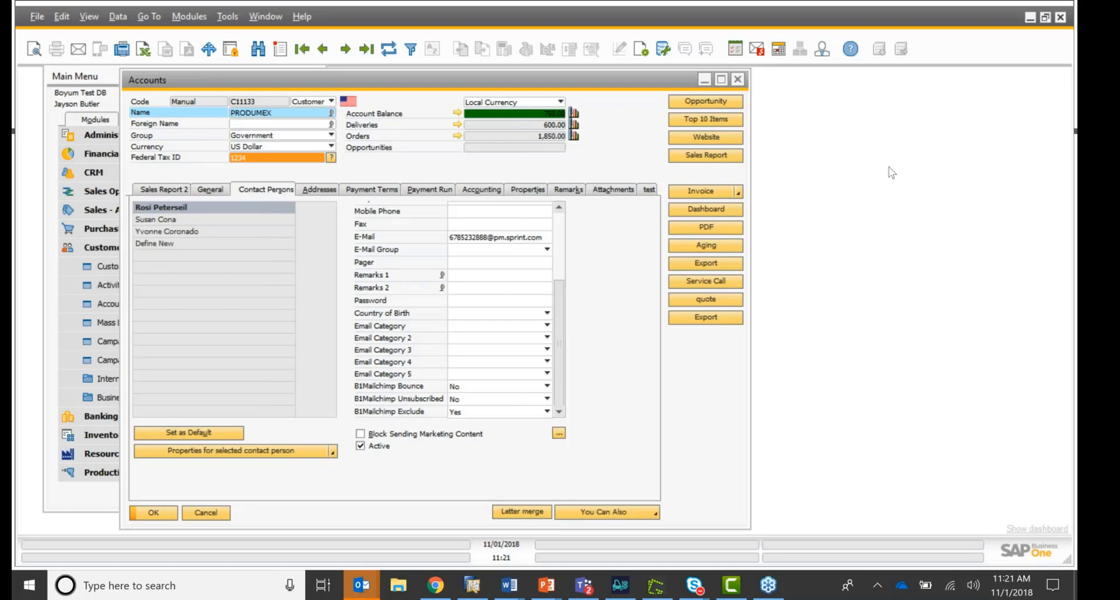